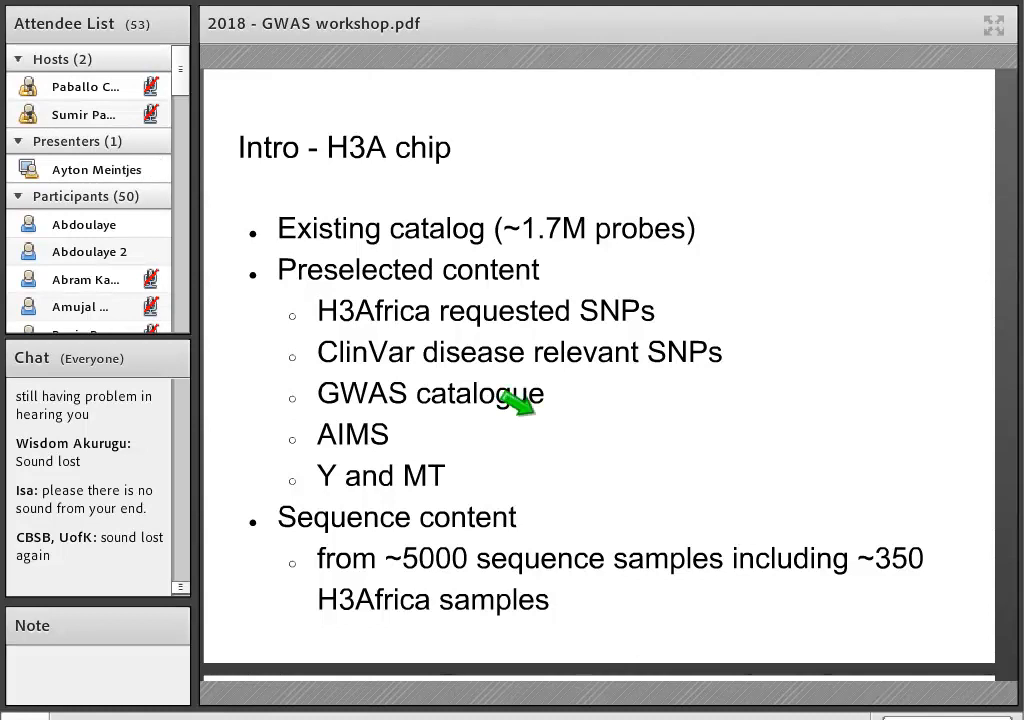
pyautogui.moveTo(540, 210)
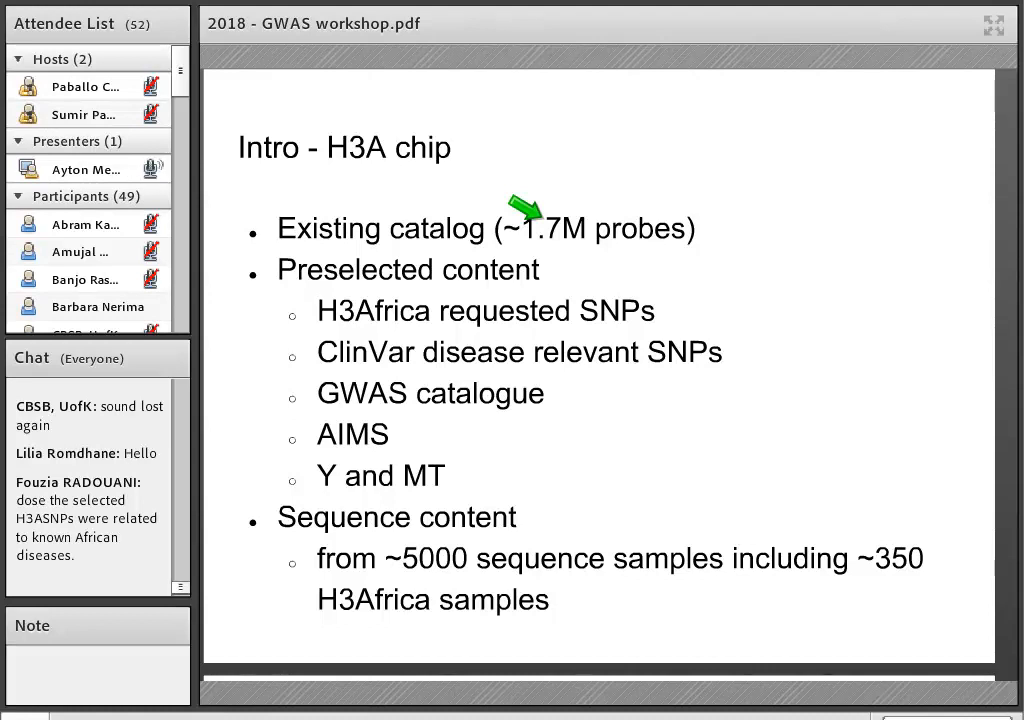
pyautogui.moveTo(410, 425)
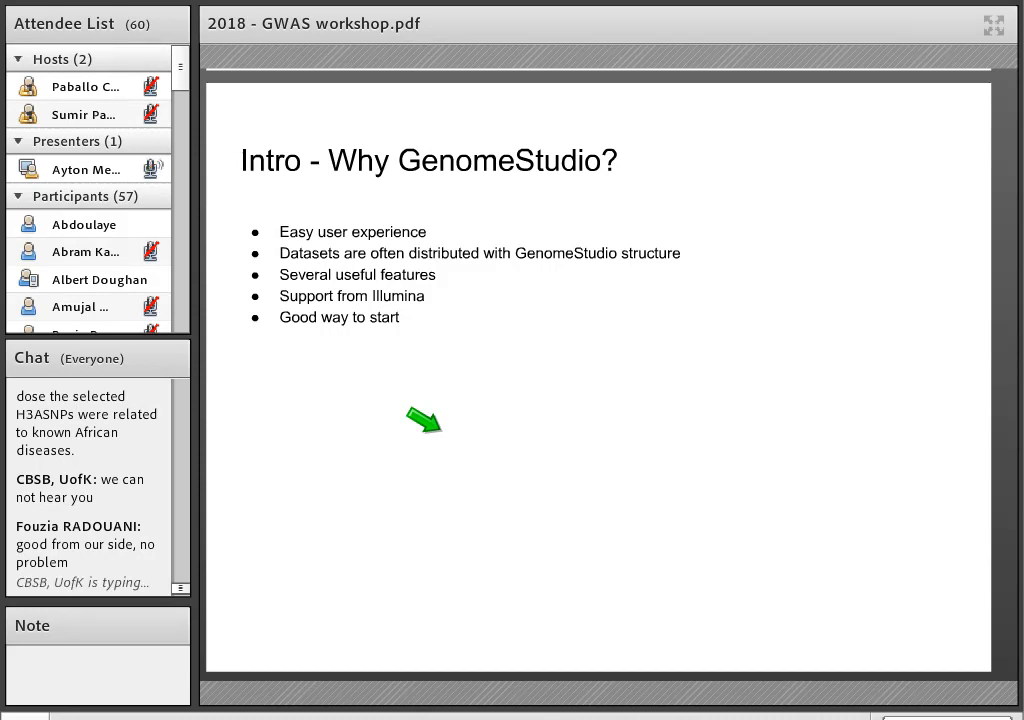
pyautogui.moveTo(365, 258)
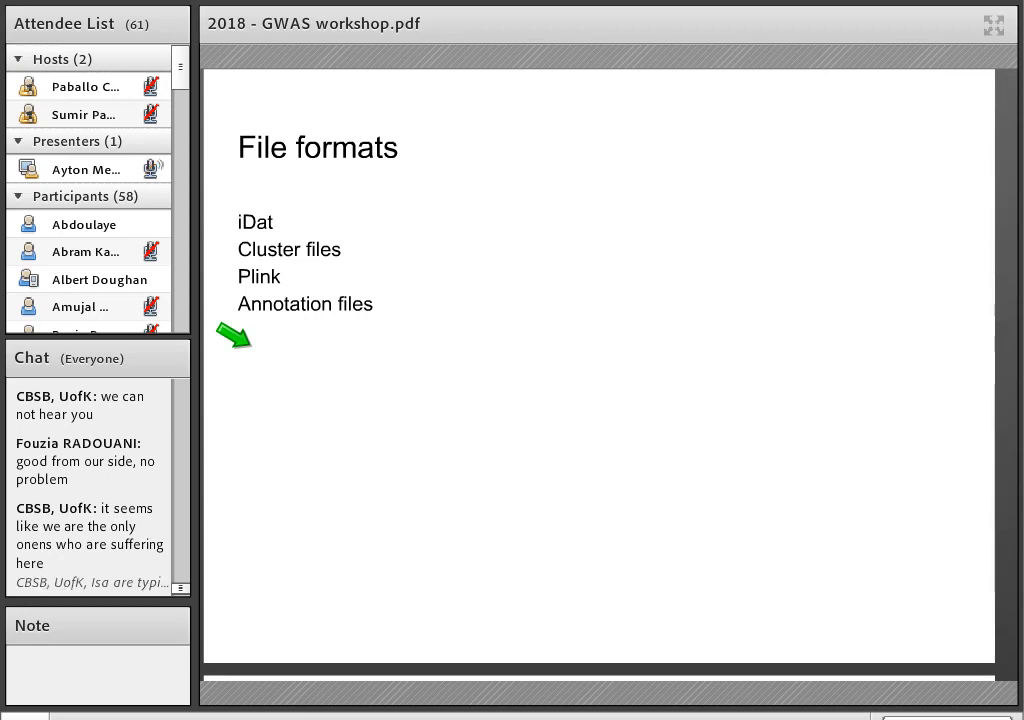
pyautogui.moveTo(220, 212)
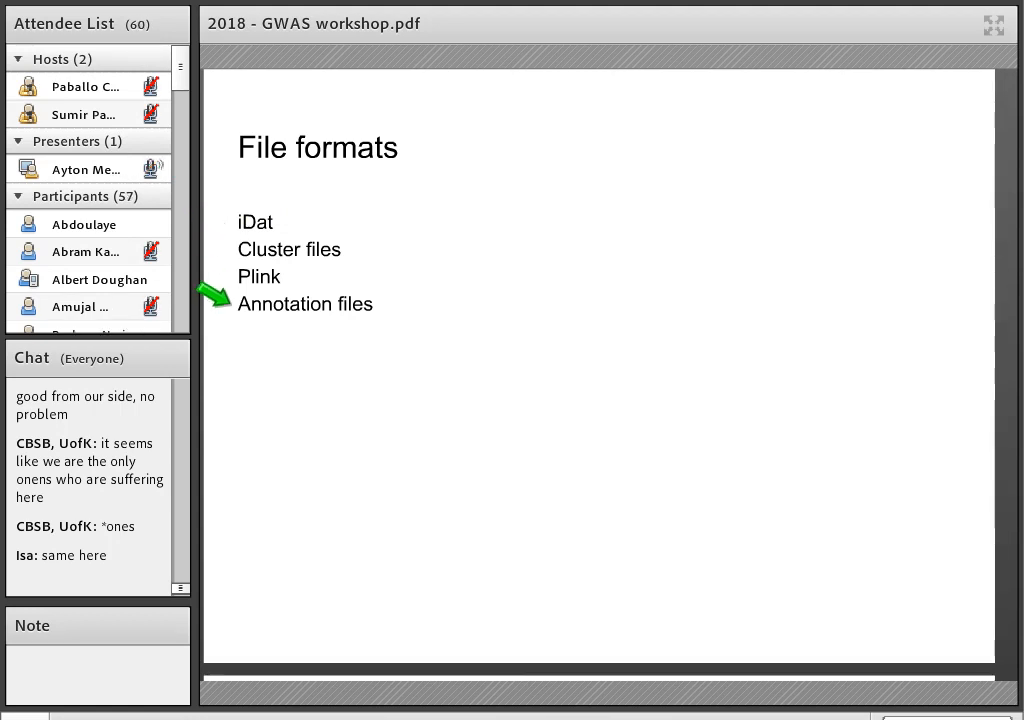
pyautogui.moveTo(220, 217)
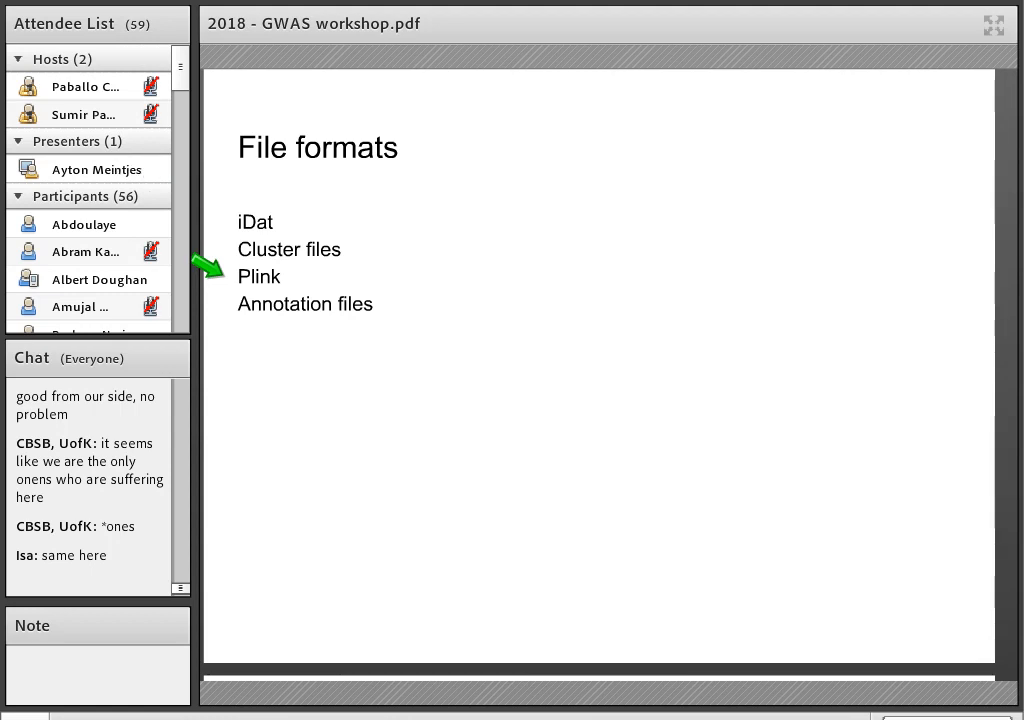
pyautogui.moveTo(290, 272)
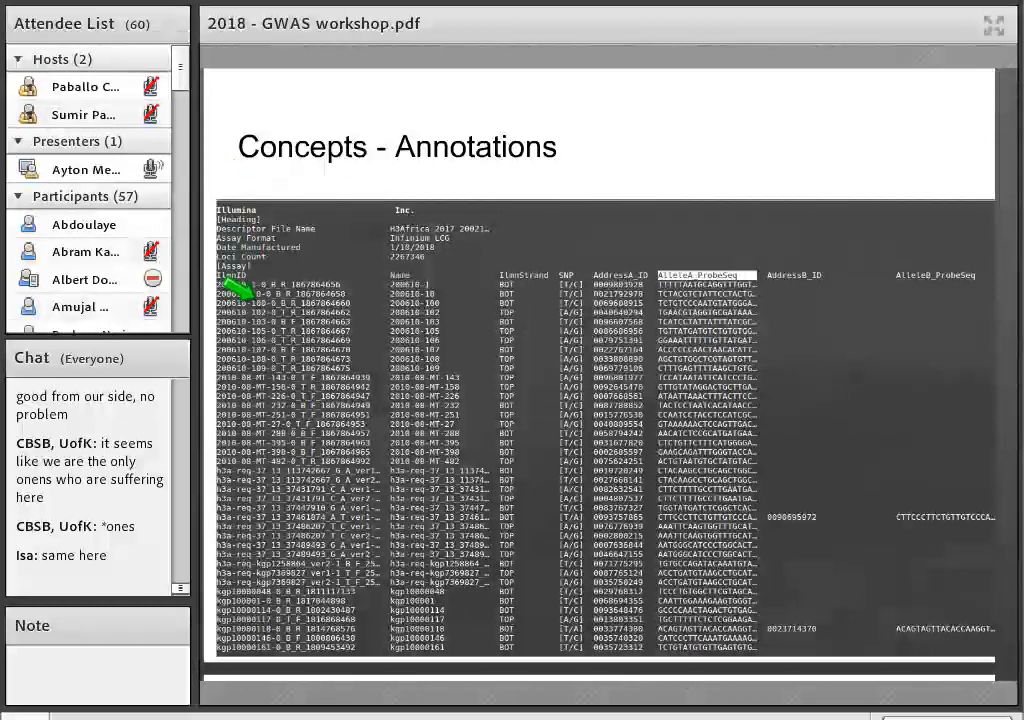
pyautogui.moveTo(230, 275)
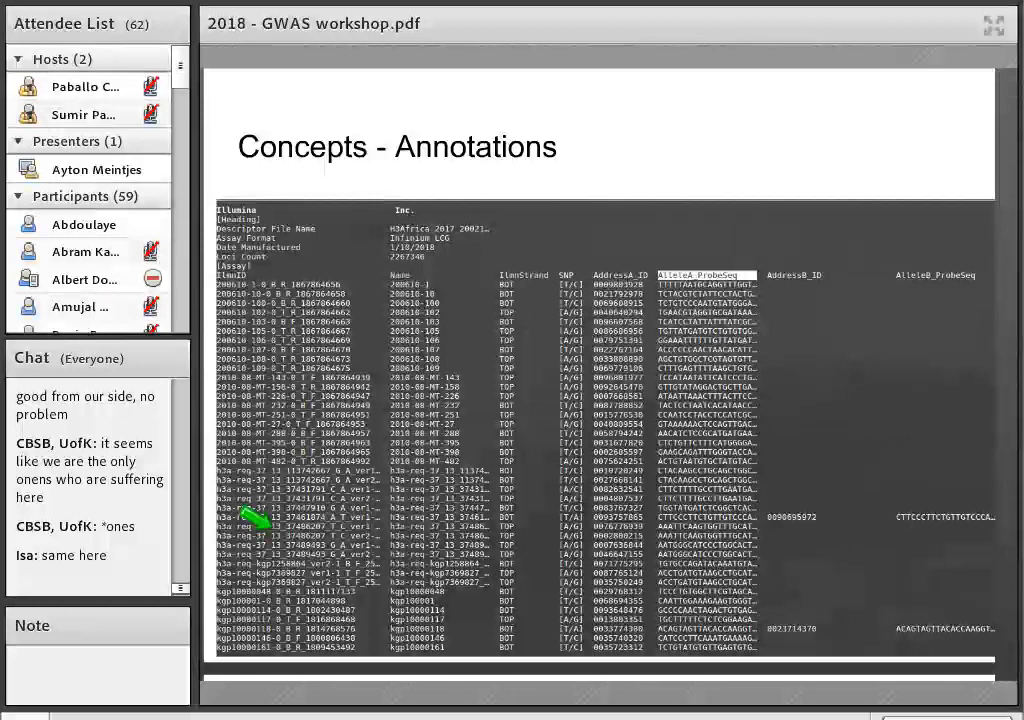
# Scroll from the Concepts - Annotations table until the 'Concepts - ID types' slide partly appears
pyautogui.scroll(-3)
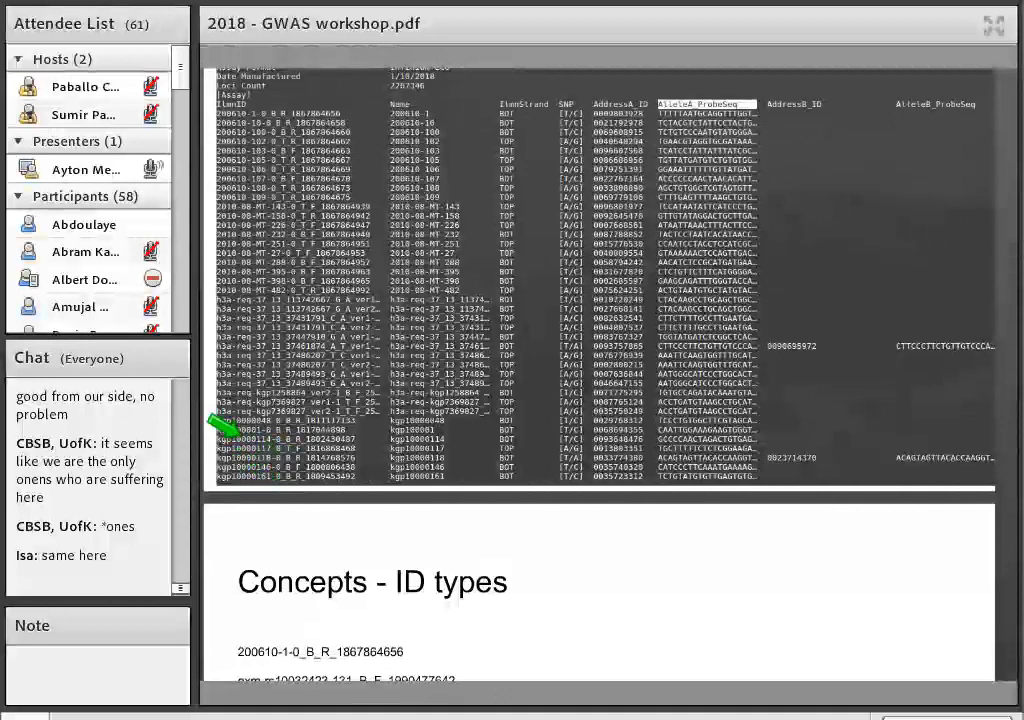
pyautogui.scroll(3)
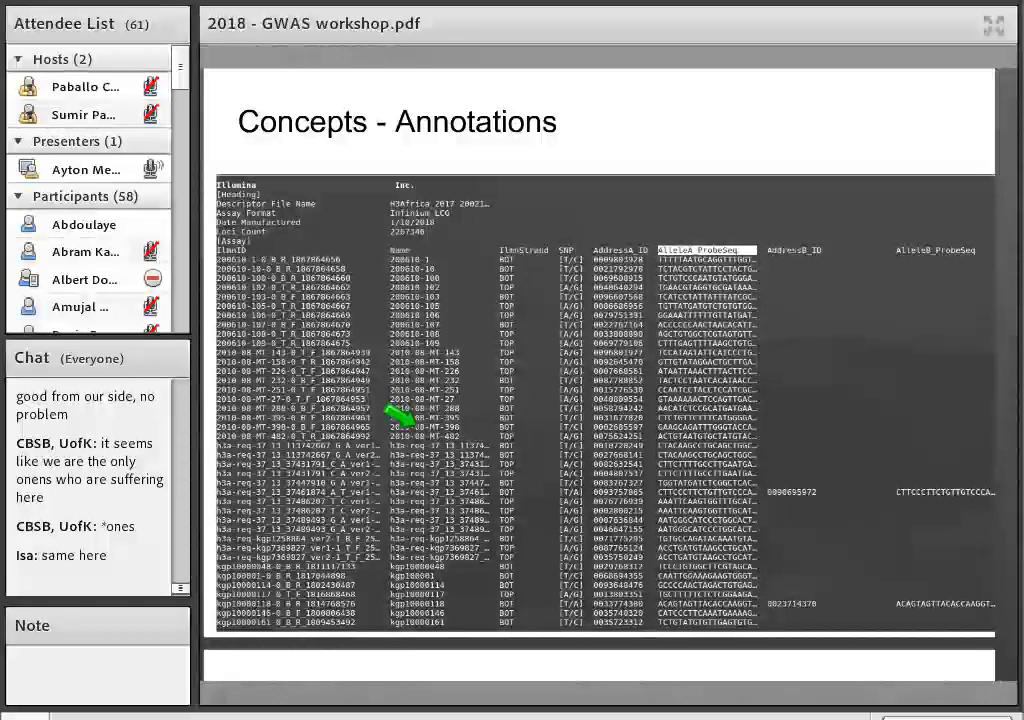
pyautogui.scroll(-3)
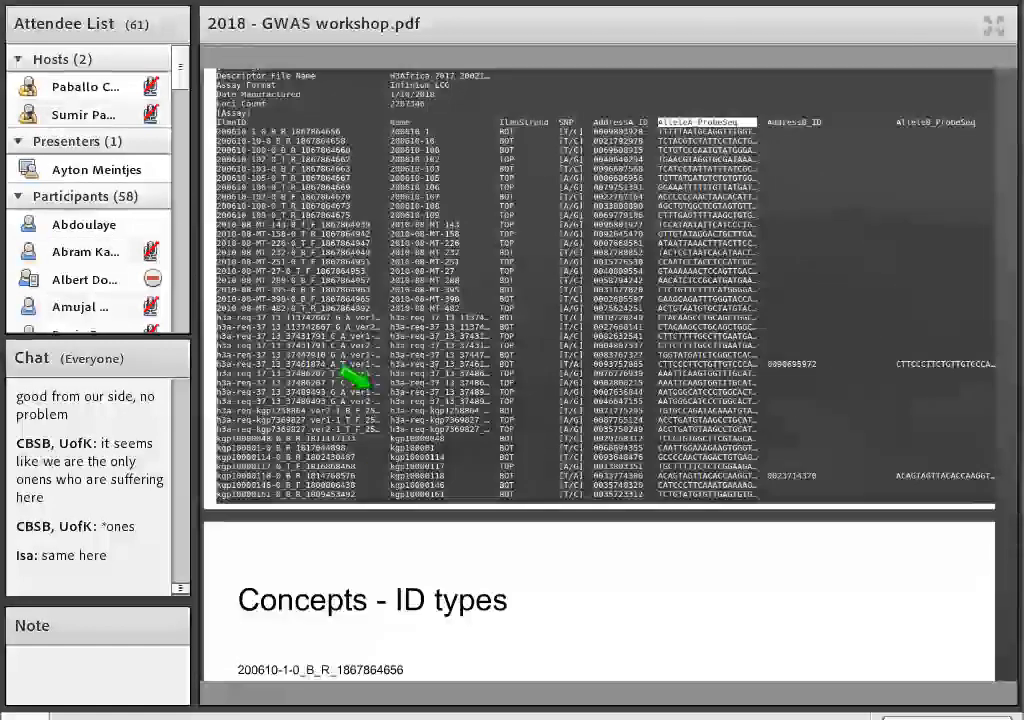
# Scroll past the ID types probe identifier list to the 'GenomeStudio - start project' slide
pyautogui.scroll(-3)
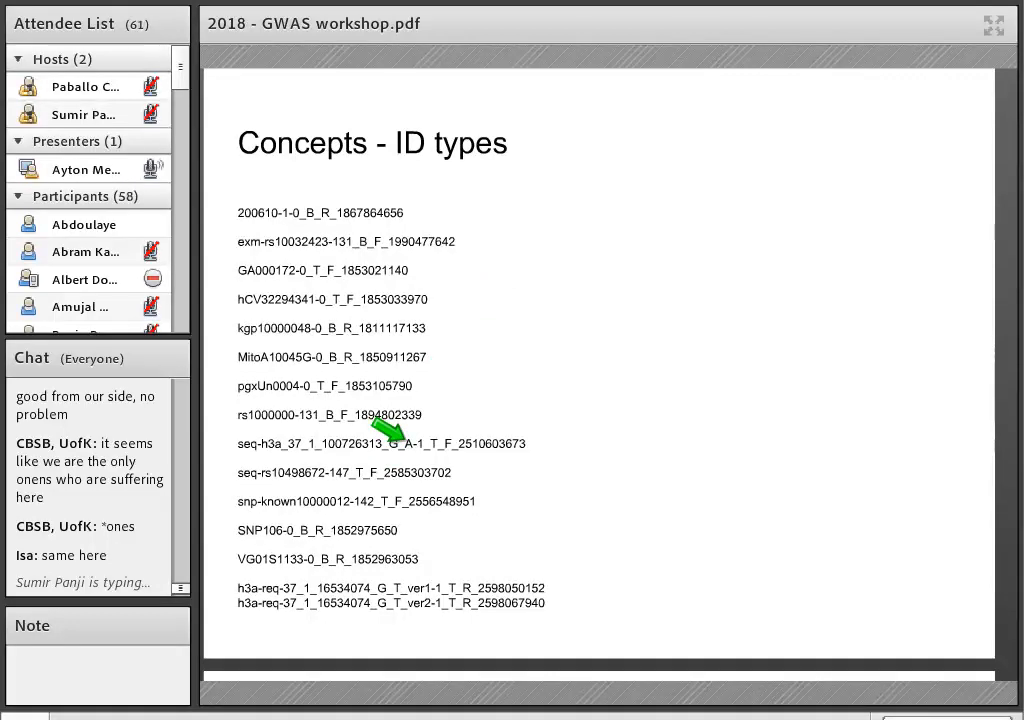
pyautogui.moveTo(458, 555)
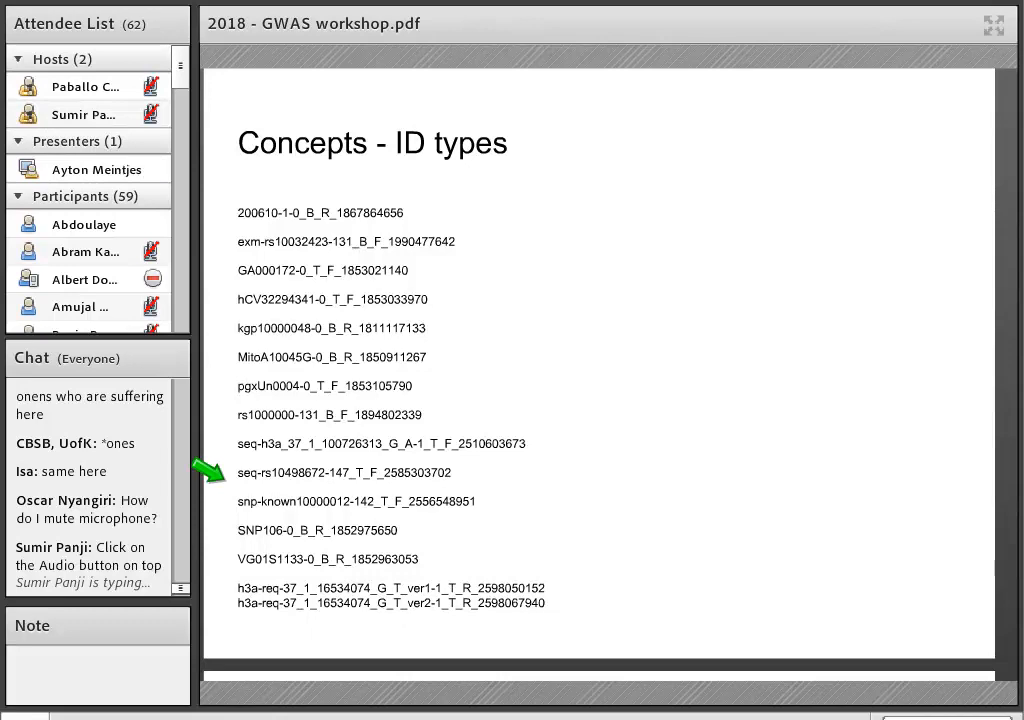
pyautogui.scroll(-3)
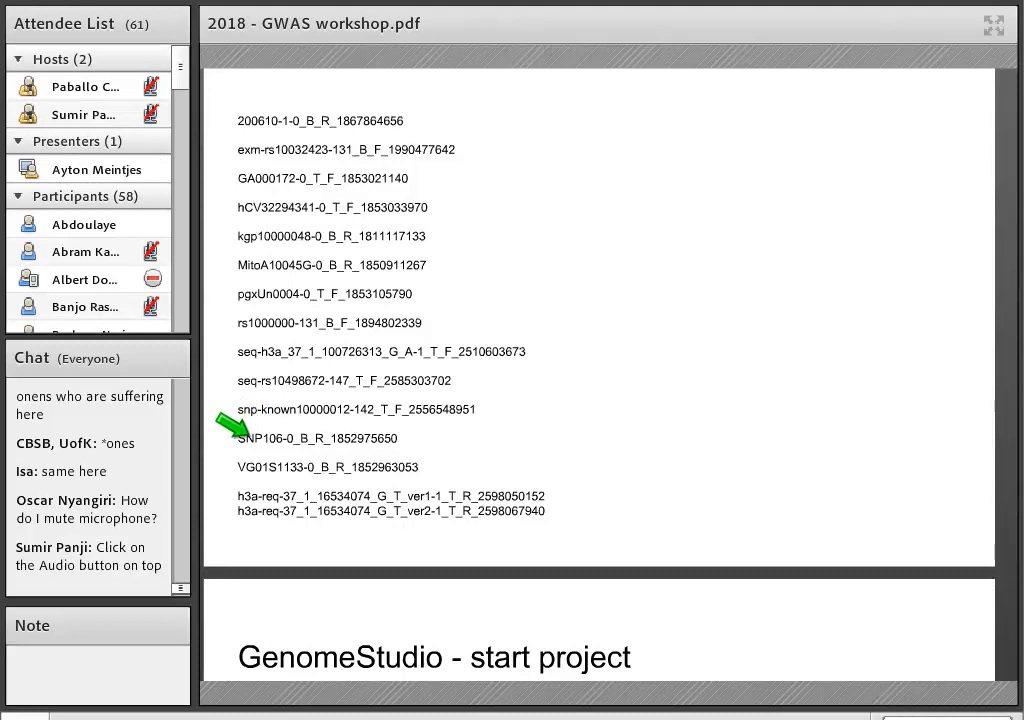
pyautogui.scroll(-3)
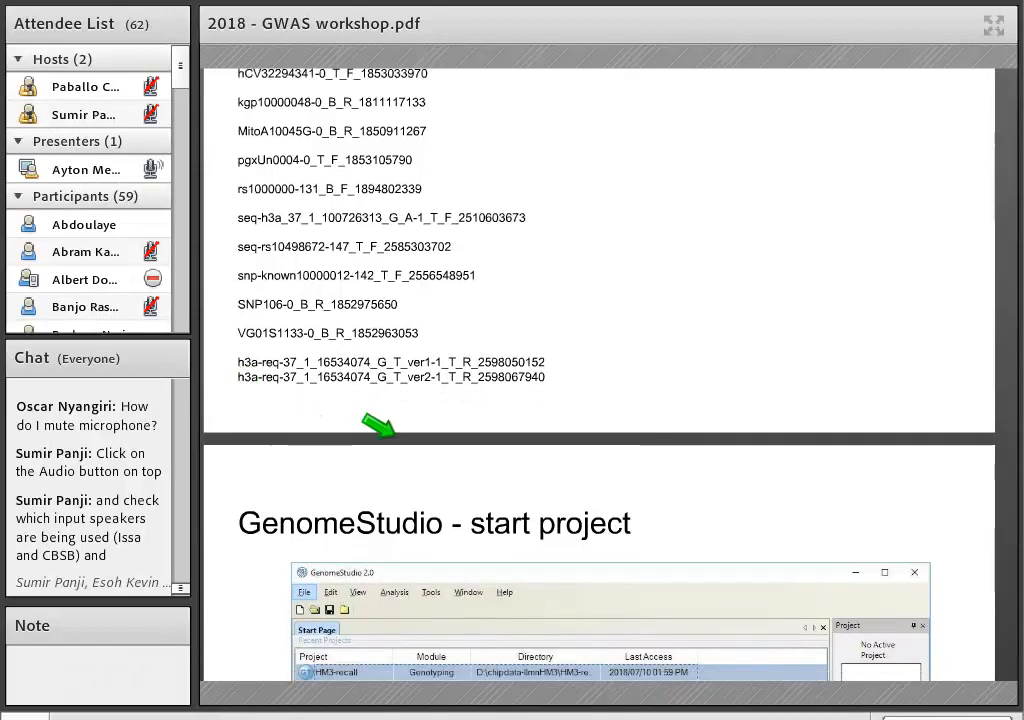
pyautogui.scroll(3)
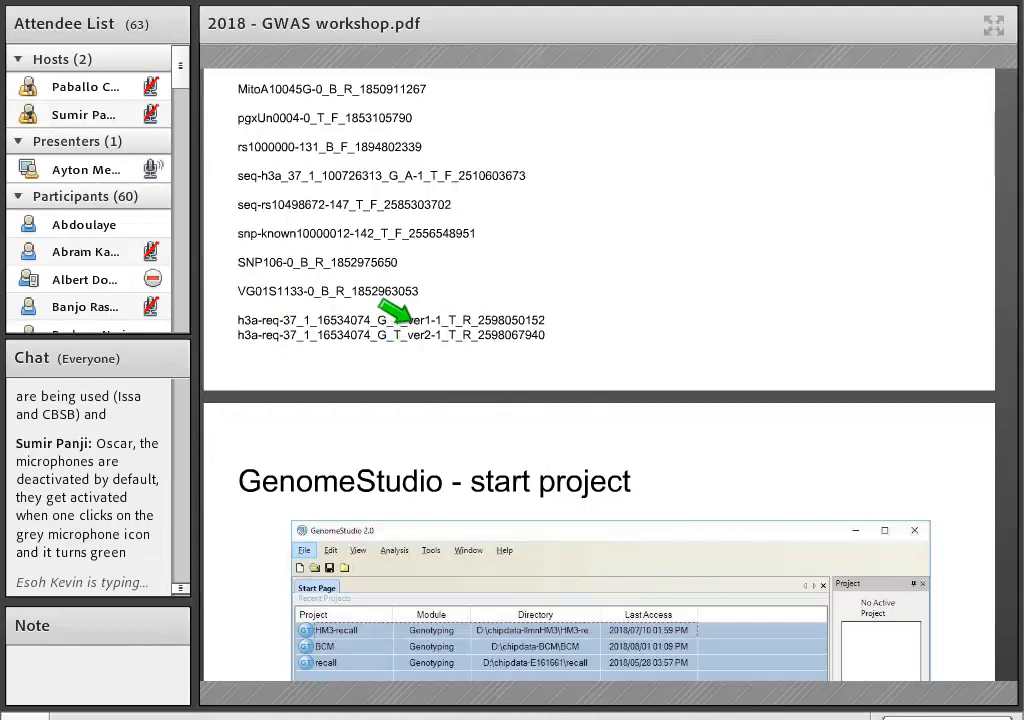
pyautogui.scroll(-3)
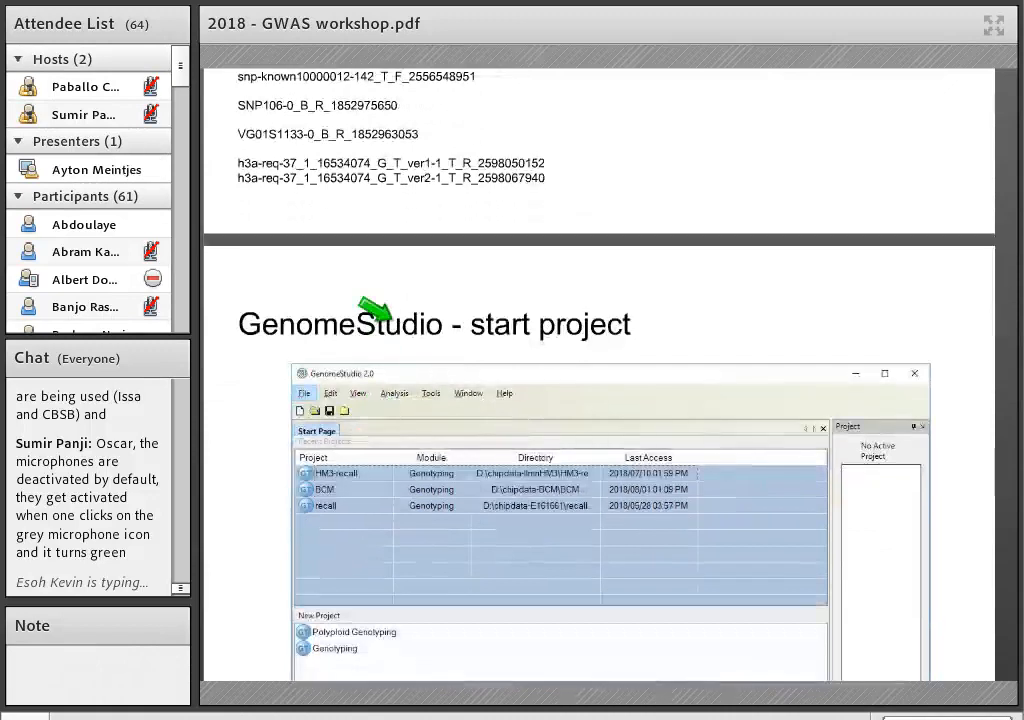
# Advance past the GenomeStudio Start Page recent-projects screenshot to the Project Wizard slide
pyautogui.scroll(-3)
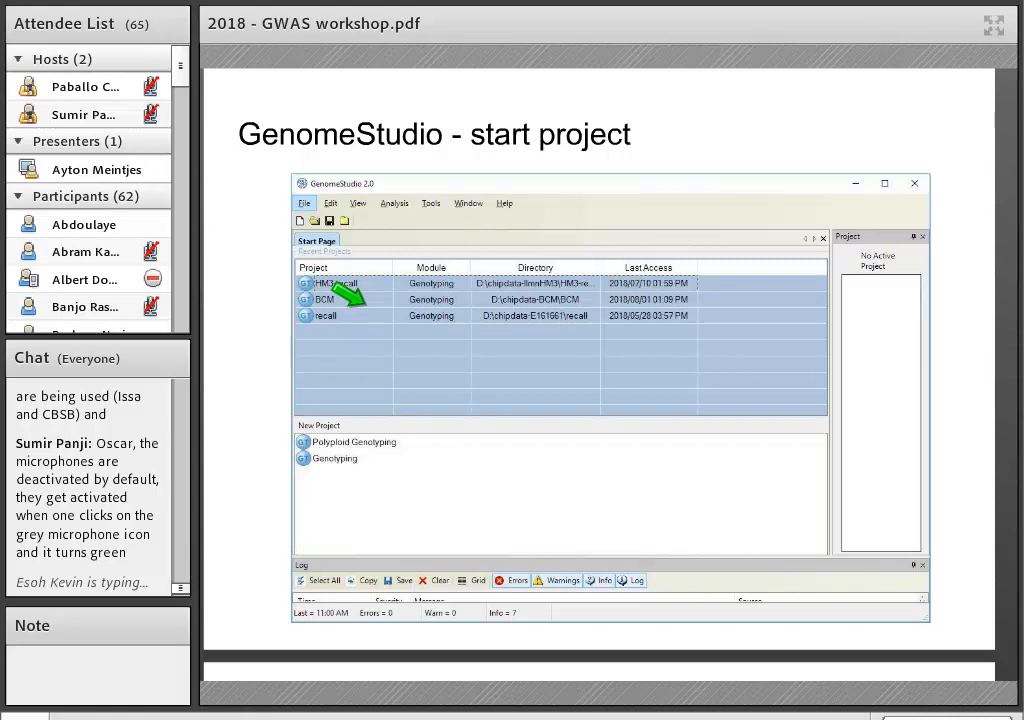
pyautogui.click(152, 168)
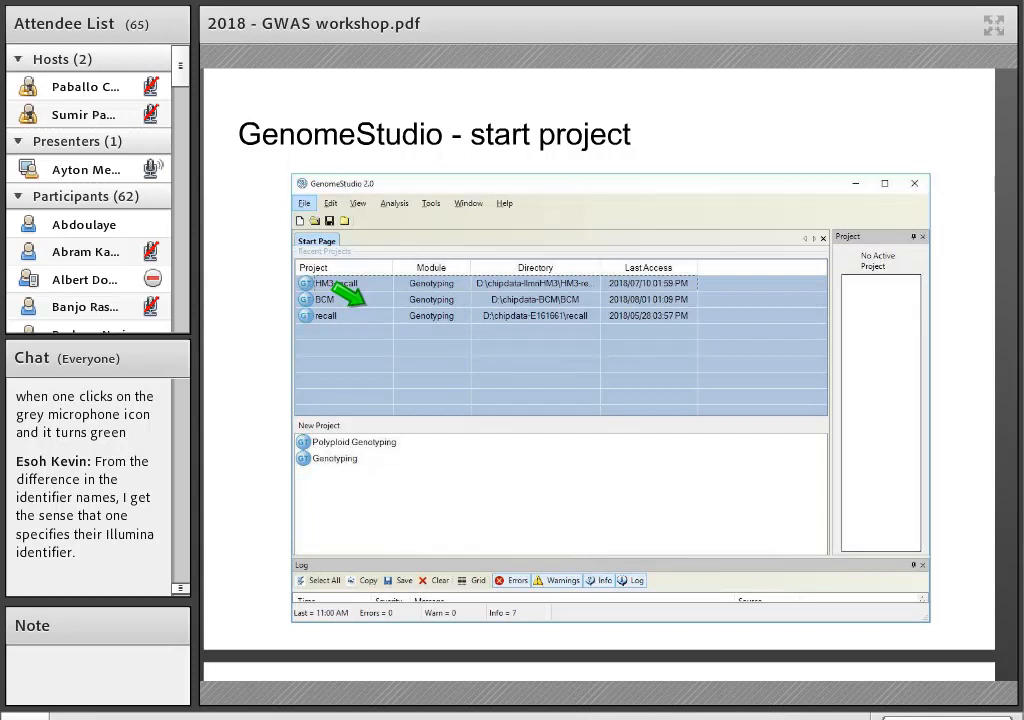
pyautogui.scroll(-3)
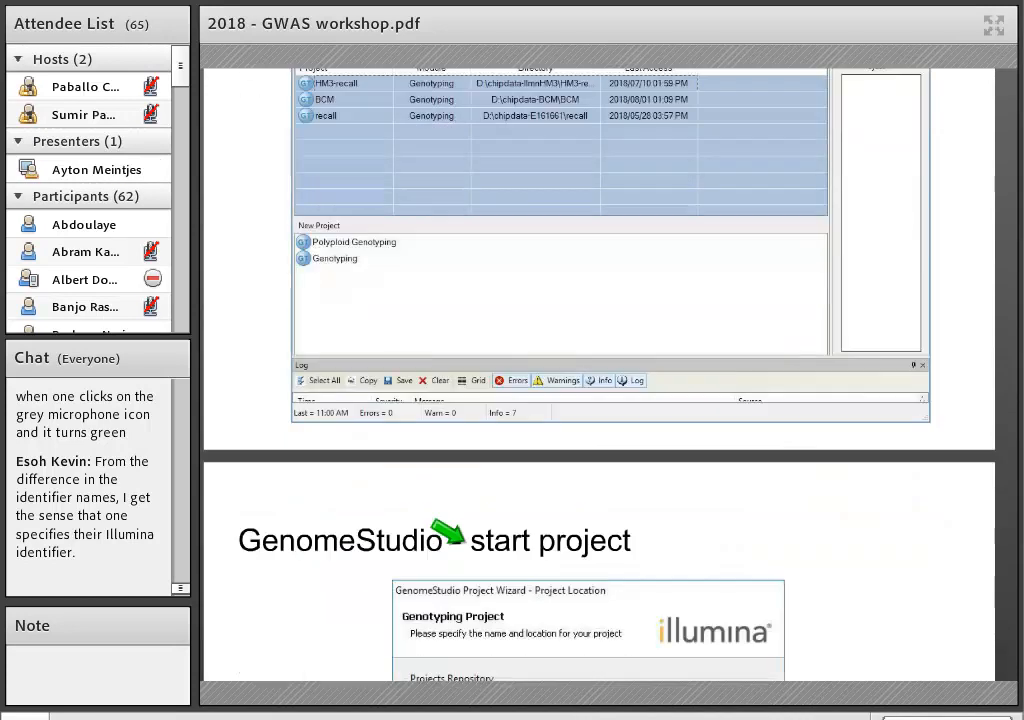
# Advance past the project location and naming step to the Loading Sample Intensities slide
pyautogui.scroll(-3)
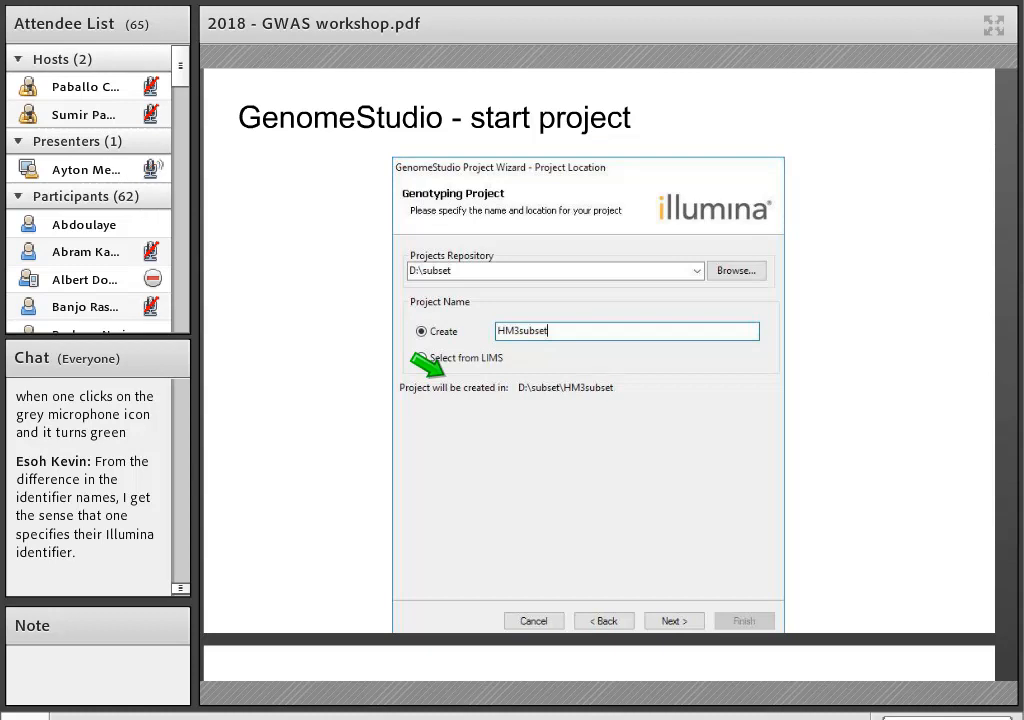
pyautogui.click(672, 620)
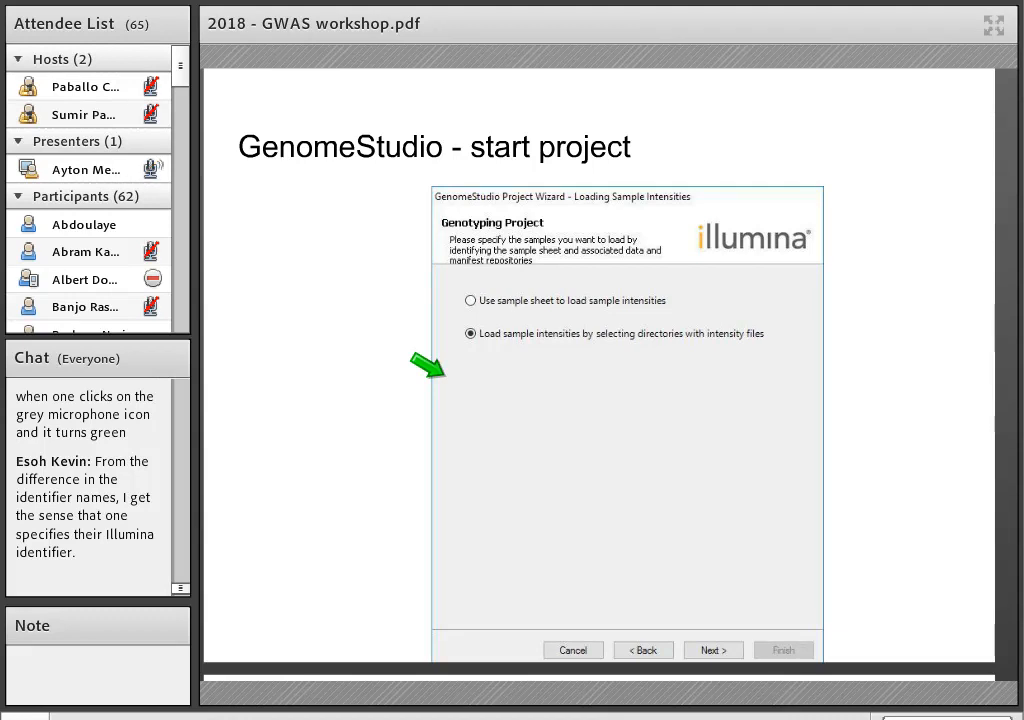
# Advance to the slide listing the SNP manifest, IDAT data repository and three sample directories
pyautogui.click(713, 650)
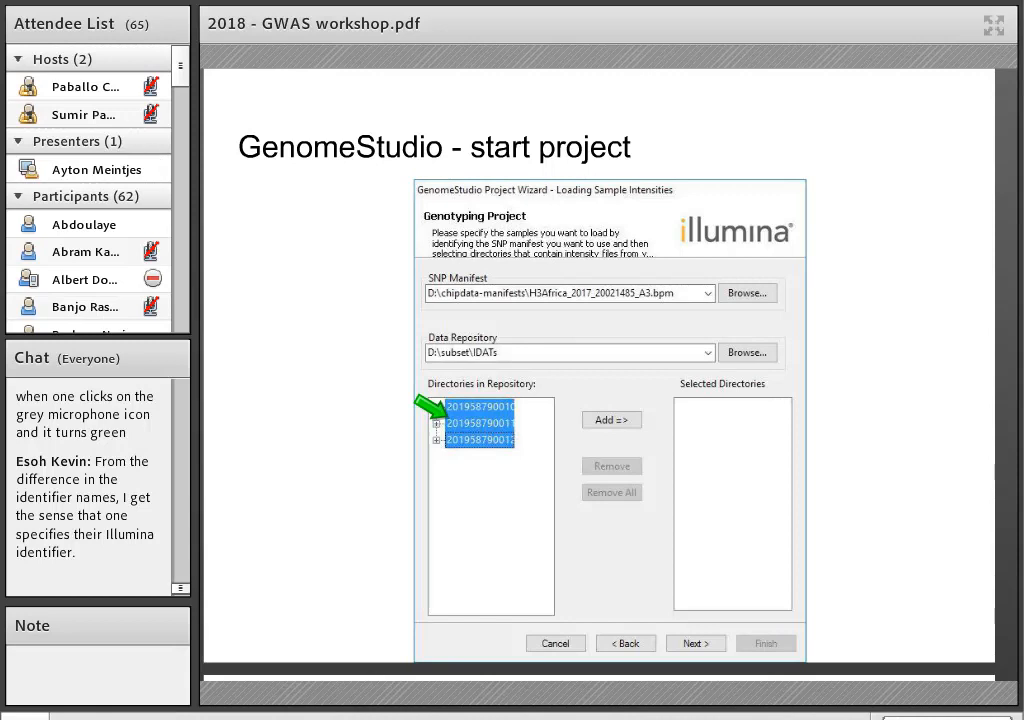
pyautogui.moveTo(420, 295)
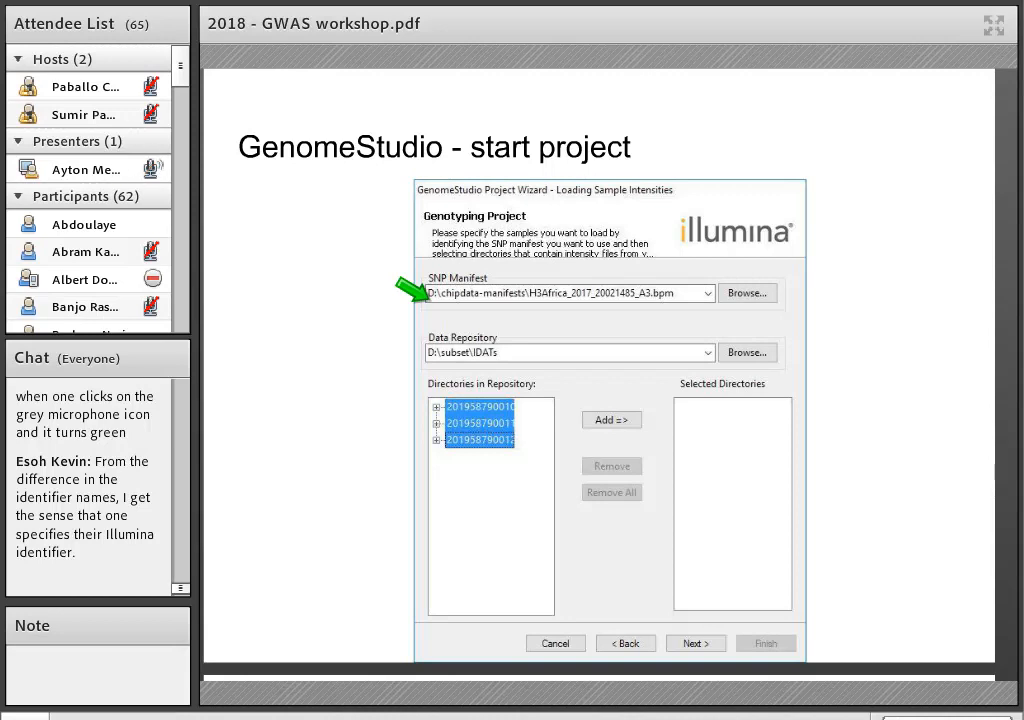
pyautogui.moveTo(625, 280)
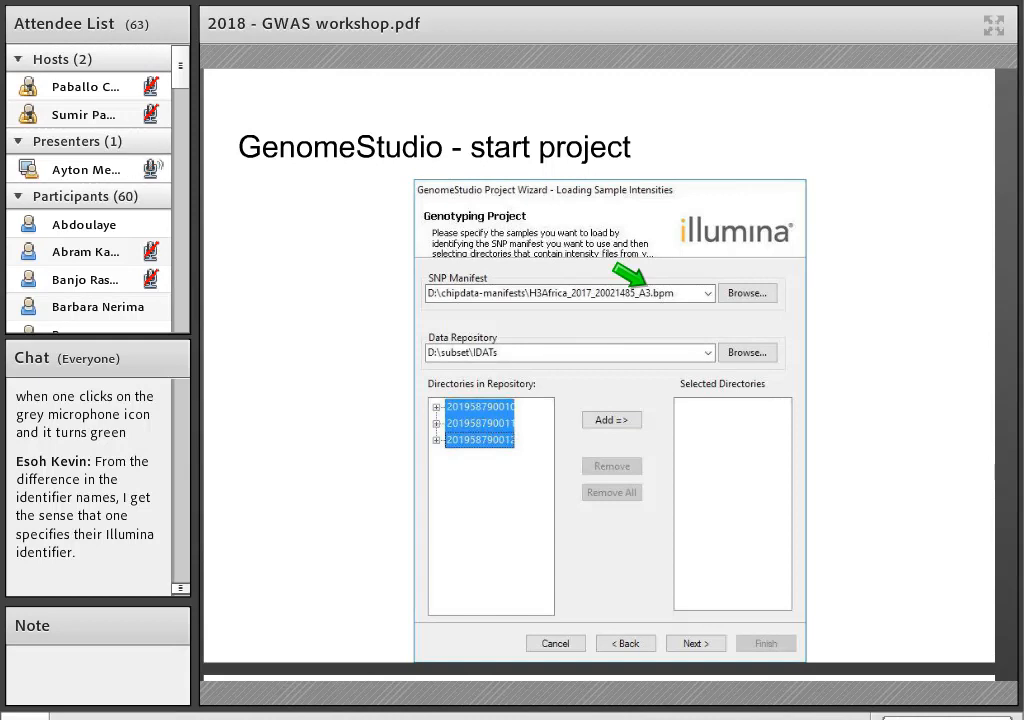
# Advance past the wizard's cluster positions step to the 'GenomeStudio - clustering' slide
pyautogui.click(694, 643)
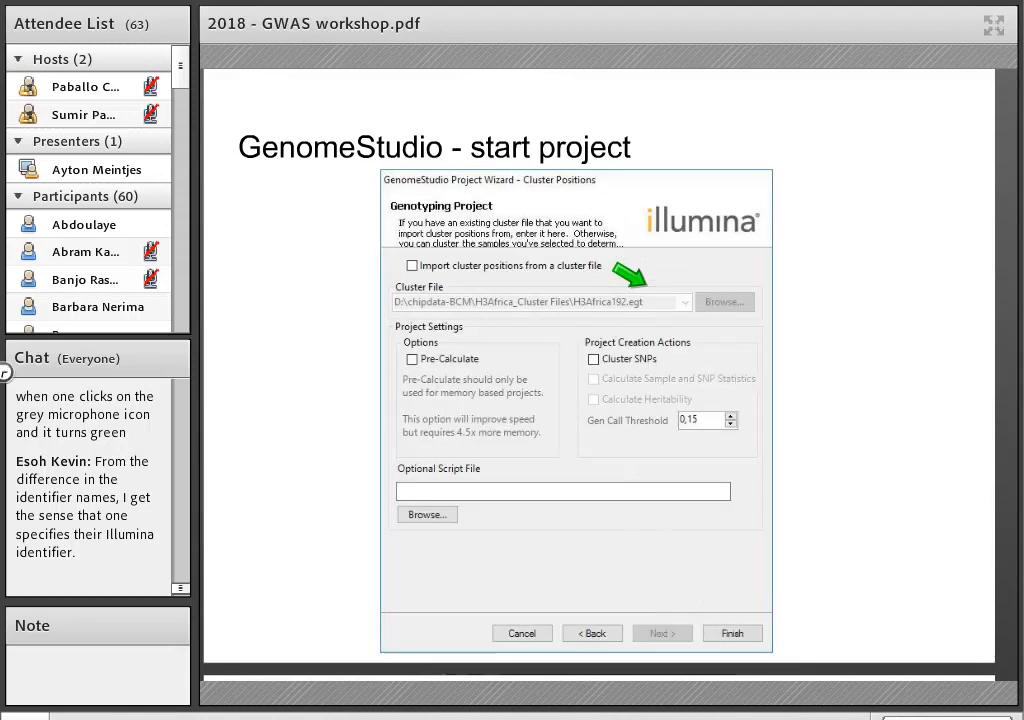
pyautogui.click(152, 168)
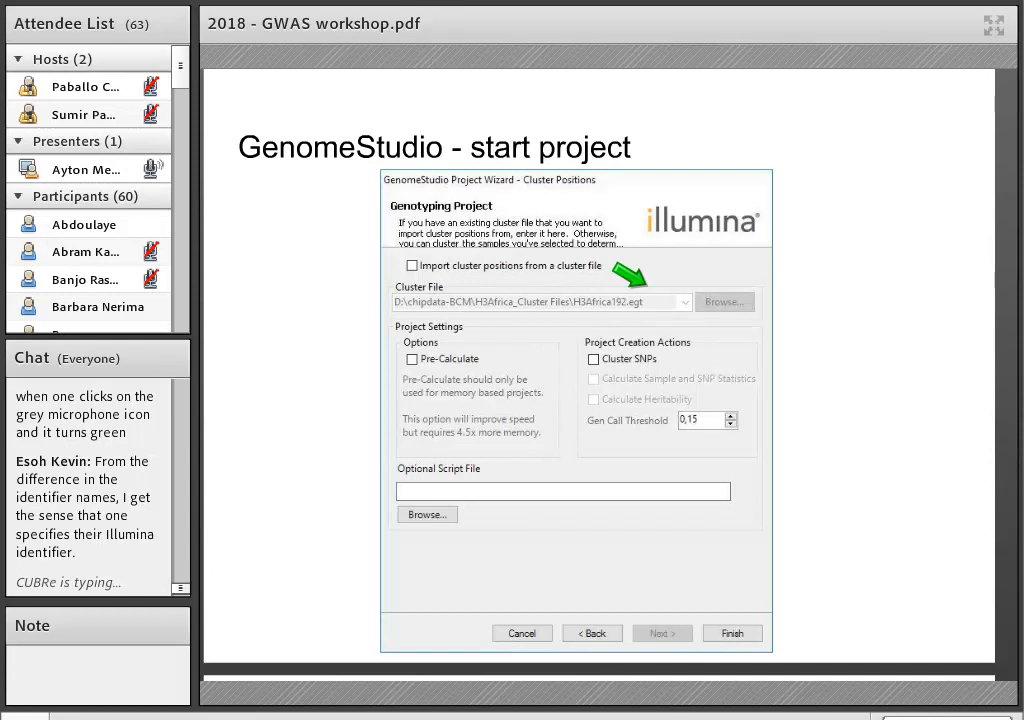
pyautogui.moveTo(600, 280)
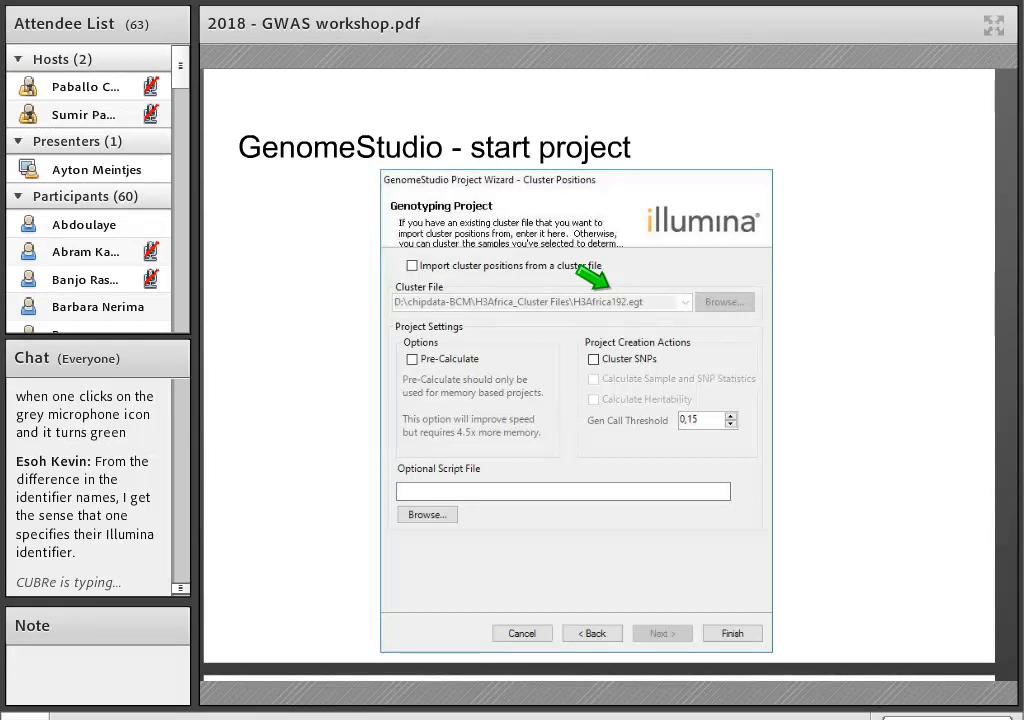
pyautogui.click(152, 168)
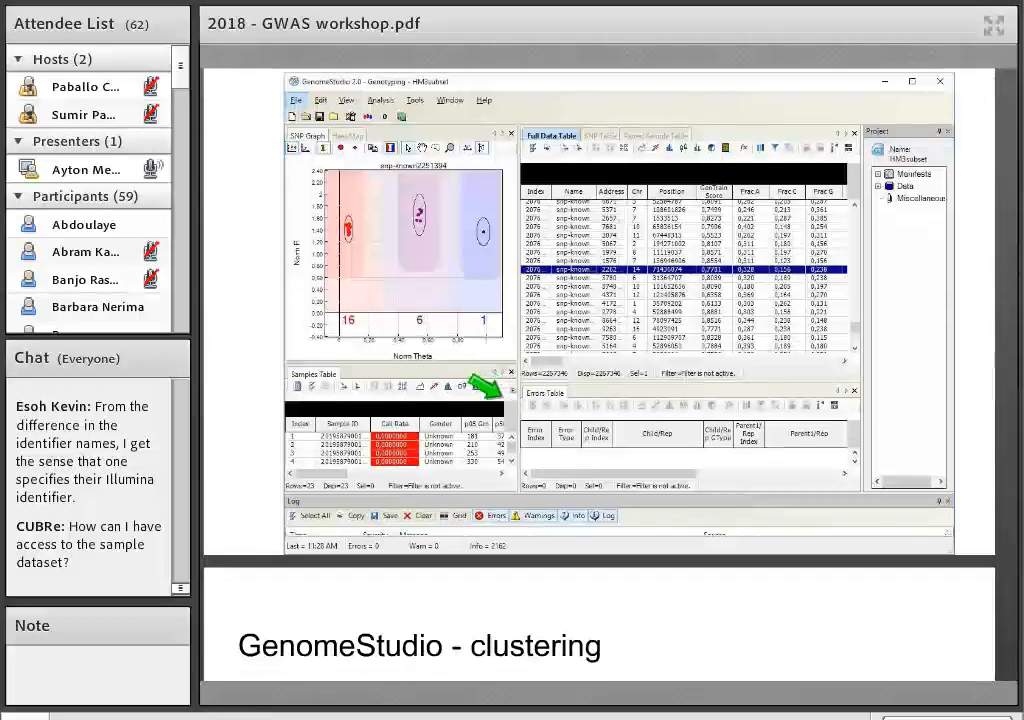
pyautogui.scroll(-3)
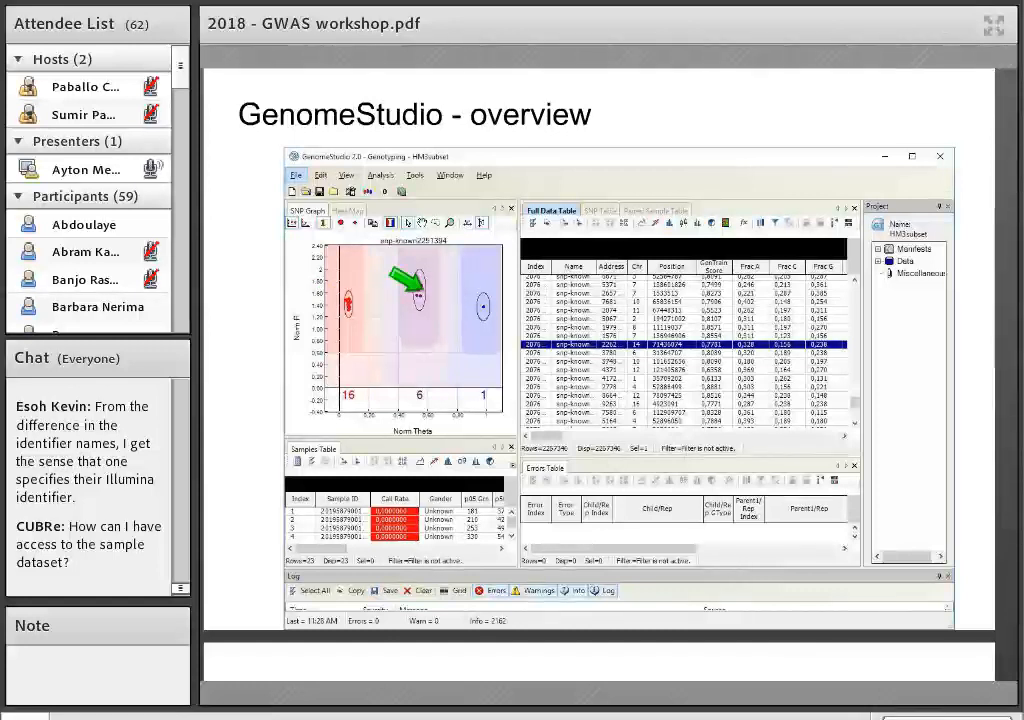
pyautogui.moveTo(475, 295)
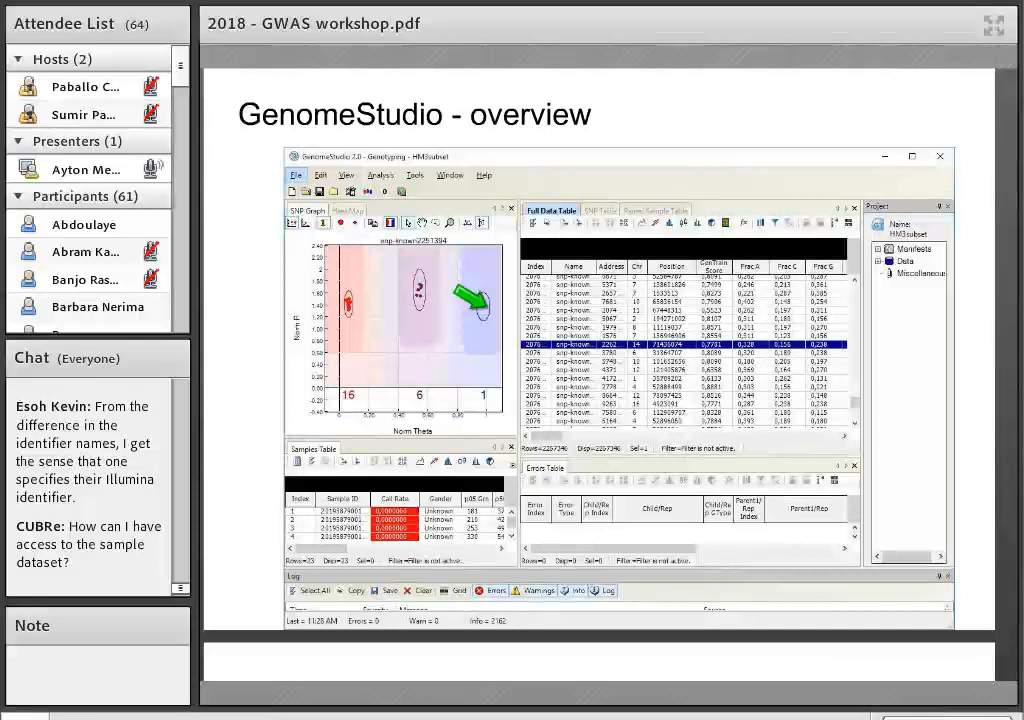
pyautogui.moveTo(340, 300)
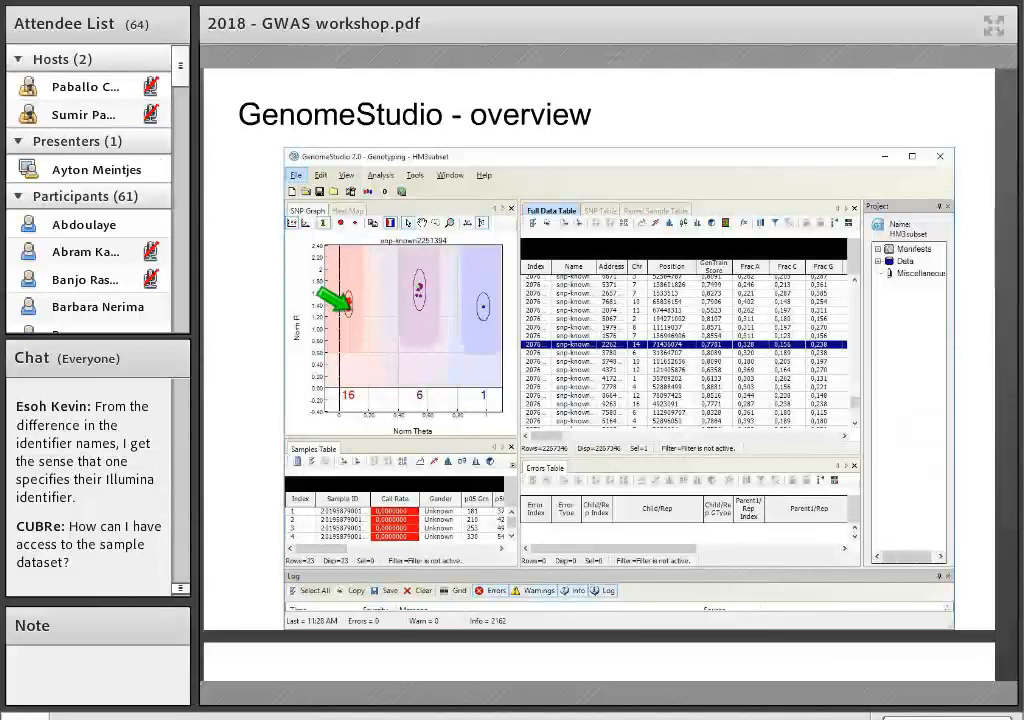
pyautogui.moveTo(410, 285)
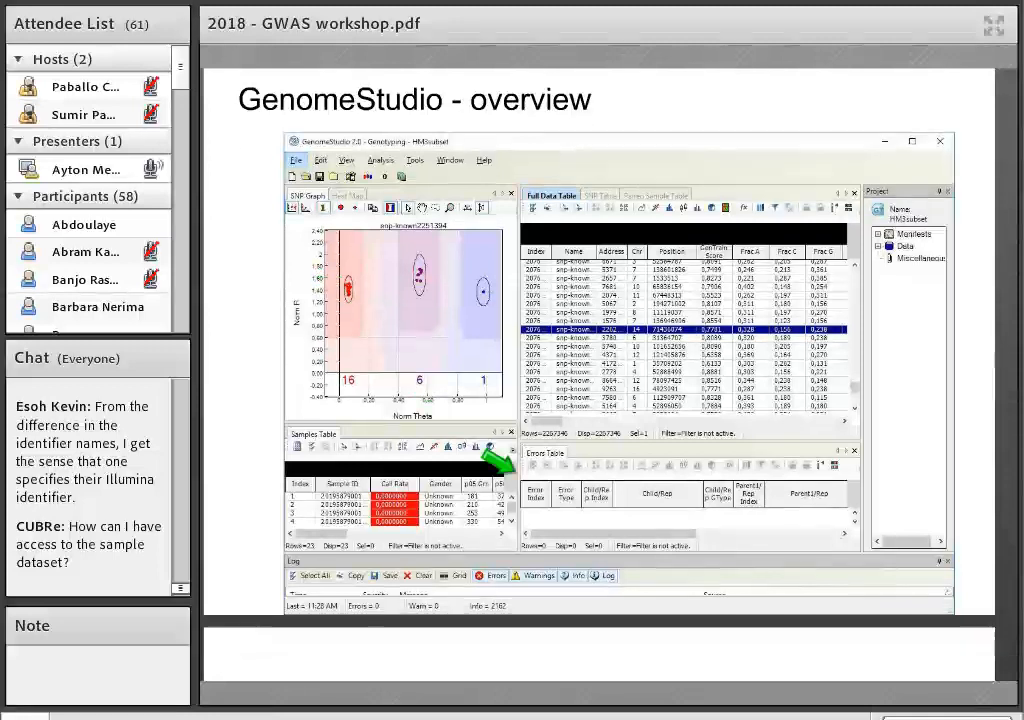
# Scroll to the 'Troubleshooting - Non-polymorphic' slide with its single-SNP theta versus R plot
pyautogui.scroll(-3)
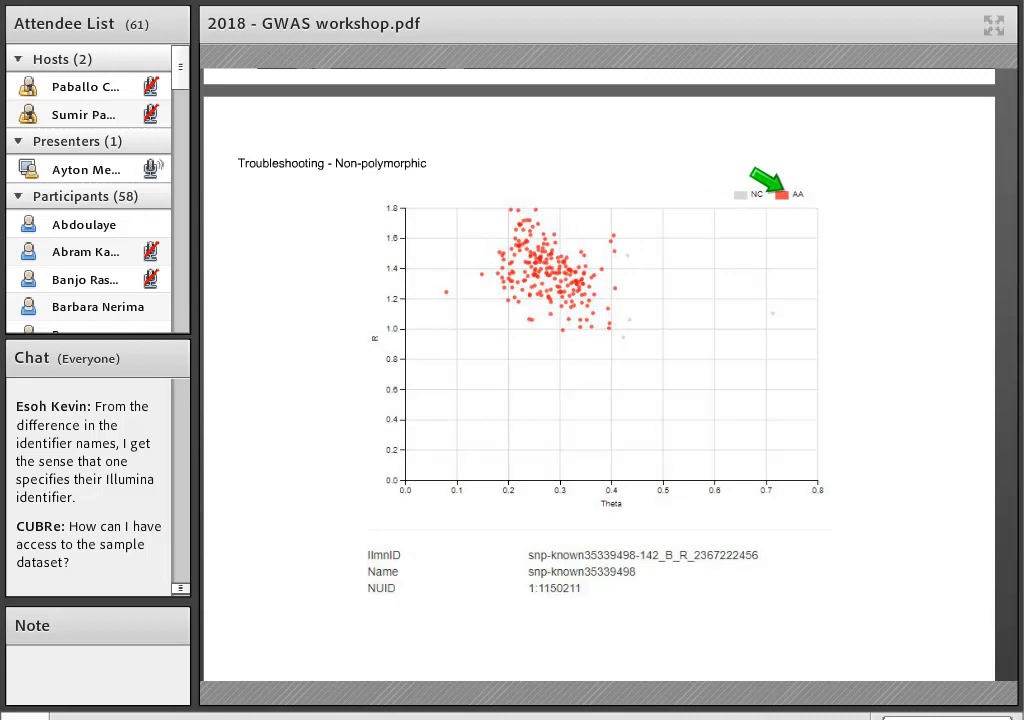
pyautogui.moveTo(500, 250)
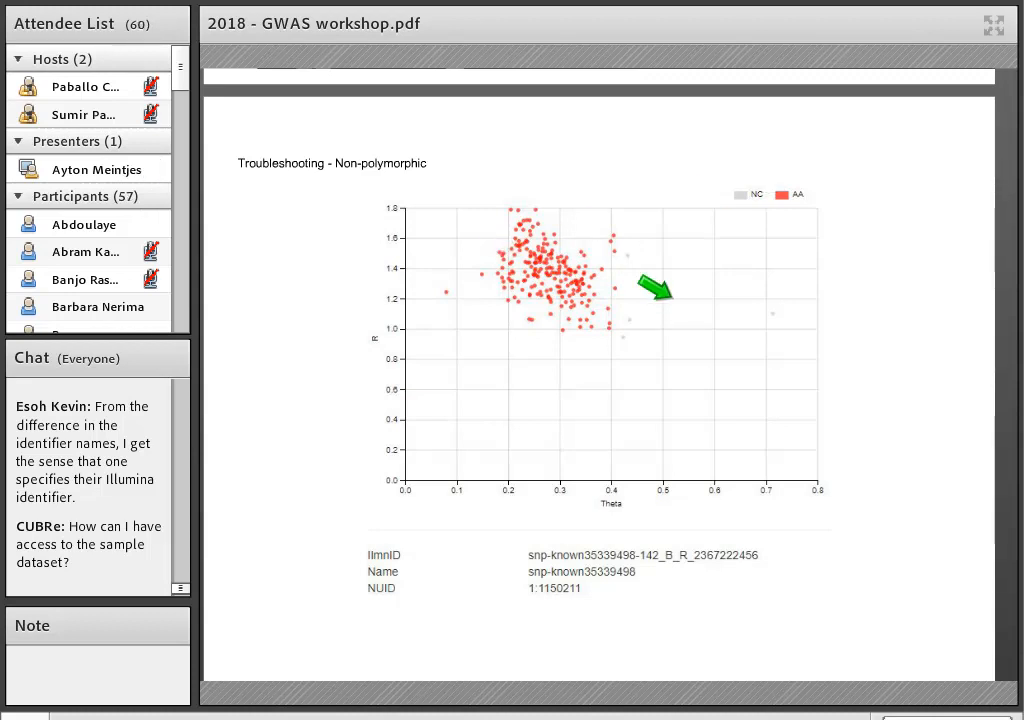
pyautogui.moveTo(775, 175)
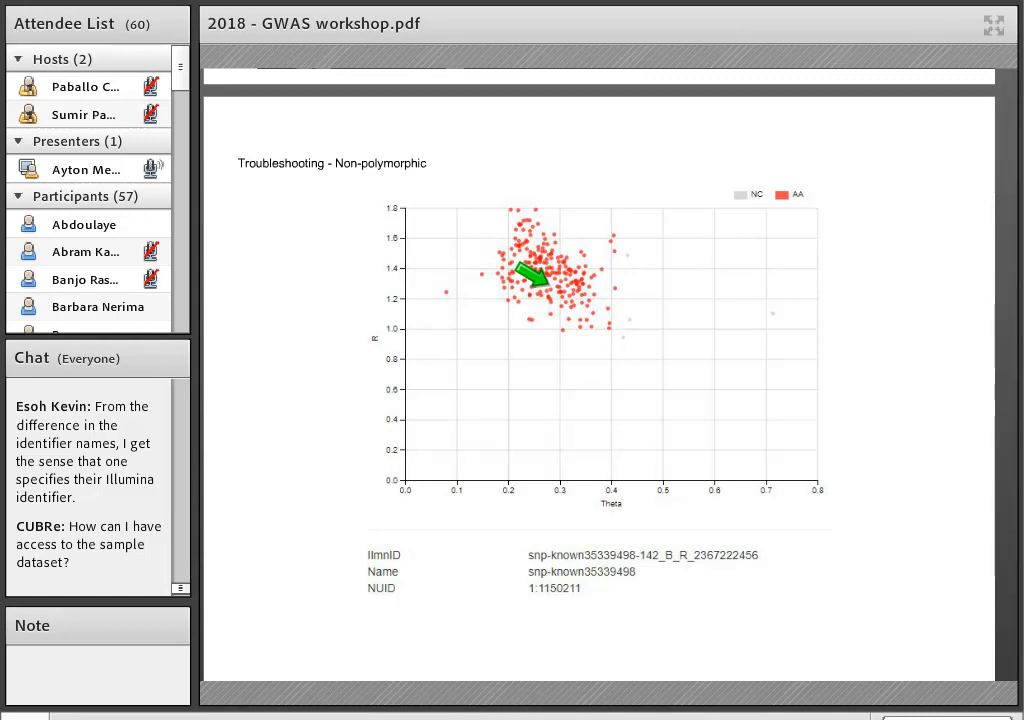
pyautogui.scroll(3)
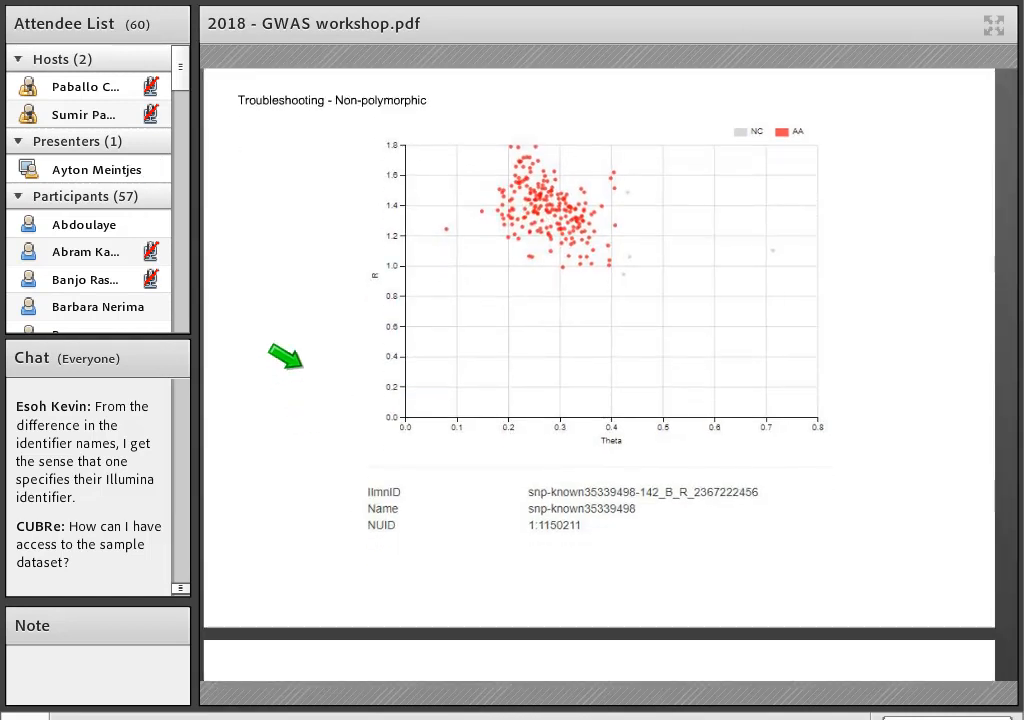
# Scroll past the Incorrect ploidy Y slide until 'Troubleshooting - Incorrect ploidy MT' fills the view
pyautogui.scroll(-3)
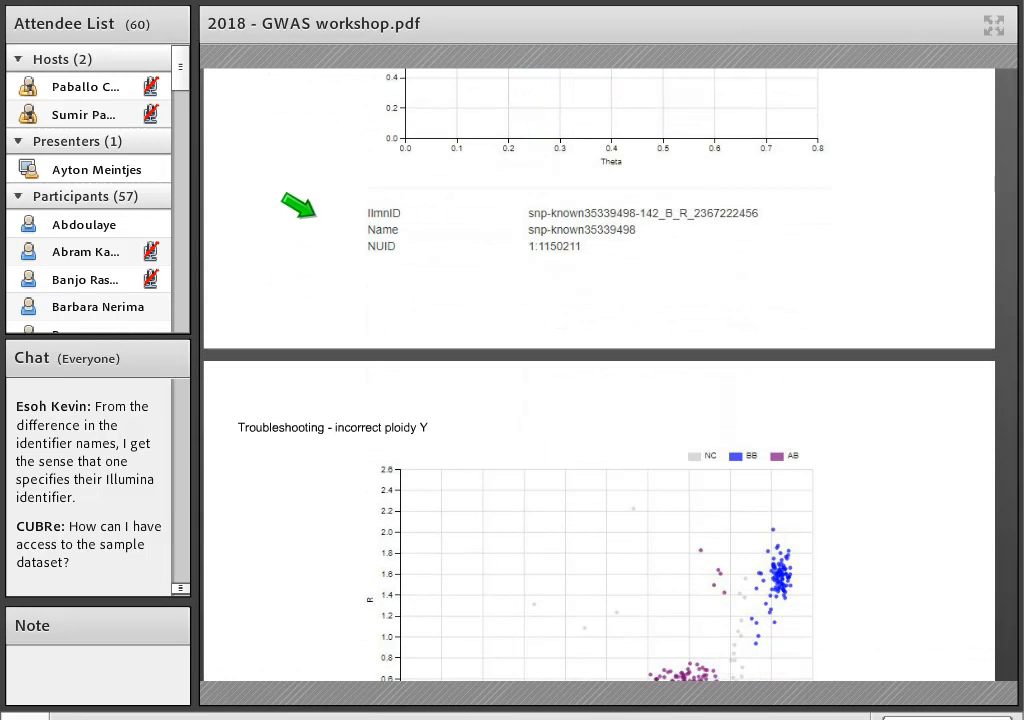
pyautogui.scroll(-3)
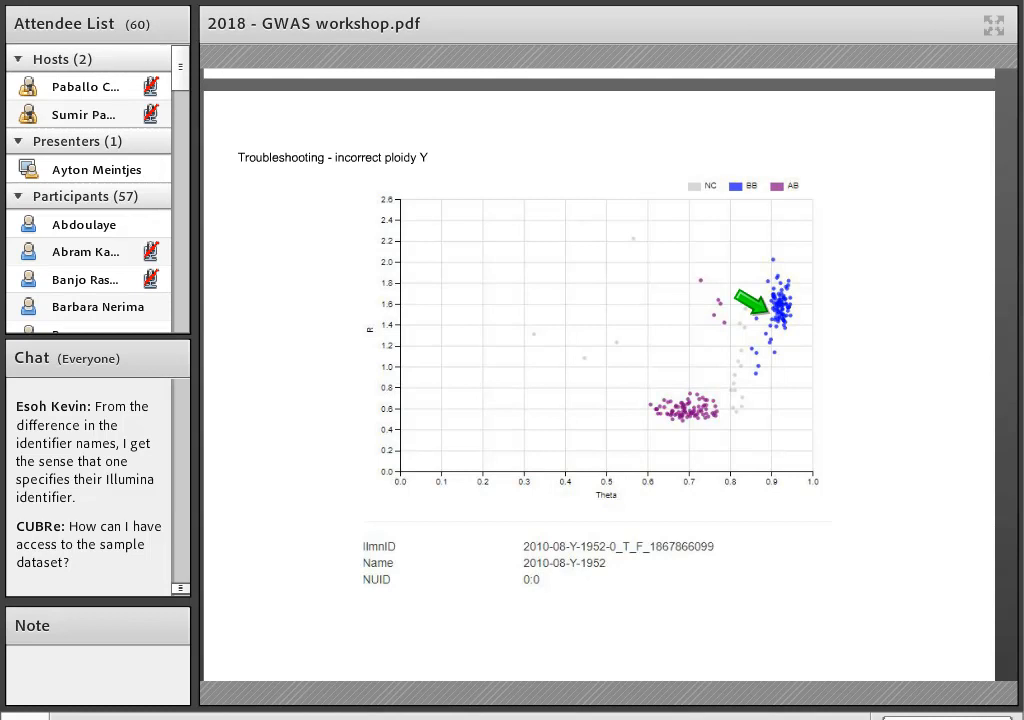
pyautogui.scroll(-3)
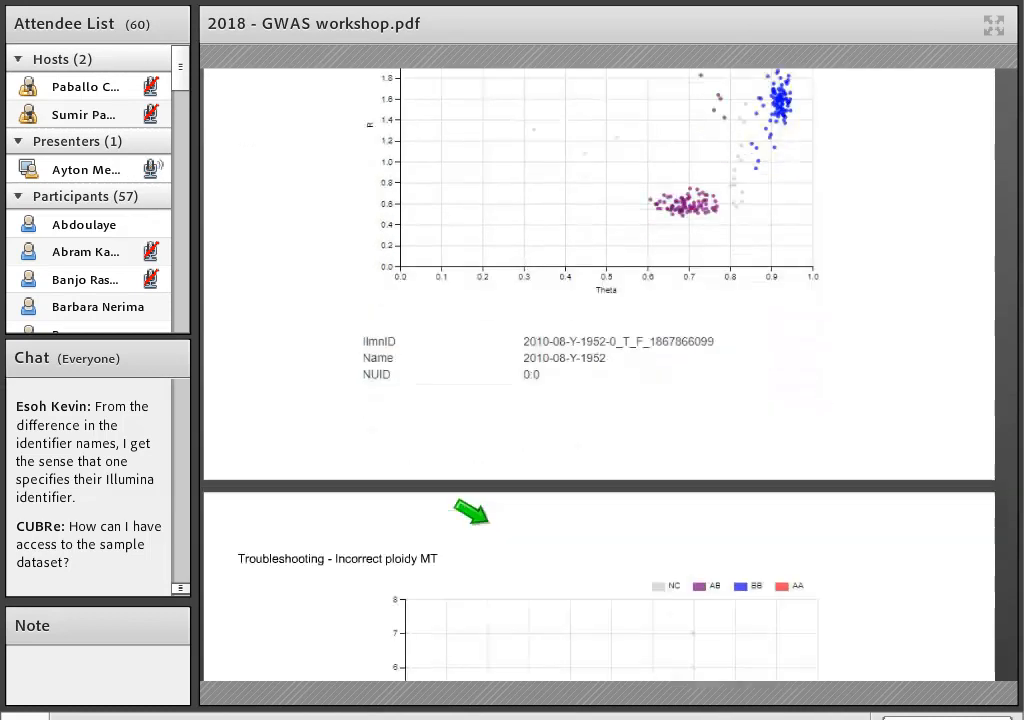
pyautogui.scroll(-3)
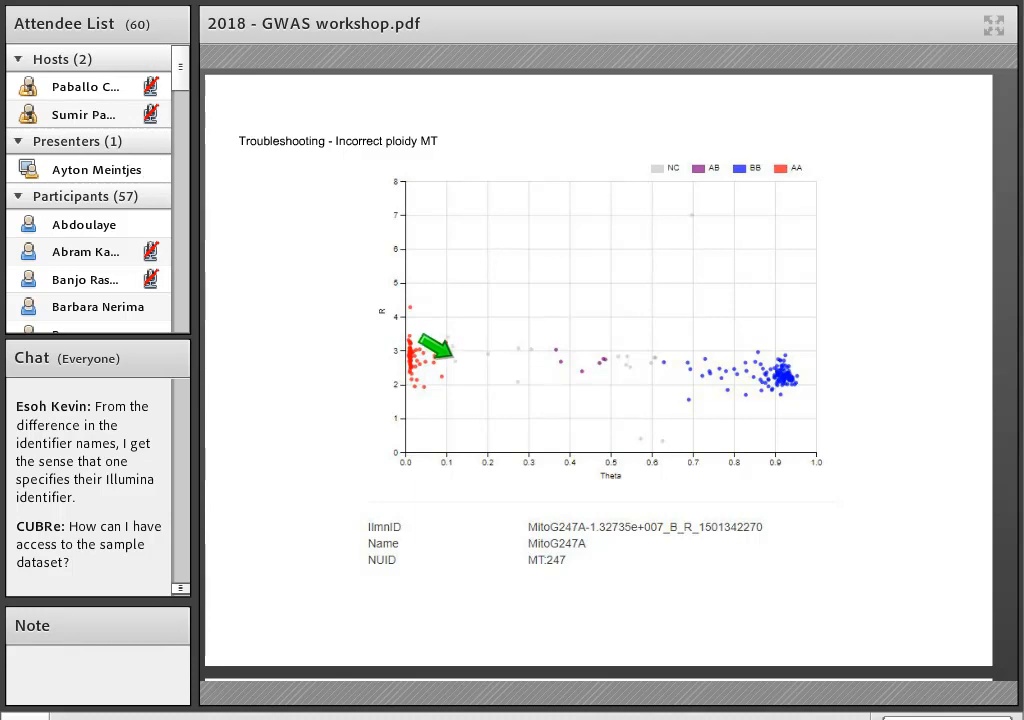
# Scroll through the False clustering slide until the 'Troubleshooting - multiple mappings' title appears
pyautogui.scroll(-3)
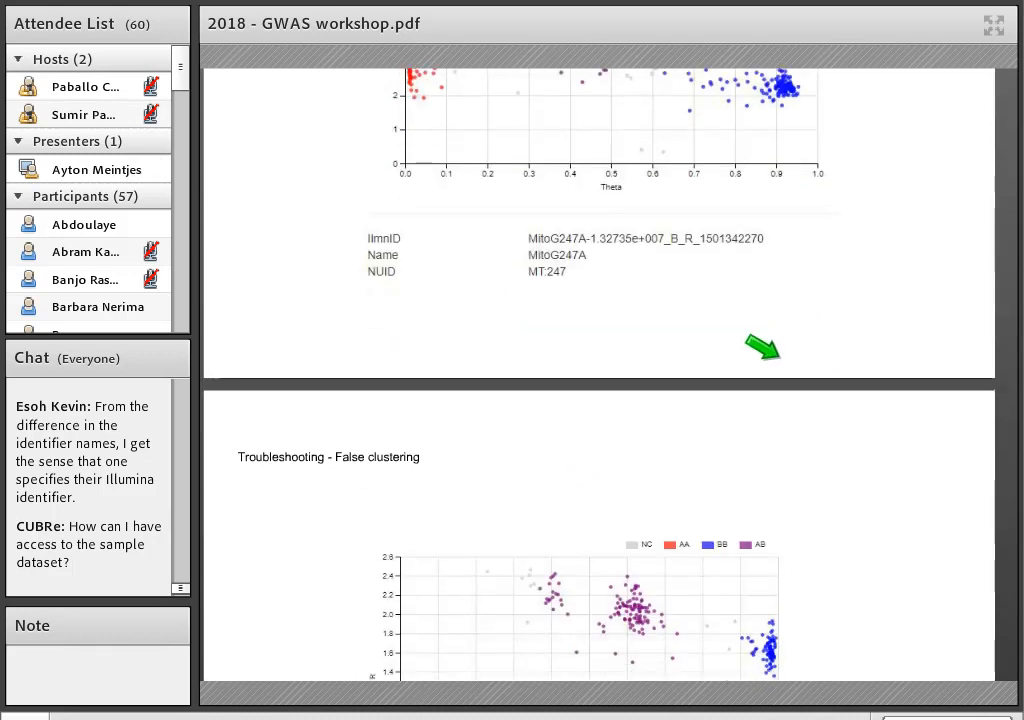
pyautogui.scroll(-3)
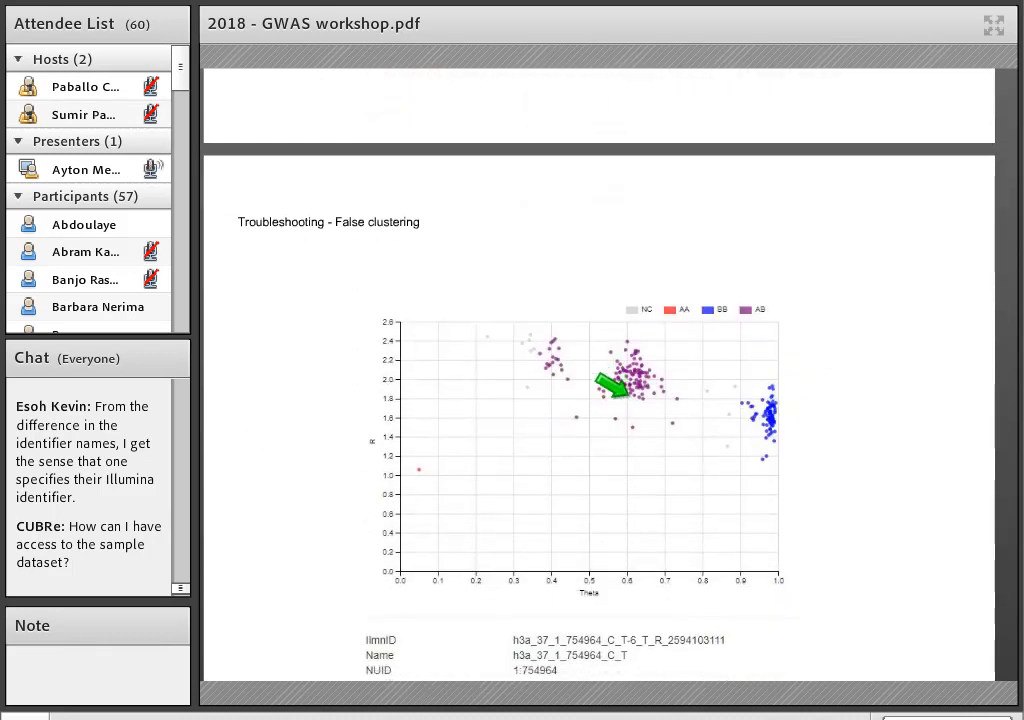
pyautogui.scroll(3)
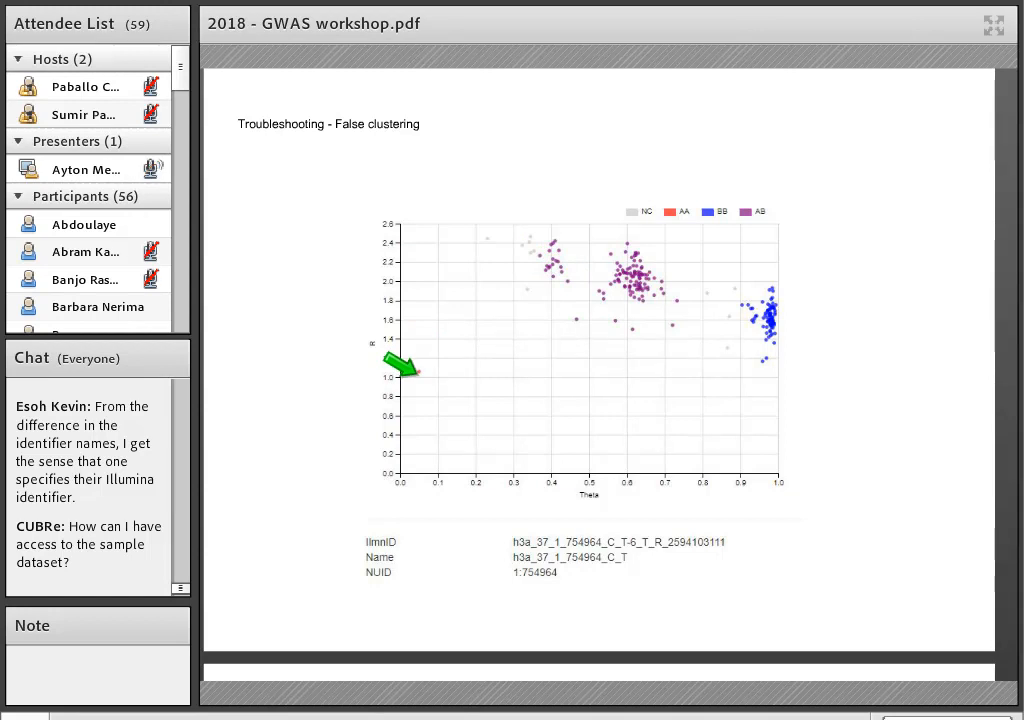
pyautogui.scroll(-3)
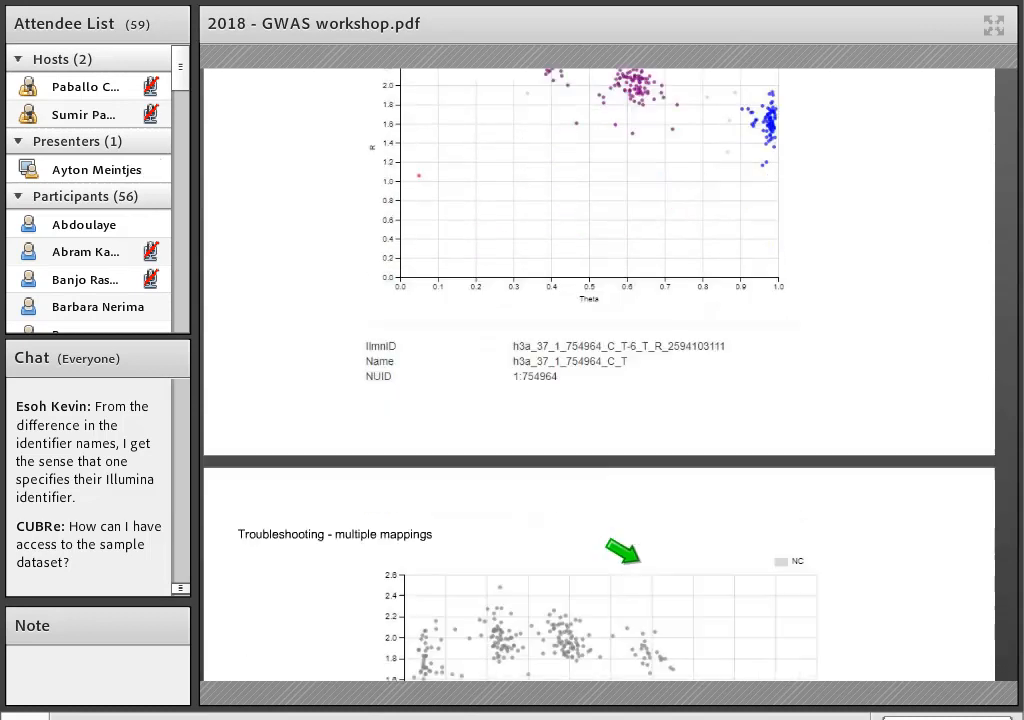
# Scroll past multiple mappings to the export menu screenshot and 'GenomeStudio - Exporting' slide
pyautogui.scroll(-3)
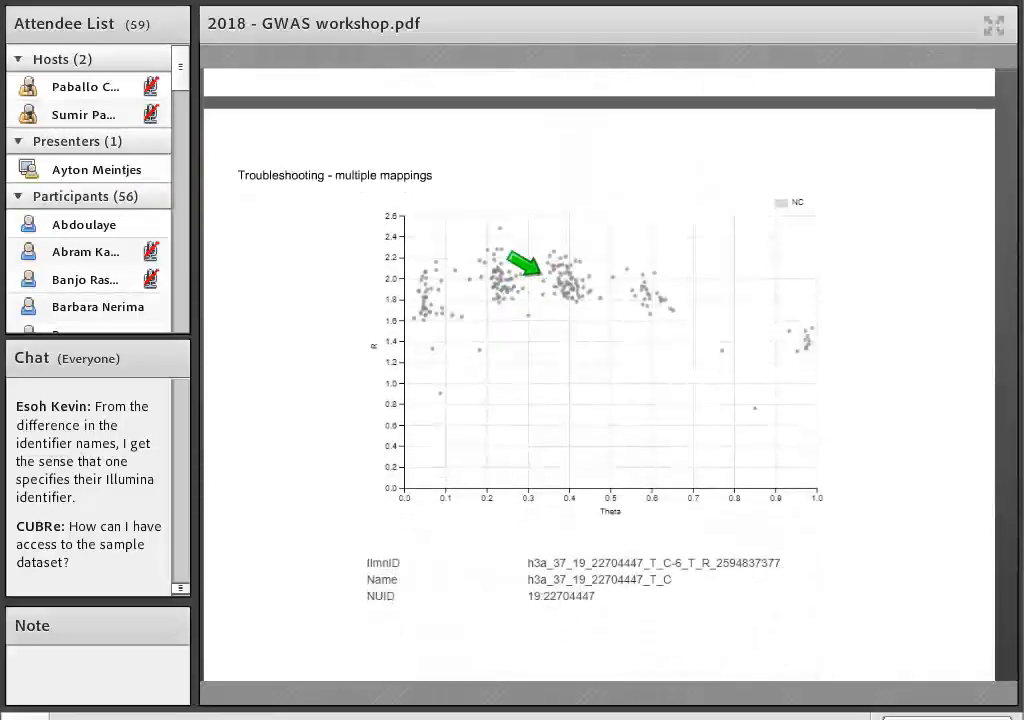
pyautogui.scroll(-3)
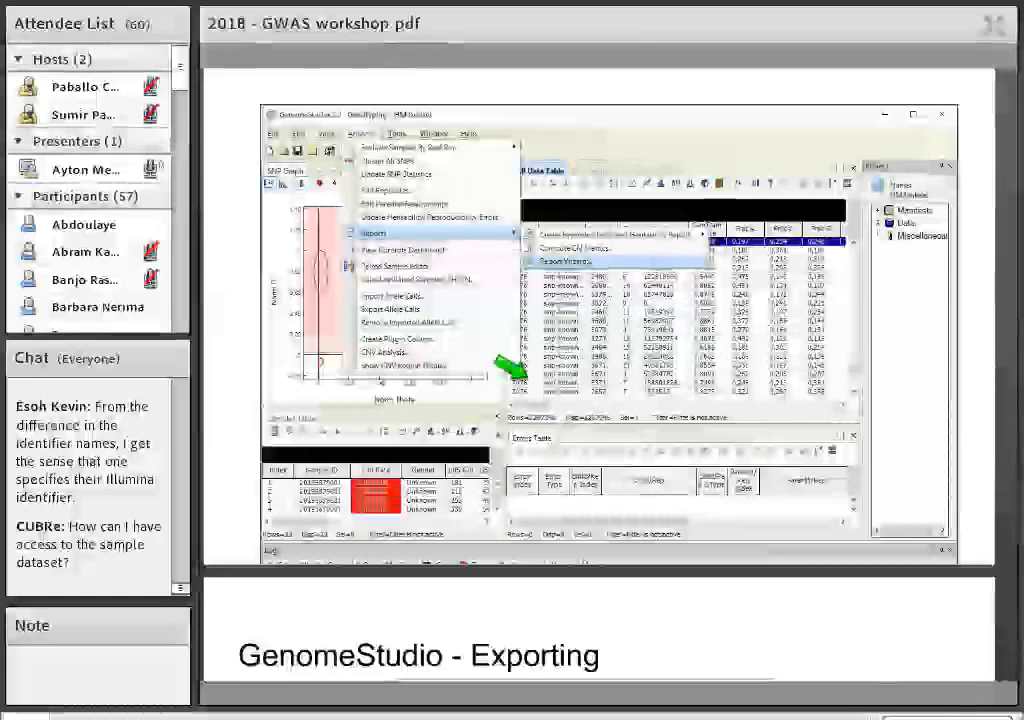
# Show the Report Wizard's report type slide, with Final Report chosen
pyautogui.scroll(3)
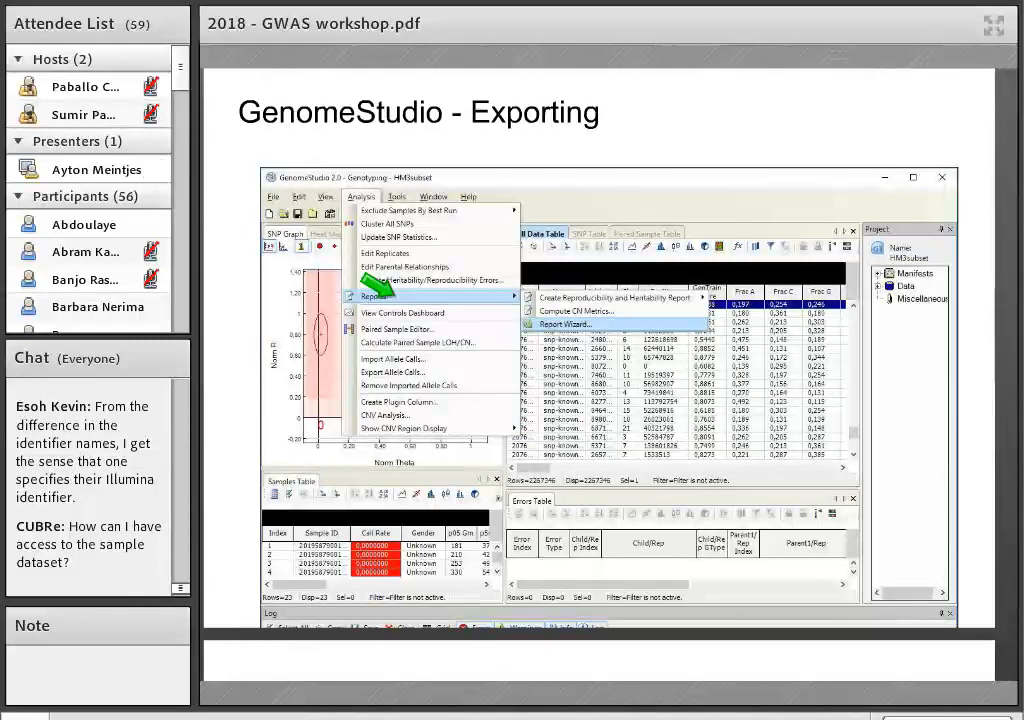
pyautogui.click(566, 324)
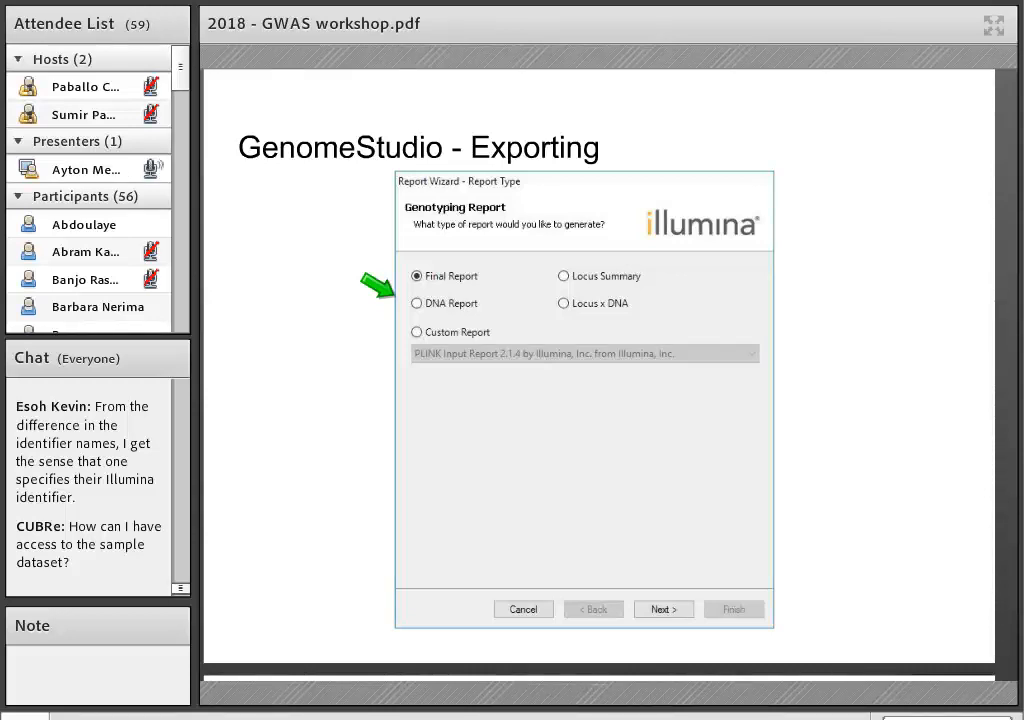
# Show the Final Report Format slide with standard format and fields like SNP Name and Sample ID
pyautogui.click(663, 609)
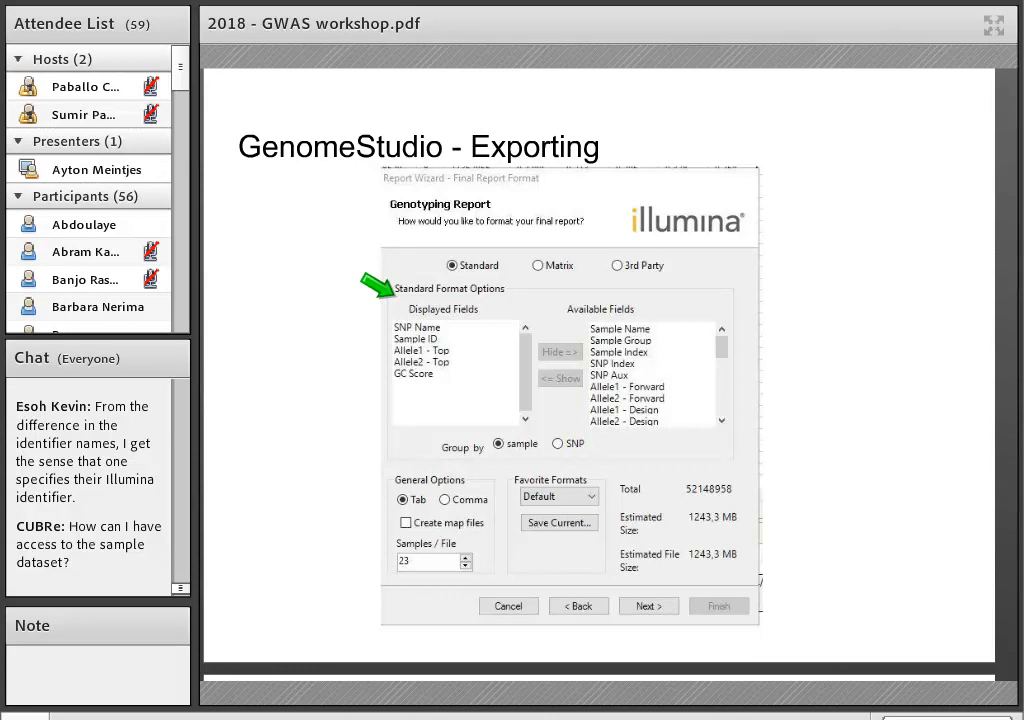
# Show the exported final report file with its header and SNP genotype rows including GC scores
pyautogui.click(648, 605)
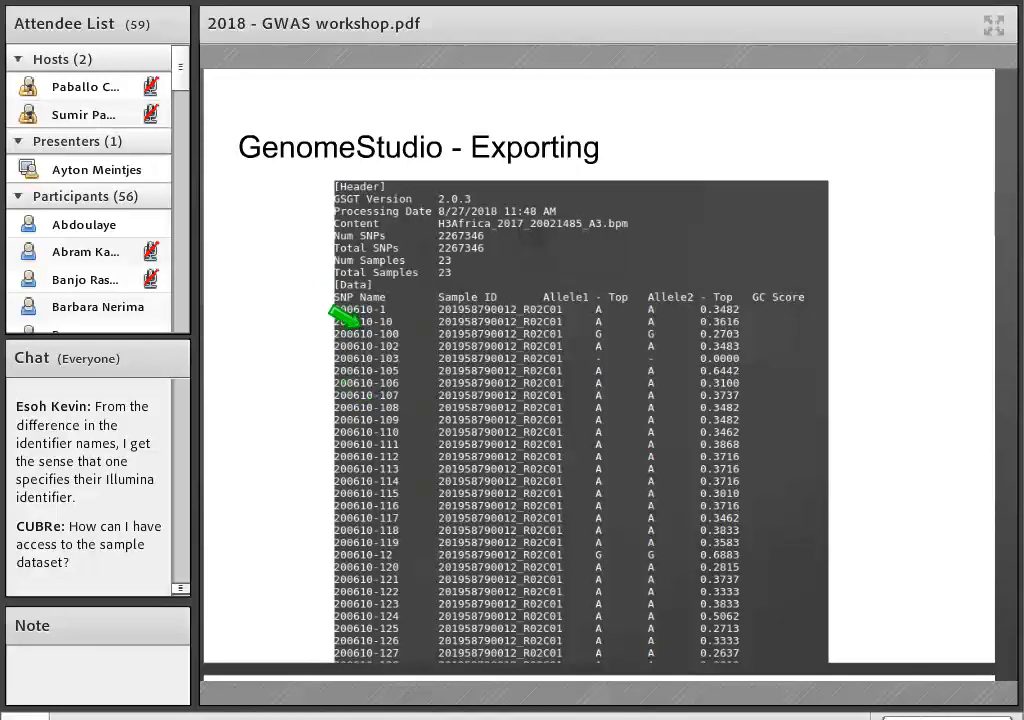
pyautogui.moveTo(470, 300)
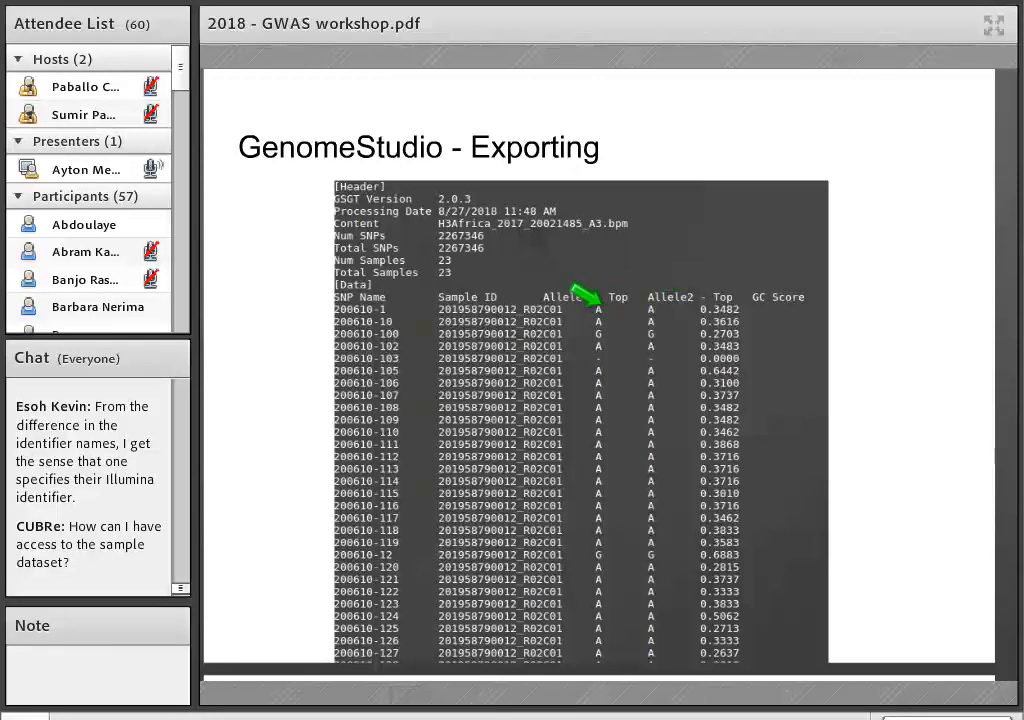
pyautogui.moveTo(620, 280)
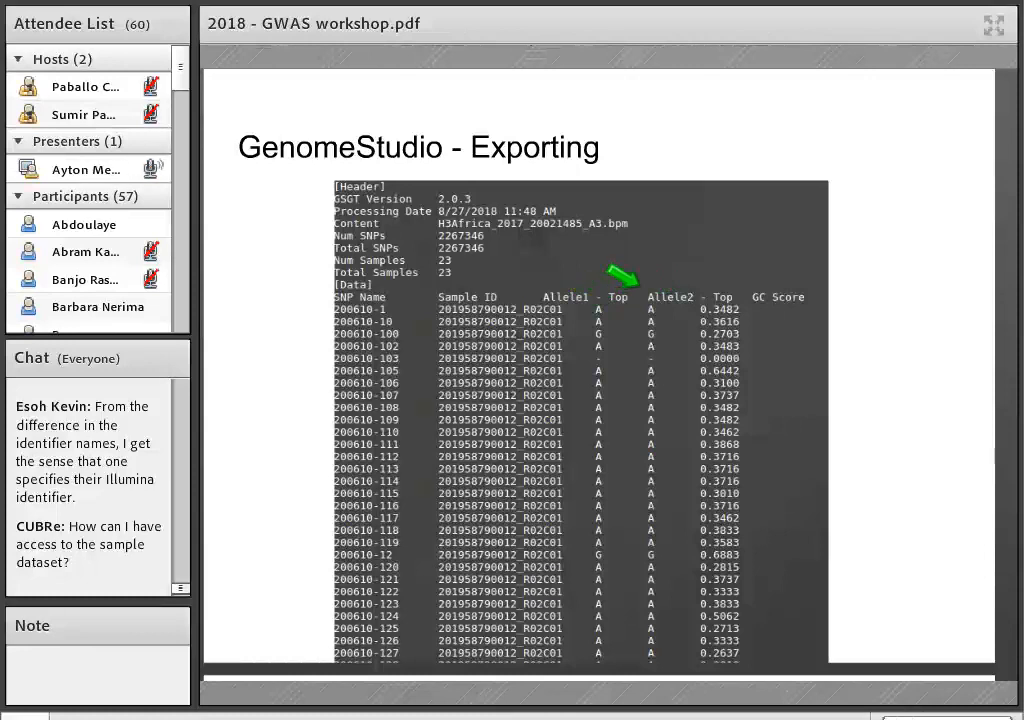
# Bring up the TOP/BOT slide with its strand and allele table for ambiguous SNPs
pyautogui.scroll(-3)
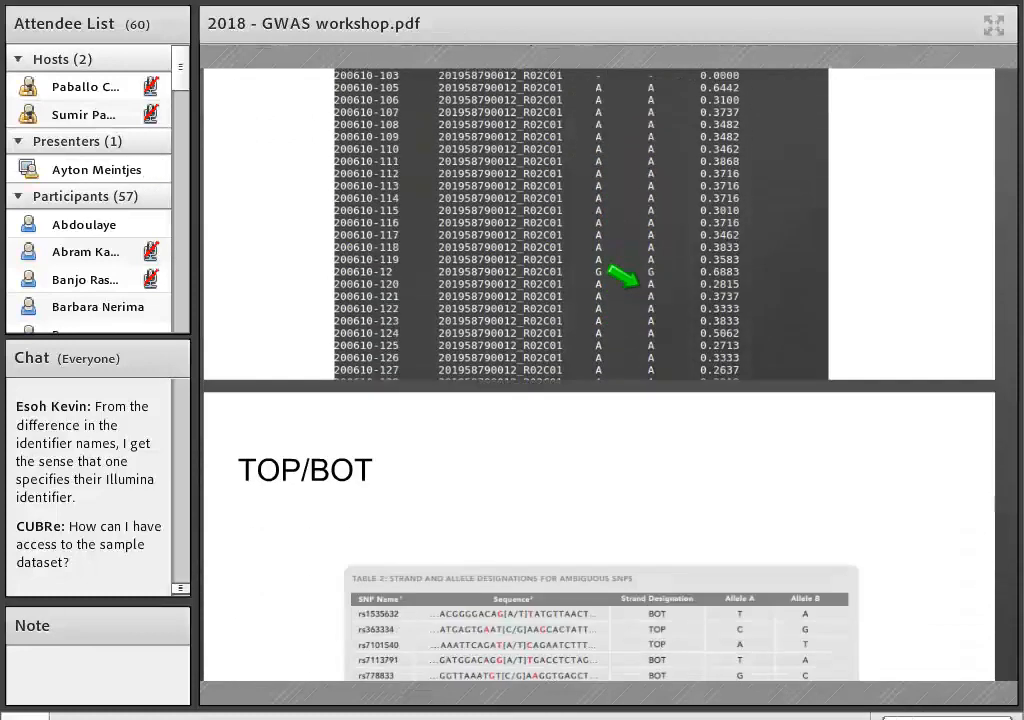
pyautogui.scroll(-3)
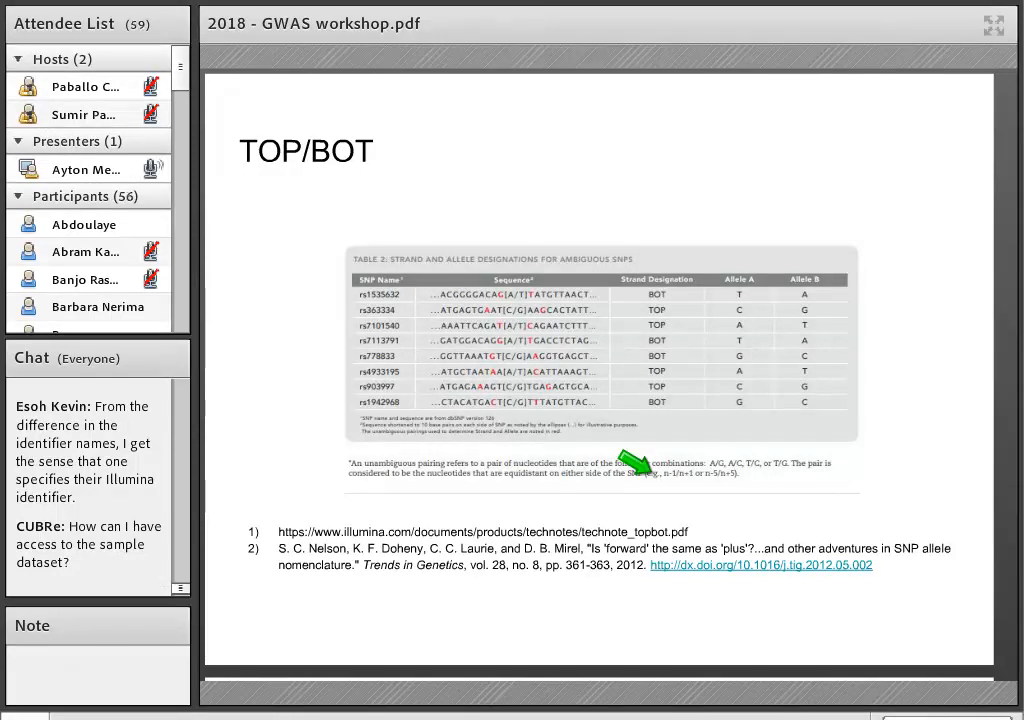
pyautogui.moveTo(490, 278)
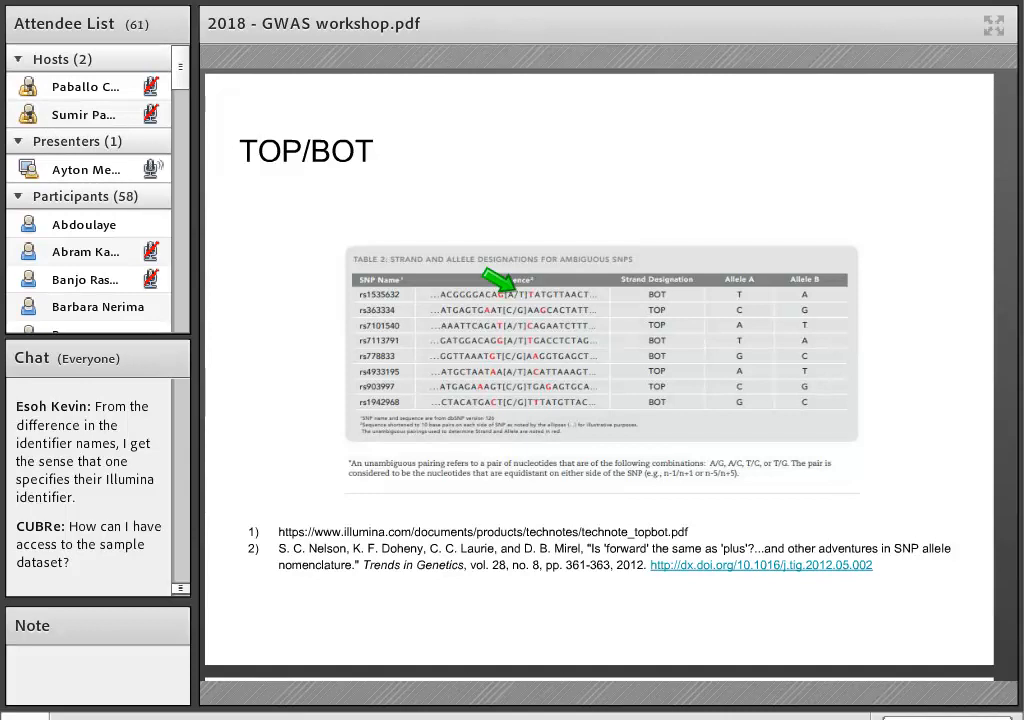
pyautogui.moveTo(490, 375)
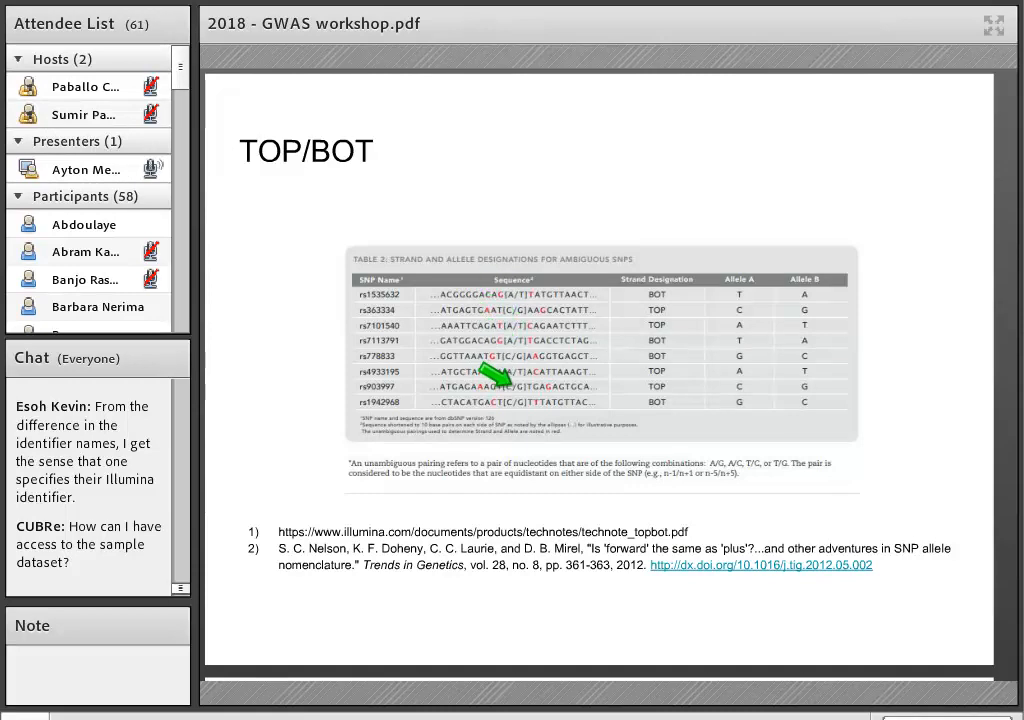
pyautogui.moveTo(490, 265)
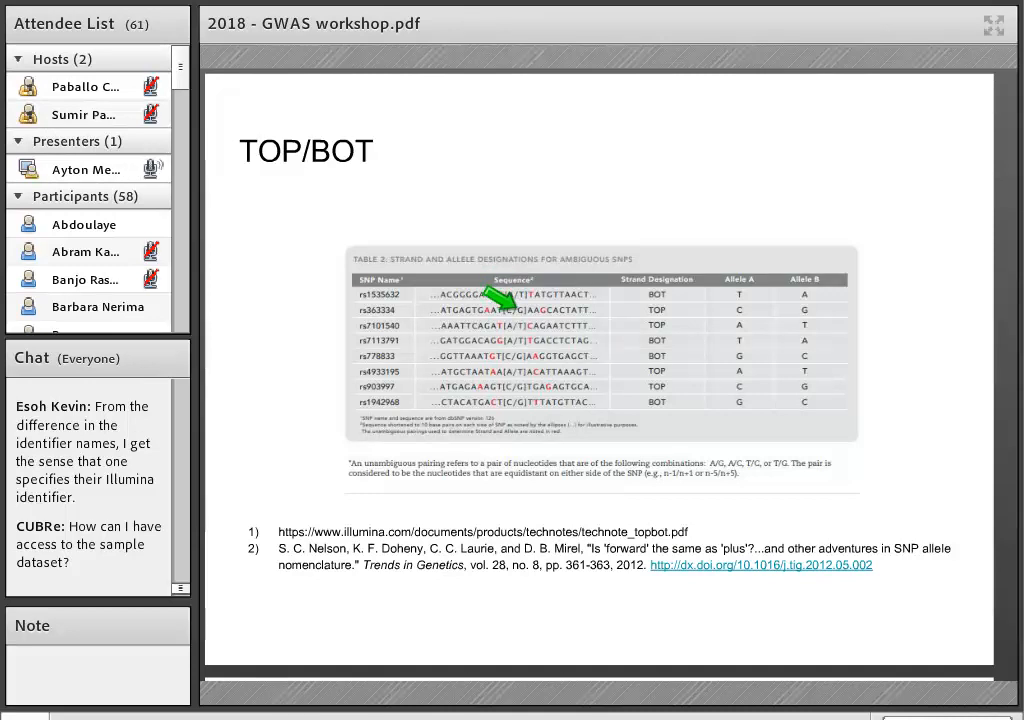
pyautogui.moveTo(500, 315)
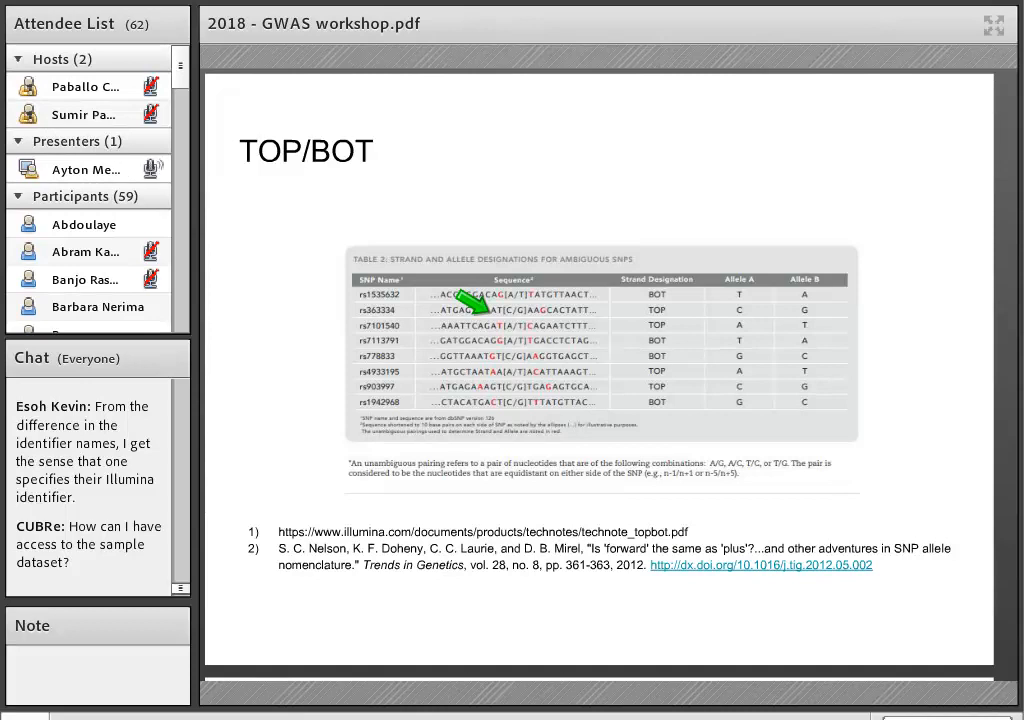
pyautogui.moveTo(530, 302)
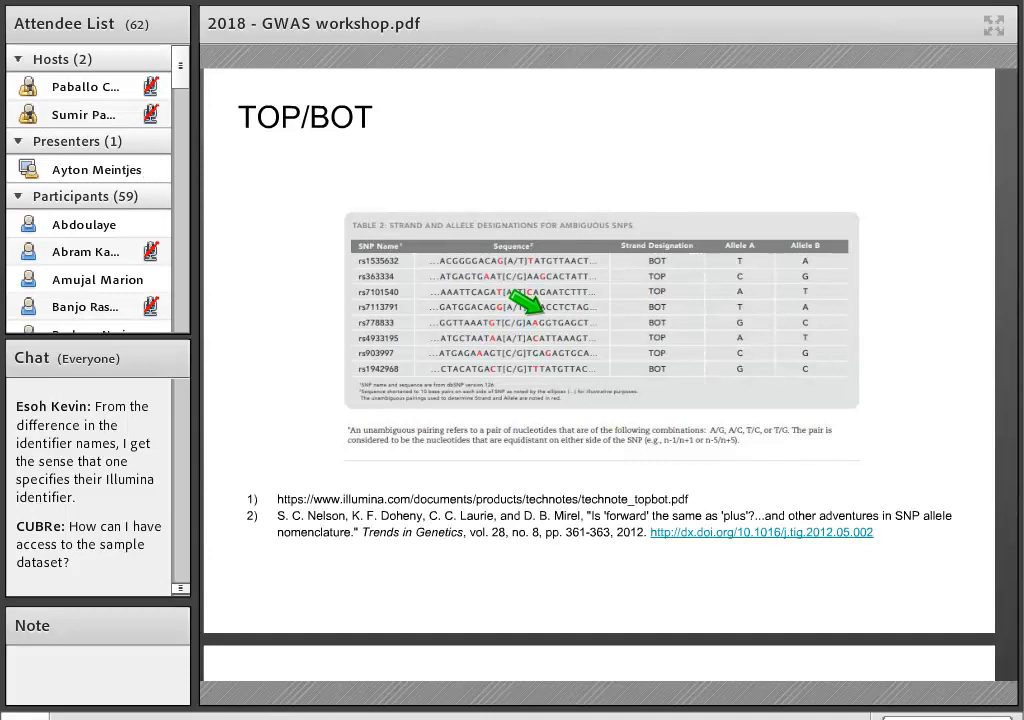
pyautogui.moveTo(100, 98)
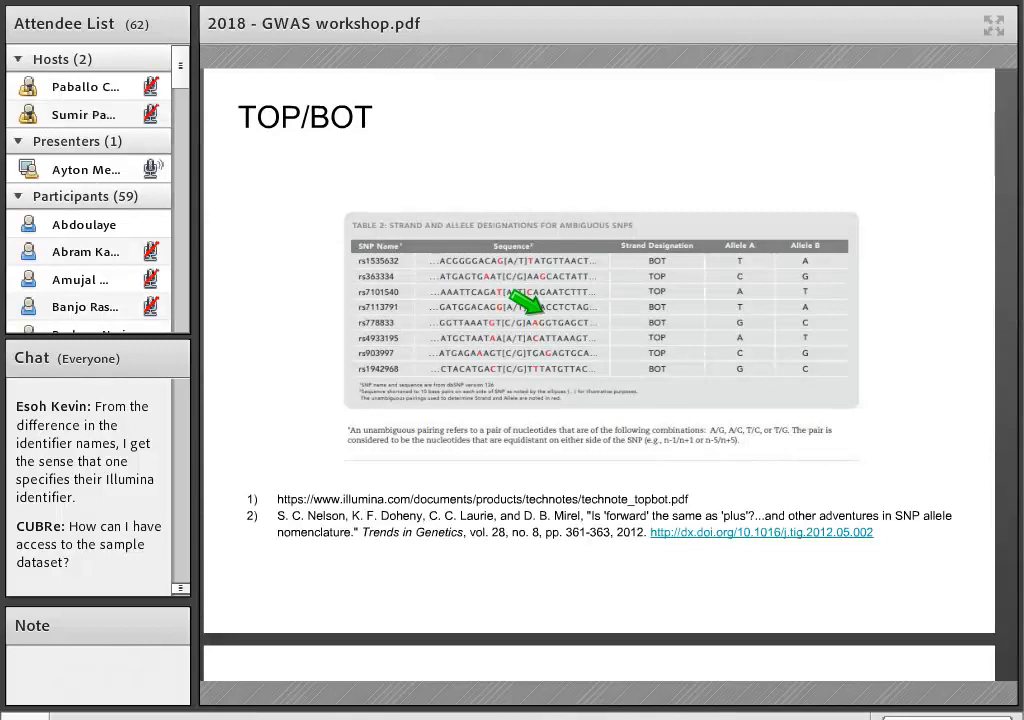
pyautogui.moveTo(560, 490)
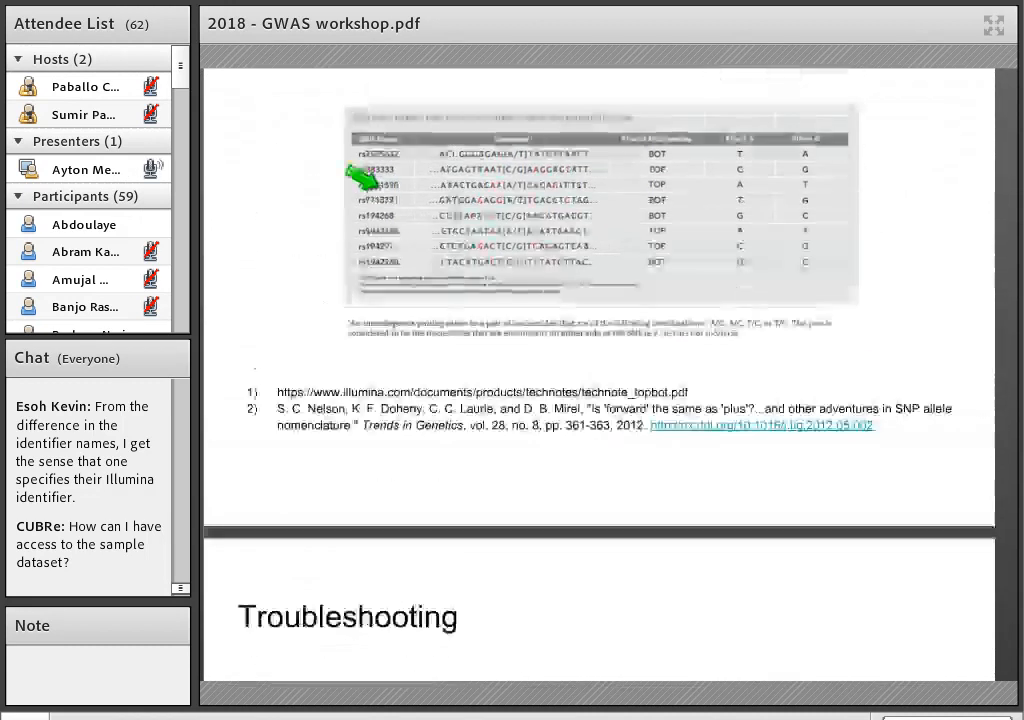
pyautogui.scroll(3)
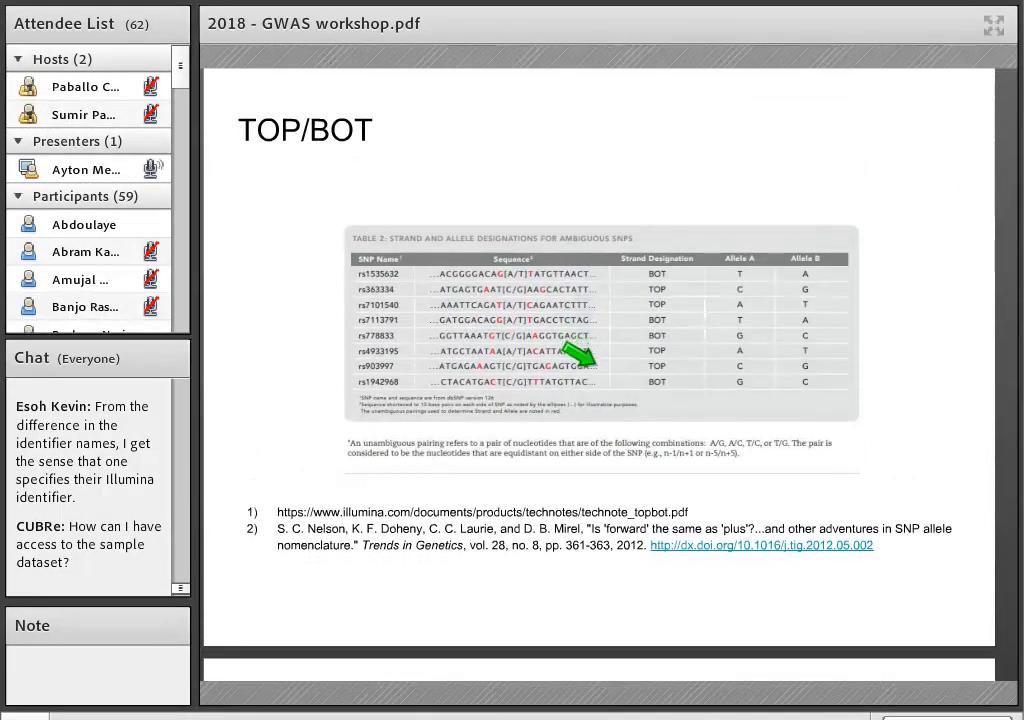
# Move past the Troubleshooting summary to the European Variation Archive variant browser Resources slide
pyautogui.scroll(-3)
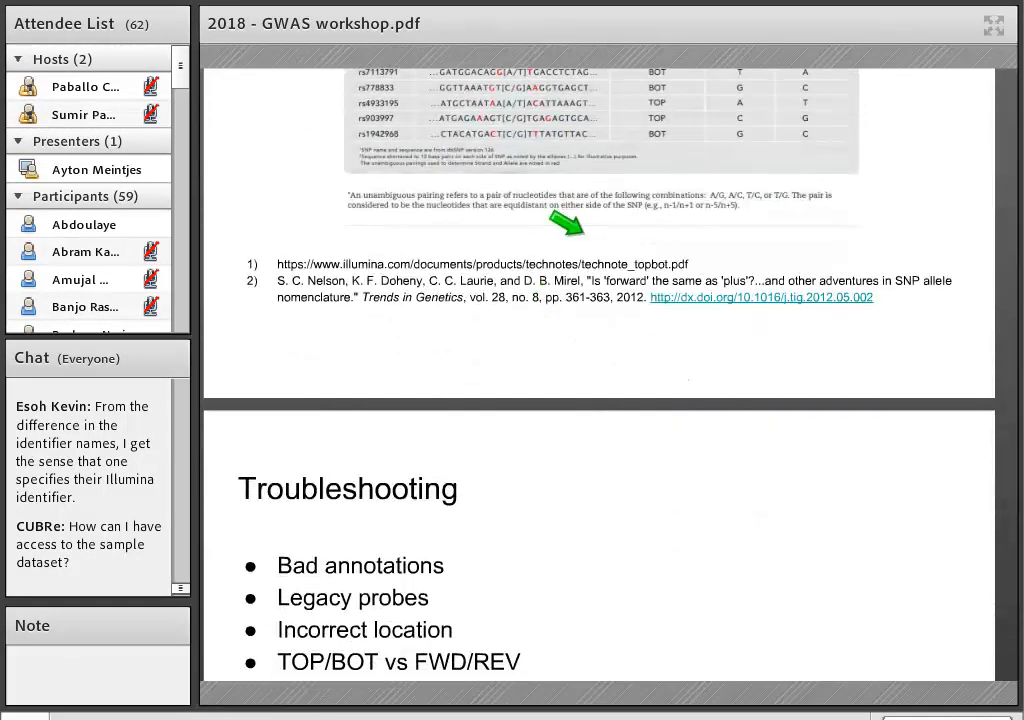
pyautogui.scroll(-3)
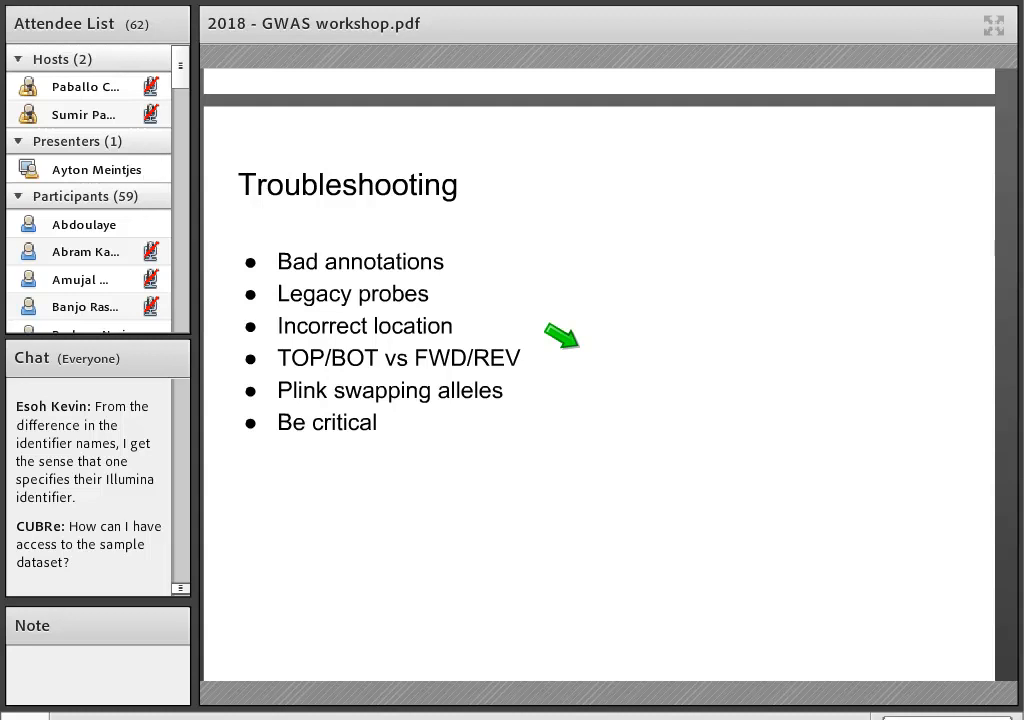
pyautogui.scroll(-3)
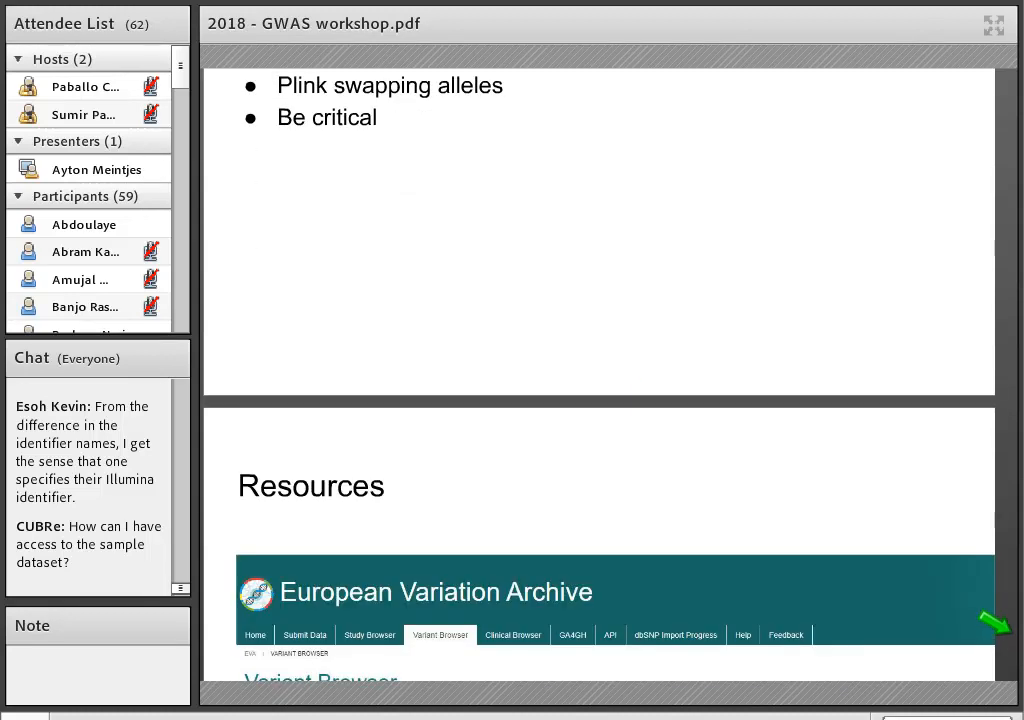
pyautogui.scroll(3)
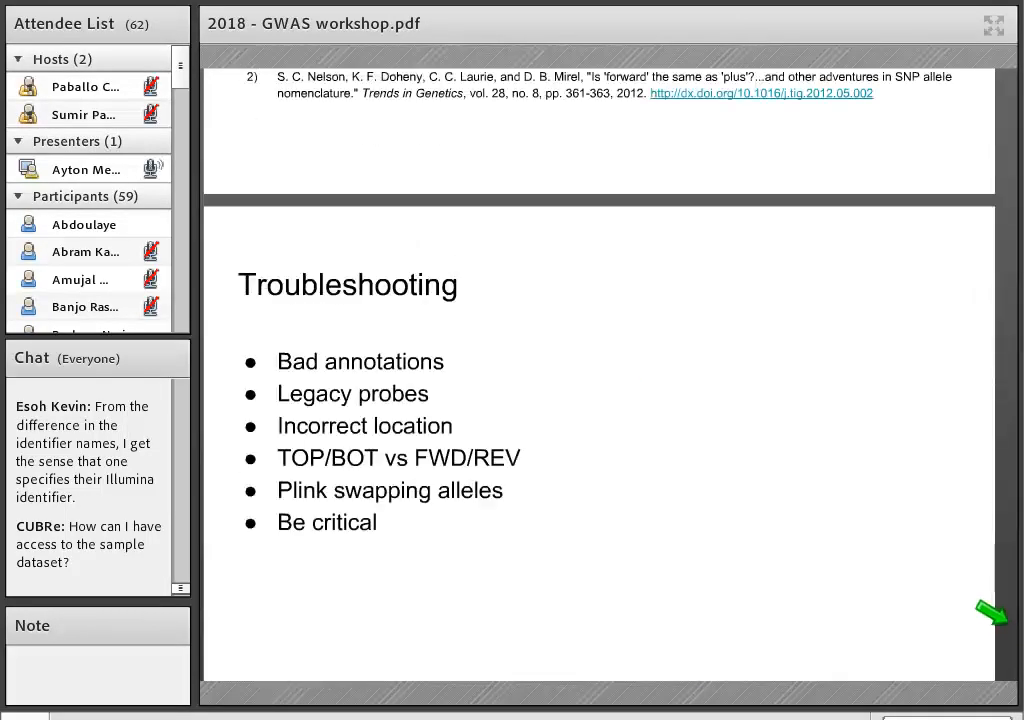
pyautogui.moveTo(440, 345)
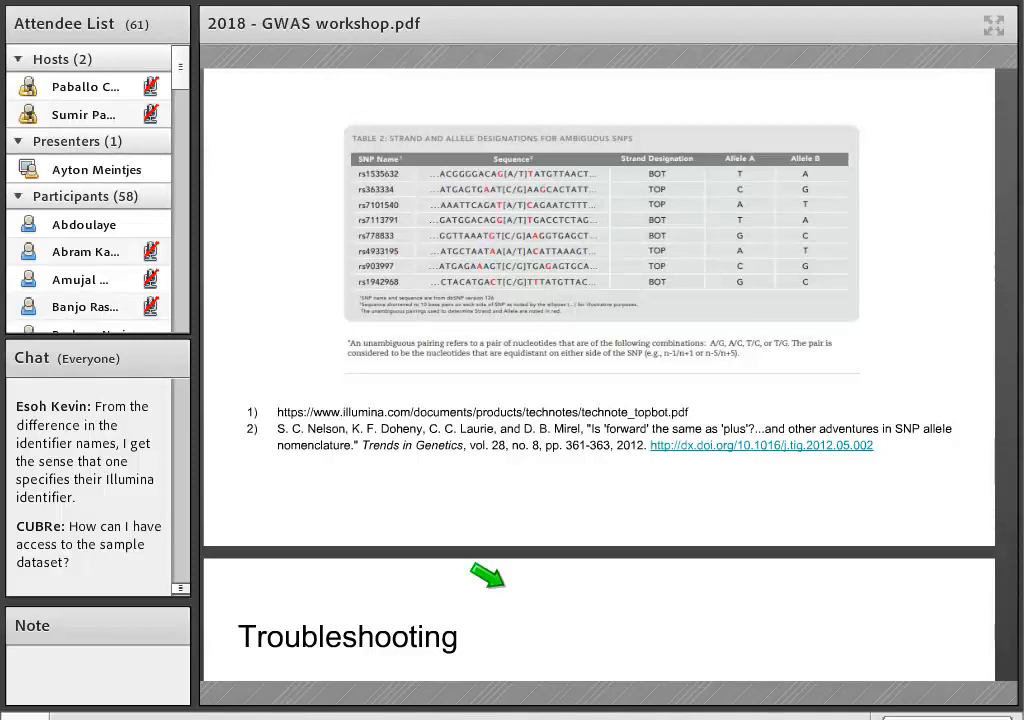
pyautogui.scroll(-3)
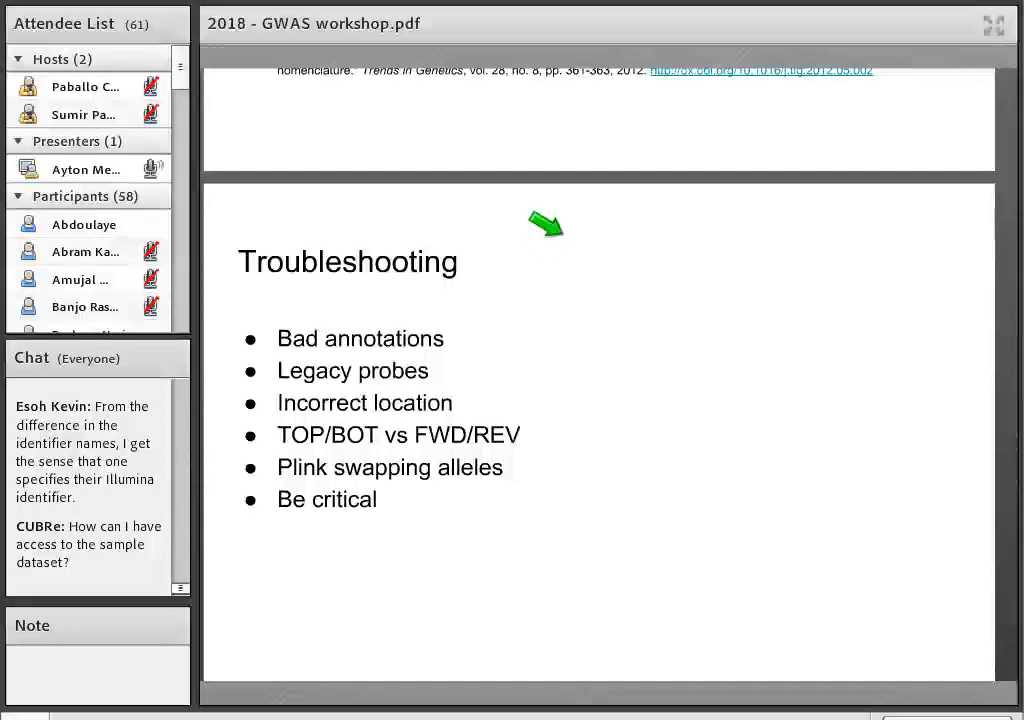
pyautogui.scroll(-3)
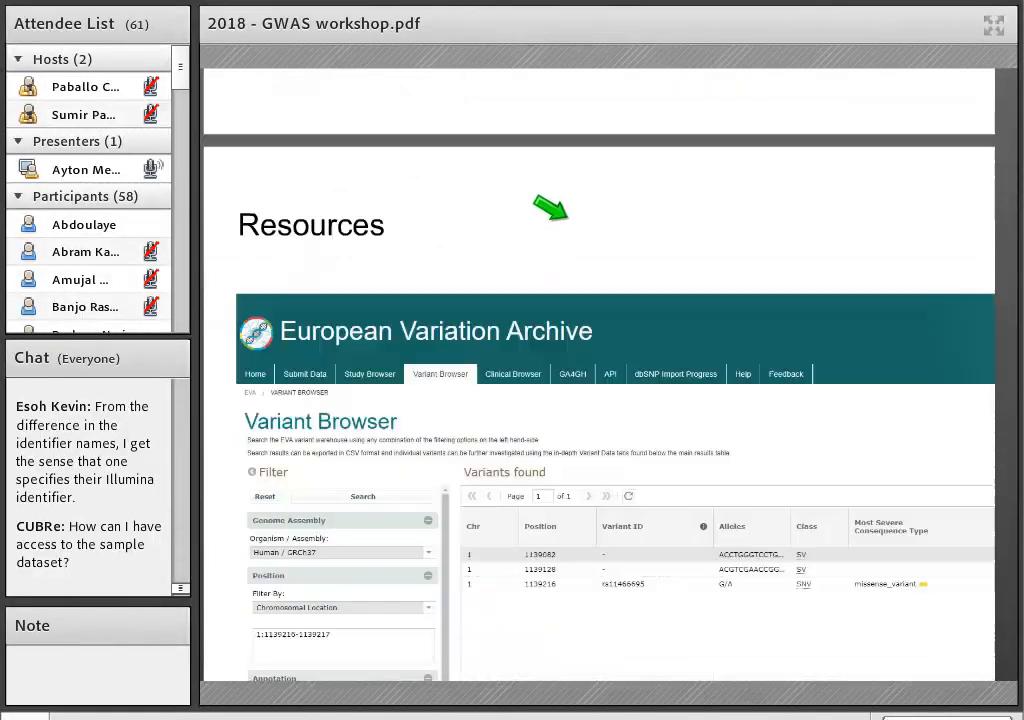
pyautogui.scroll(3)
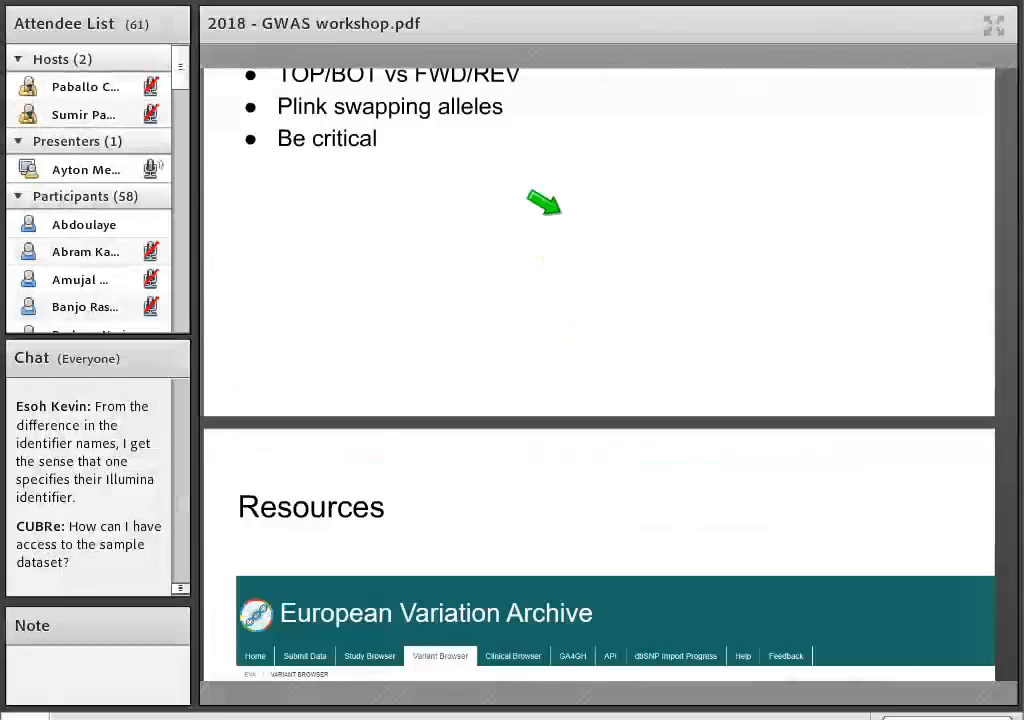
pyautogui.scroll(3)
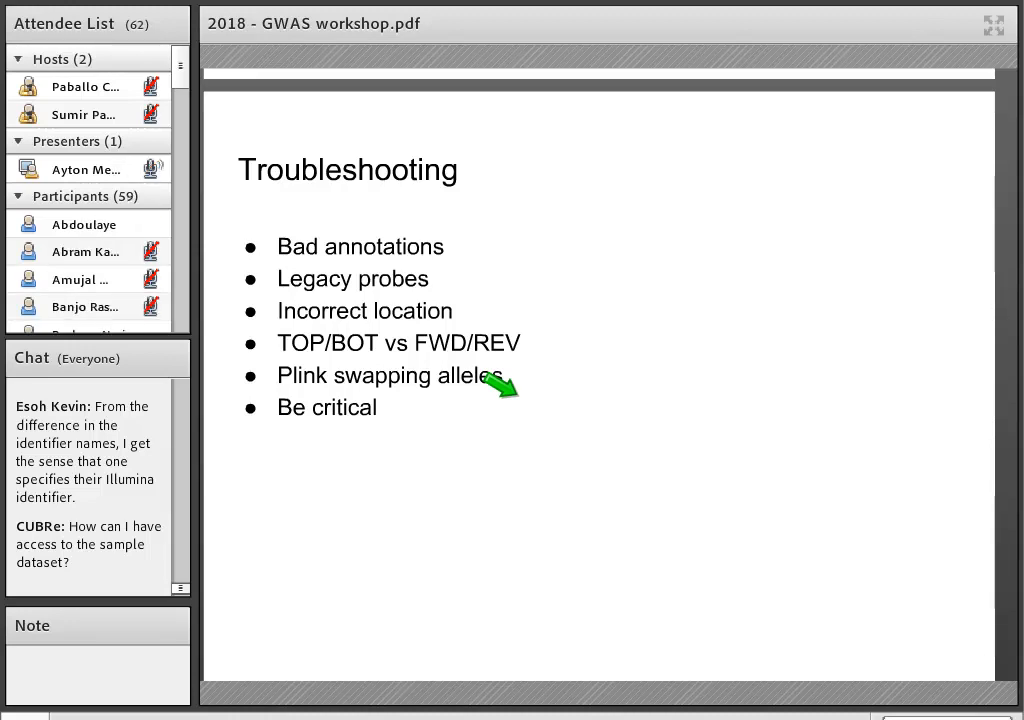
pyautogui.scroll(-3)
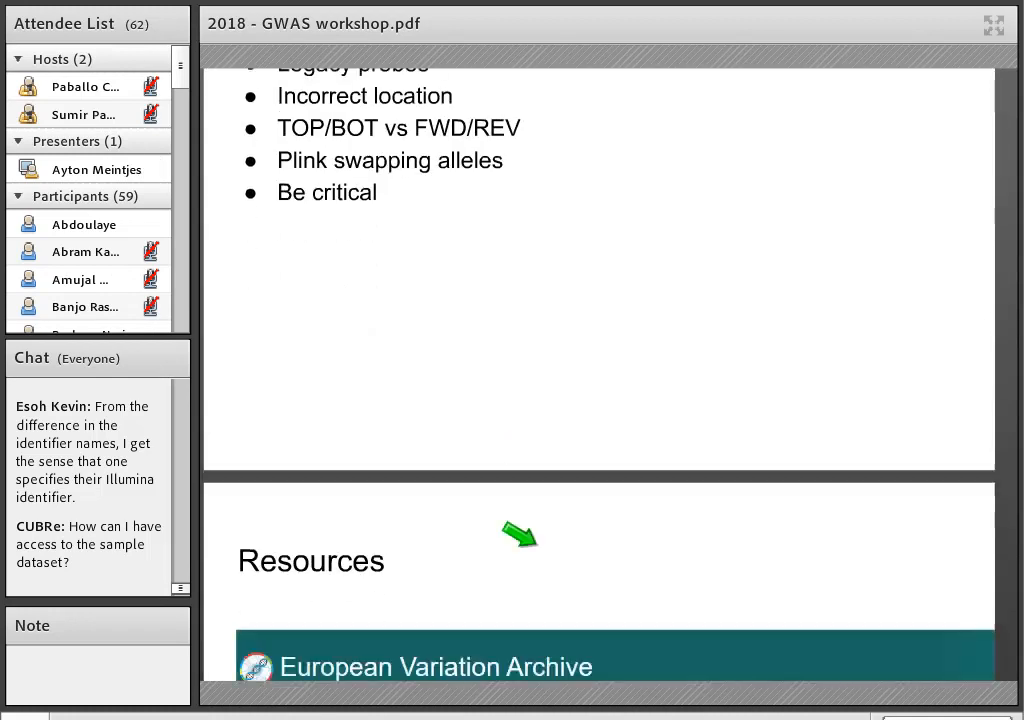
pyautogui.scroll(-3)
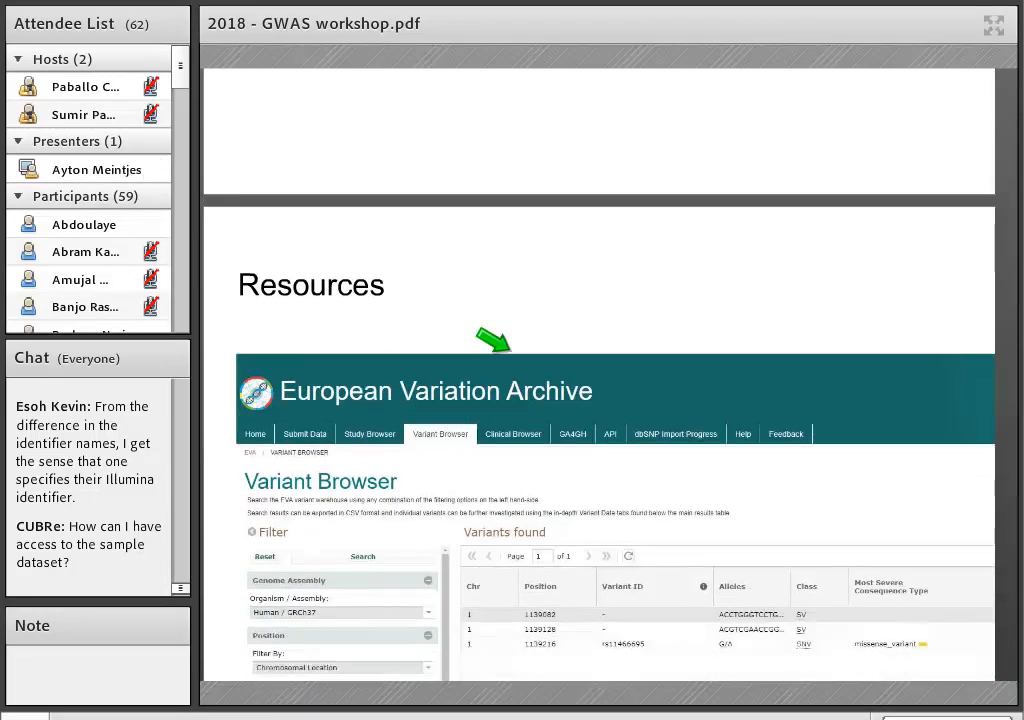
pyautogui.scroll(-3)
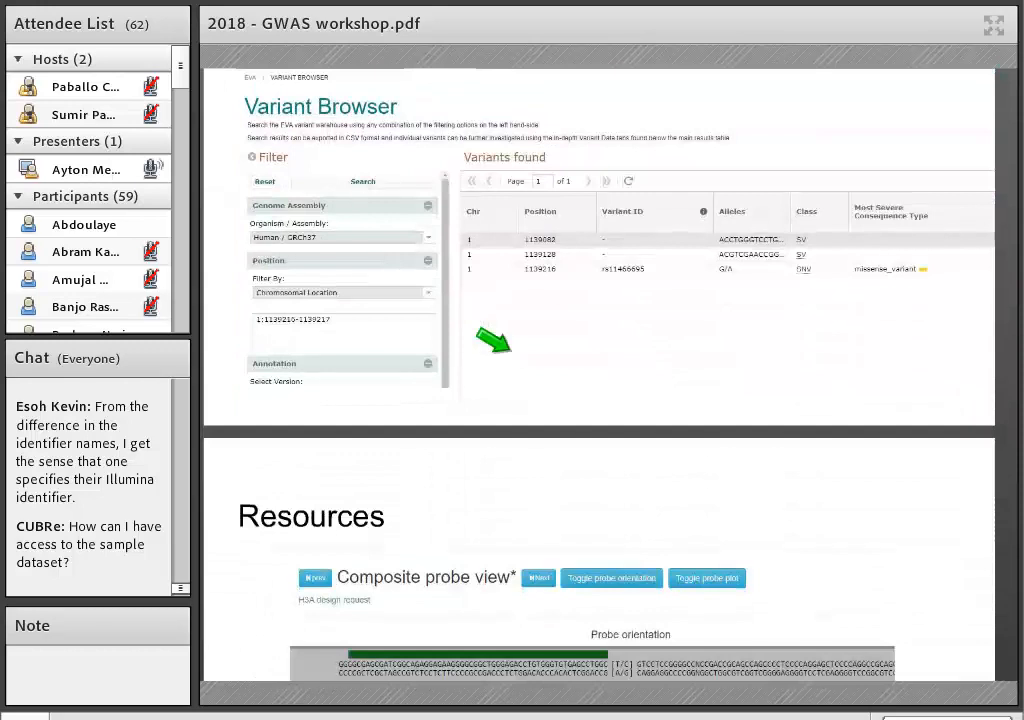
# Move past the composite probe view Resources slide to the Troubleshooting summary slide
pyautogui.scroll(-3)
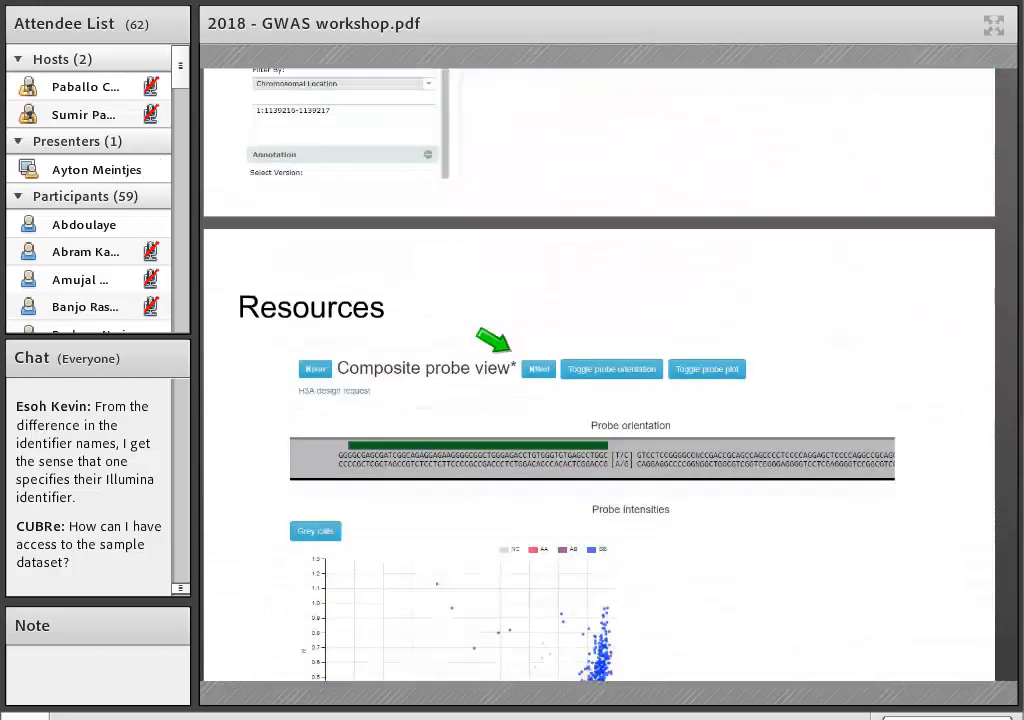
pyautogui.scroll(-3)
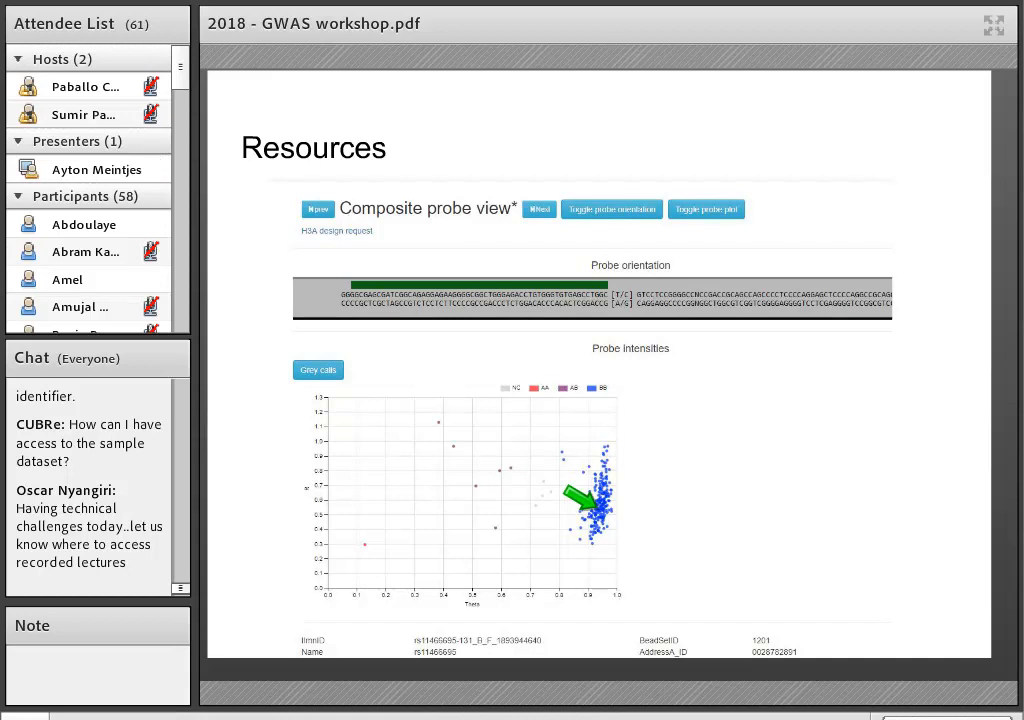
pyautogui.moveTo(667, 480)
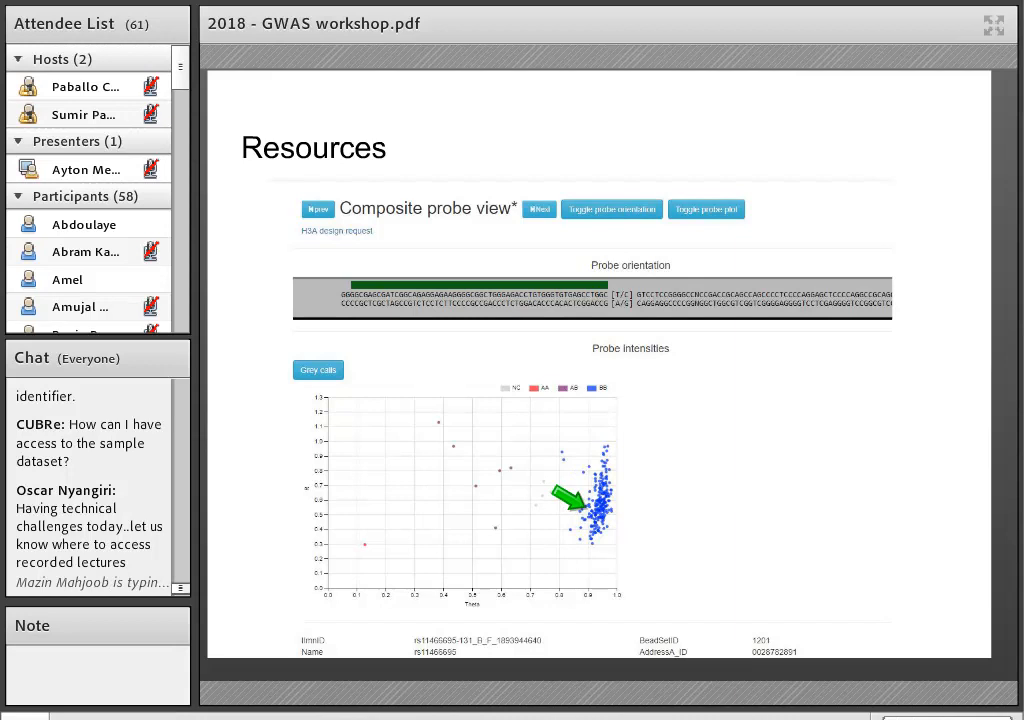
pyautogui.scroll(3)
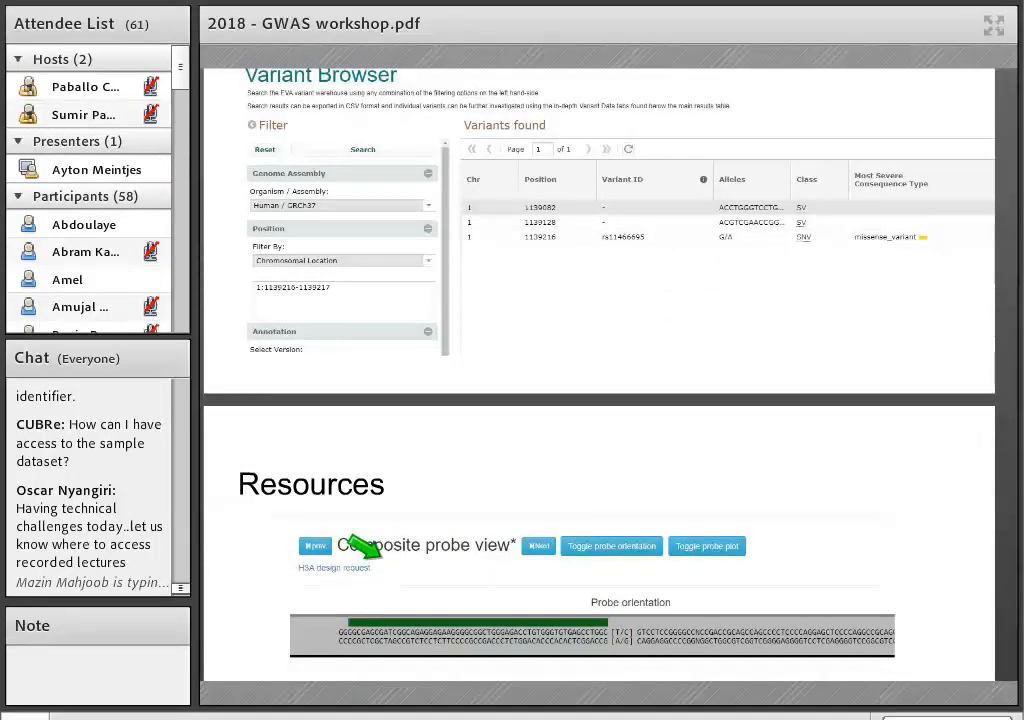
pyautogui.scroll(-3)
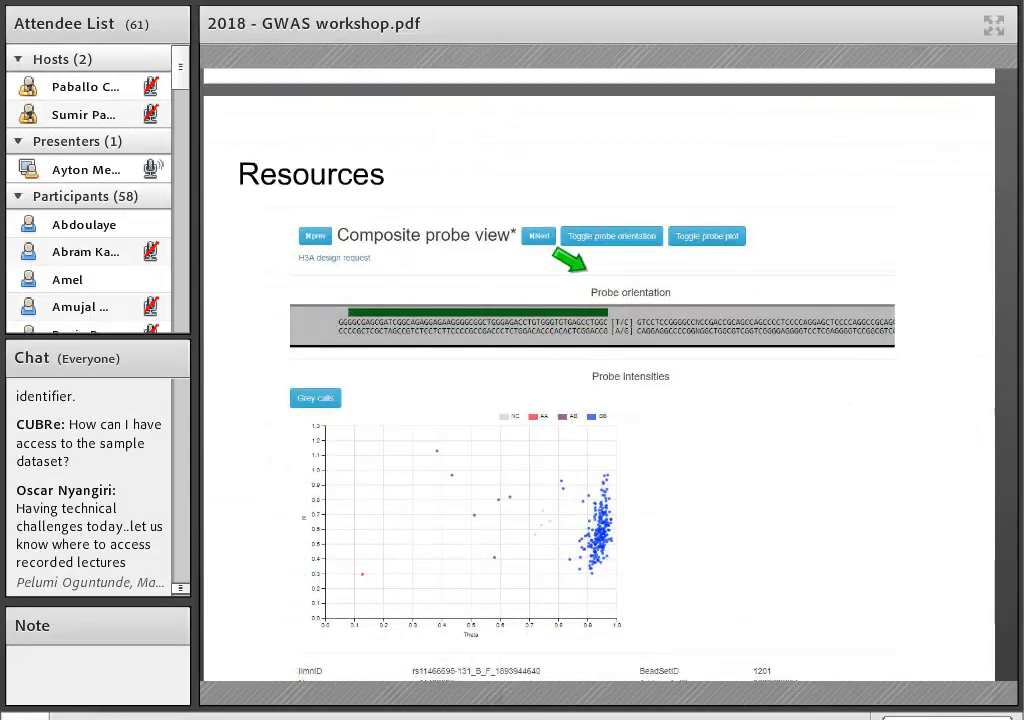
pyautogui.scroll(3)
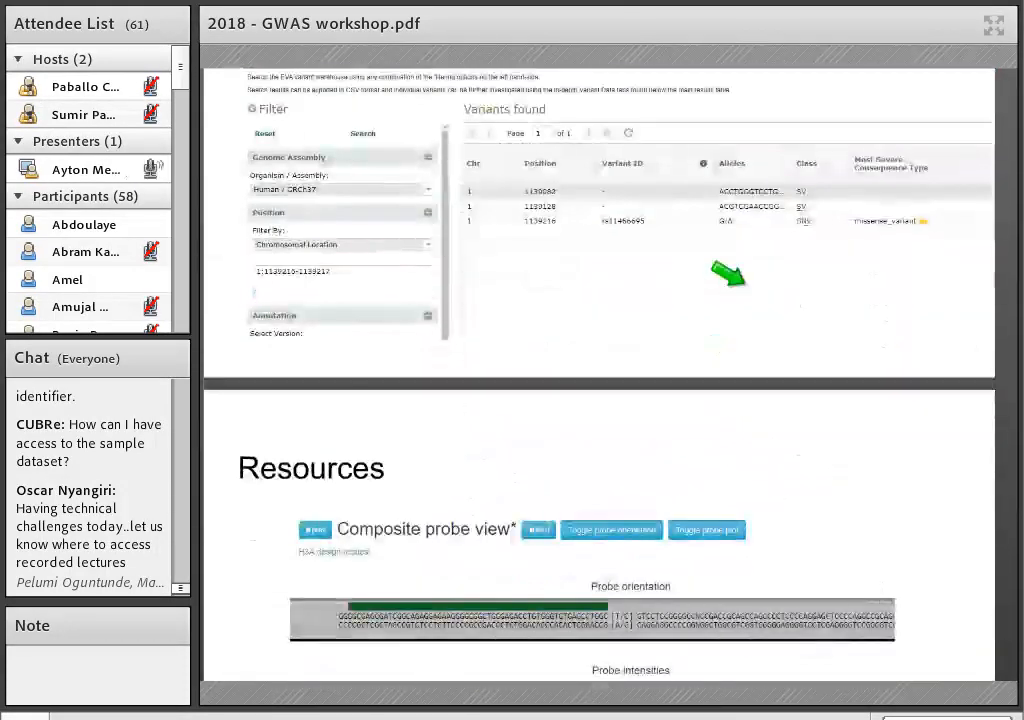
pyautogui.scroll(-3)
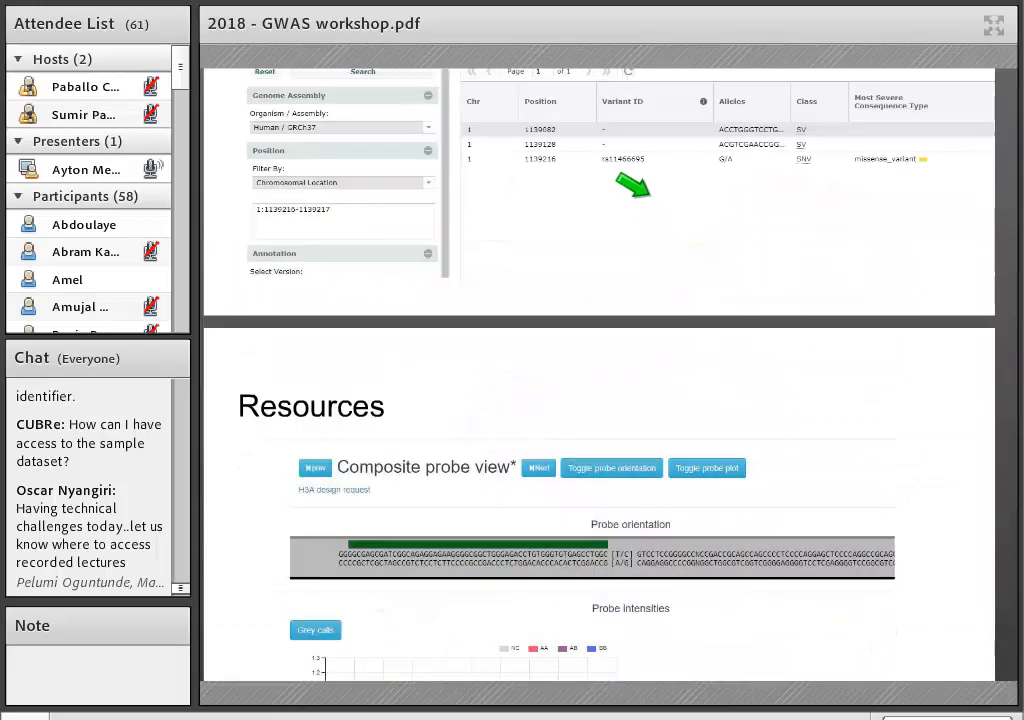
pyautogui.scroll(3)
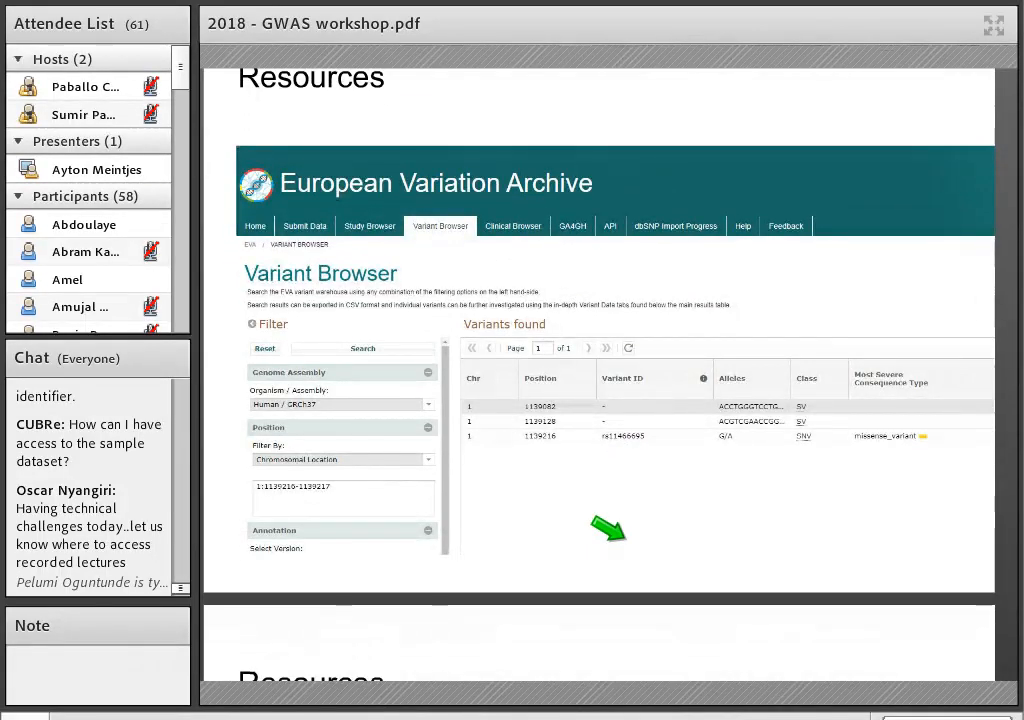
pyautogui.moveTo(570, 465)
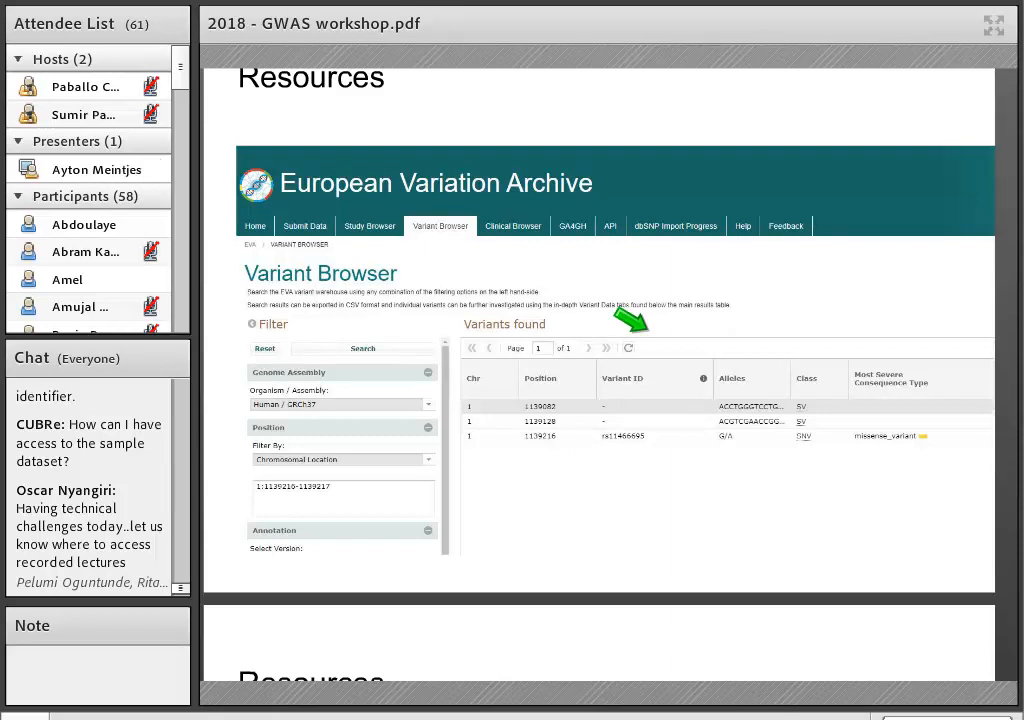
pyautogui.scroll(-3)
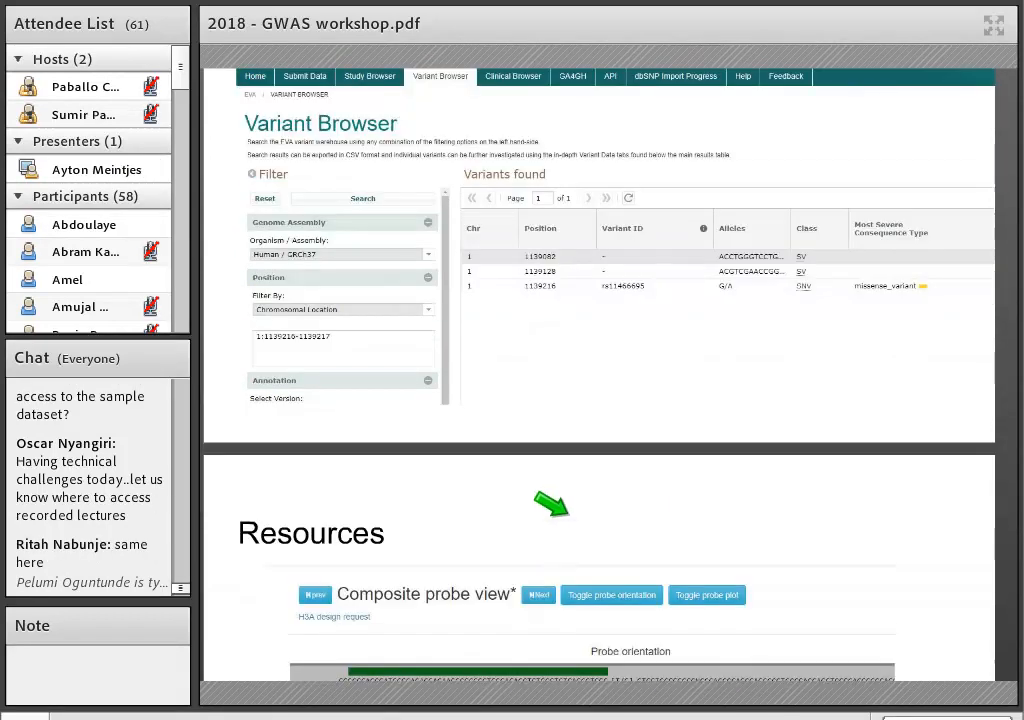
pyautogui.scroll(-3)
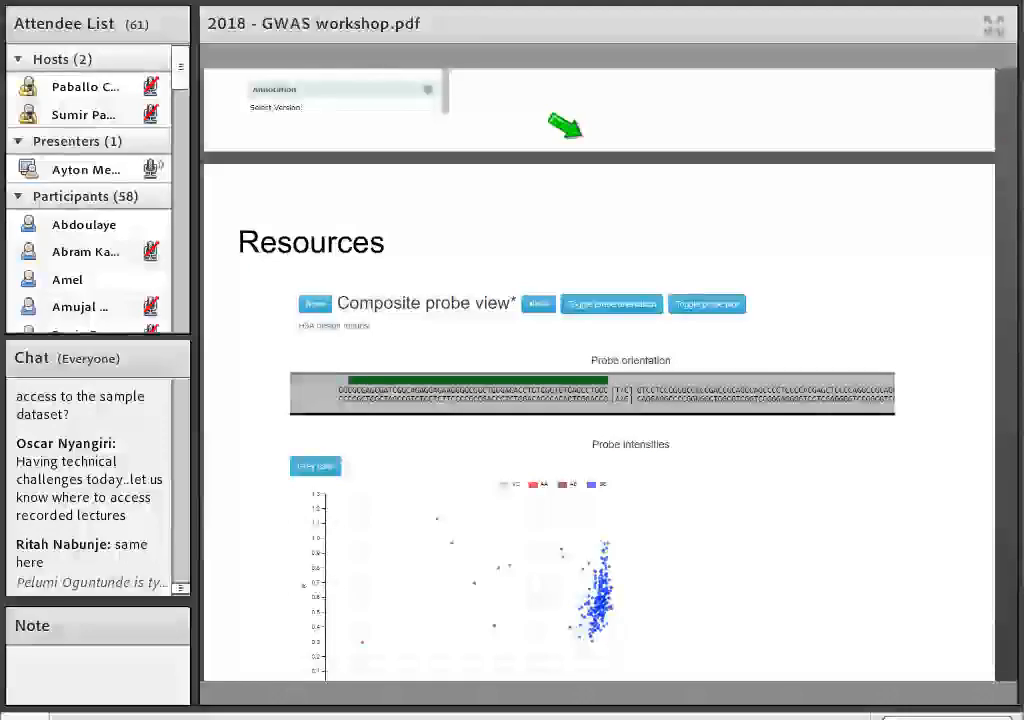
pyautogui.scroll(-3)
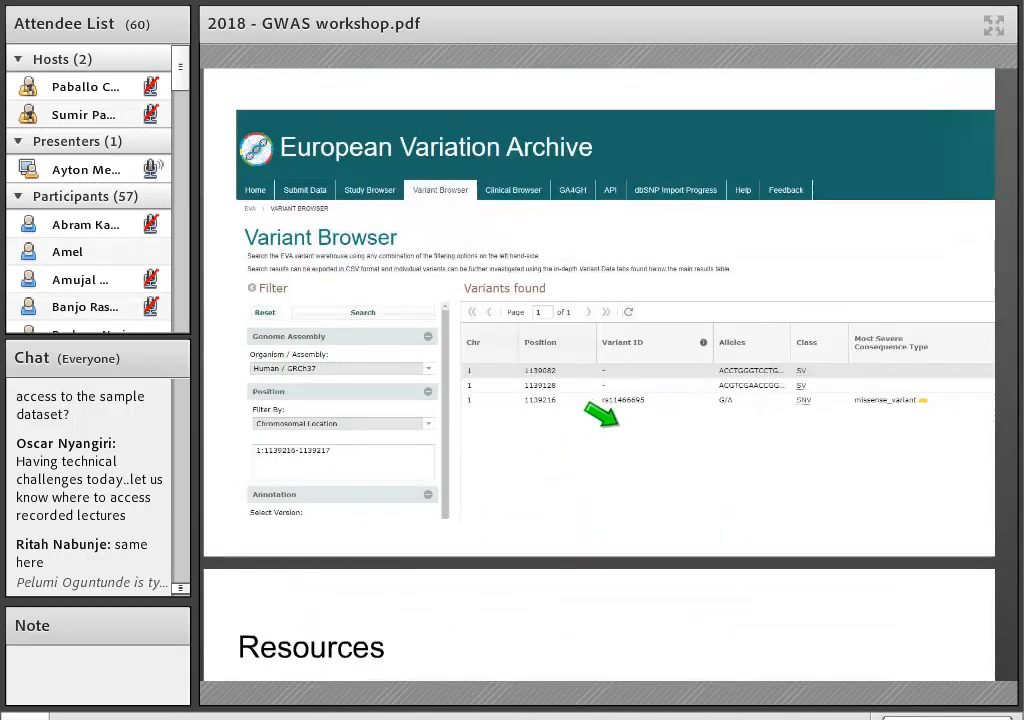
pyautogui.moveTo(575, 380)
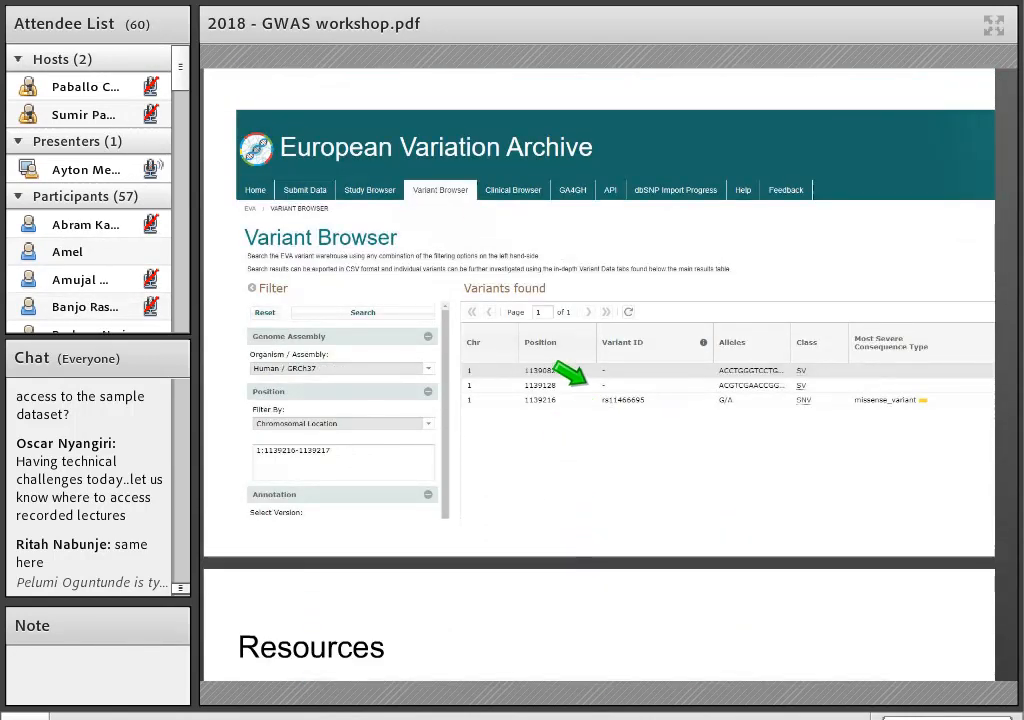
pyautogui.scroll(-3)
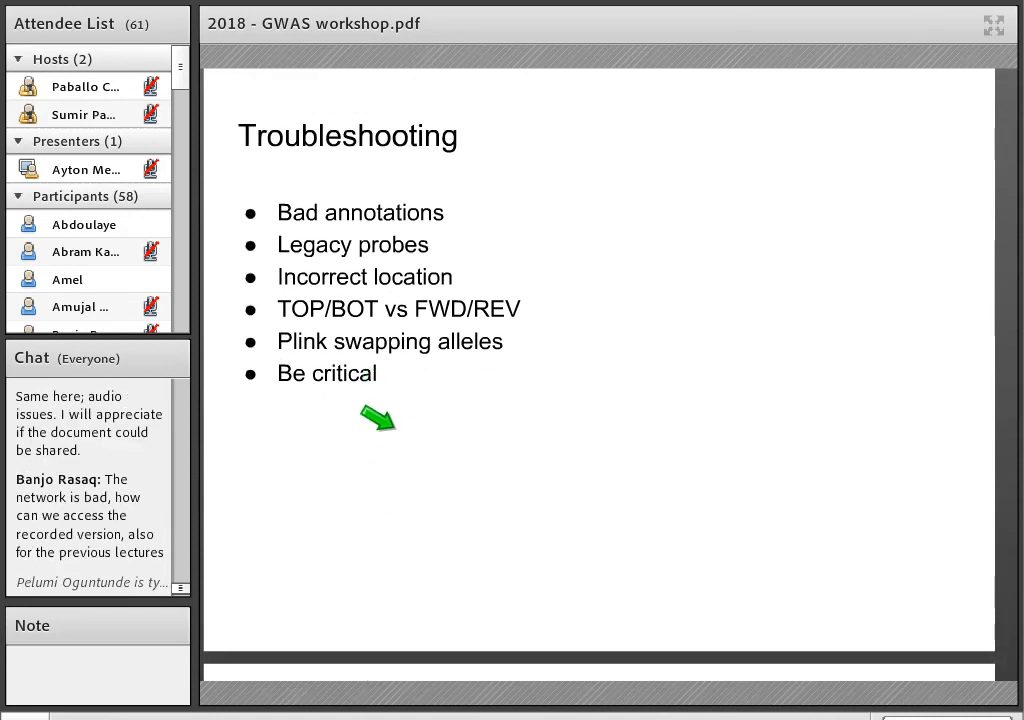
# Page forward to the Troubleshooting - Non-polymorphic slide with its theta versus R scatter plot
pyautogui.scroll(-3)
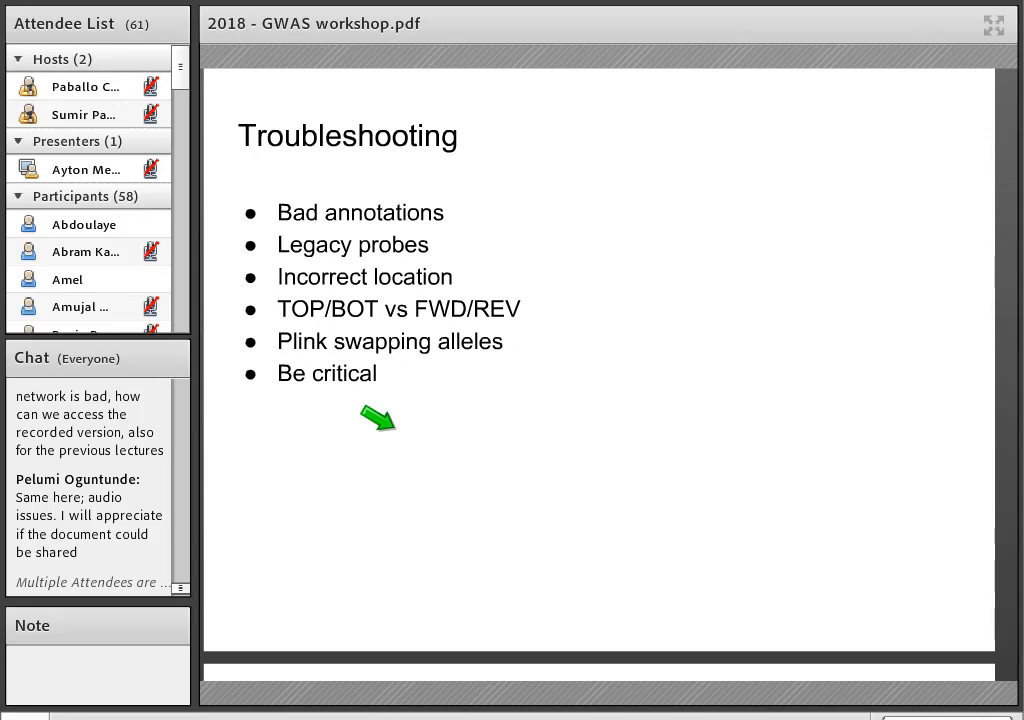
pyautogui.scroll(-3)
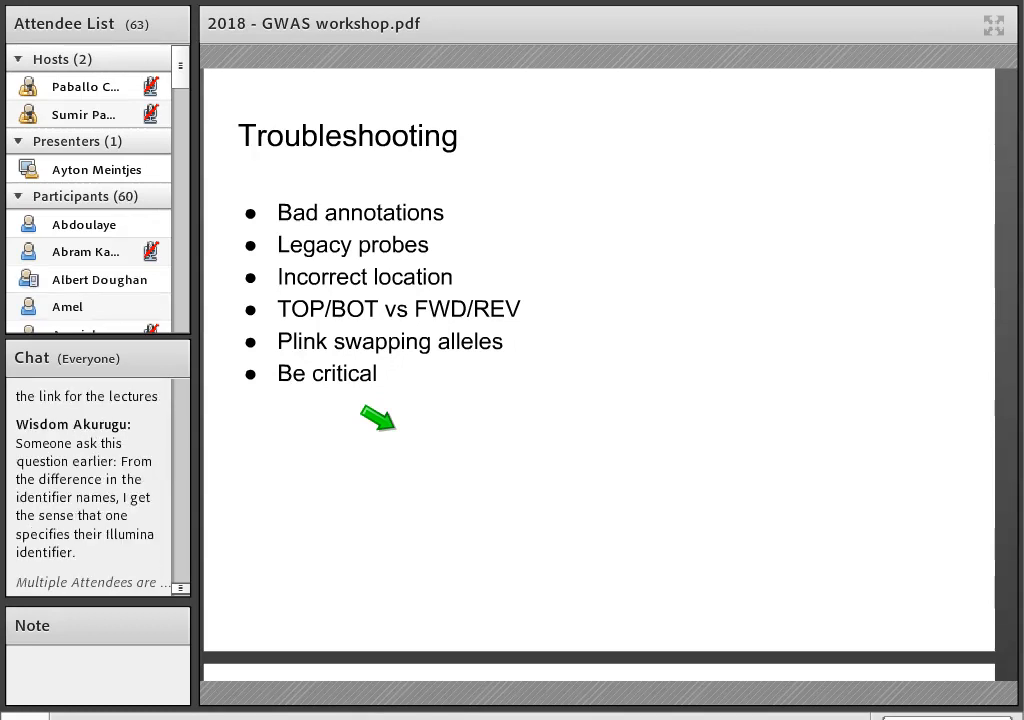
pyautogui.scroll(-3)
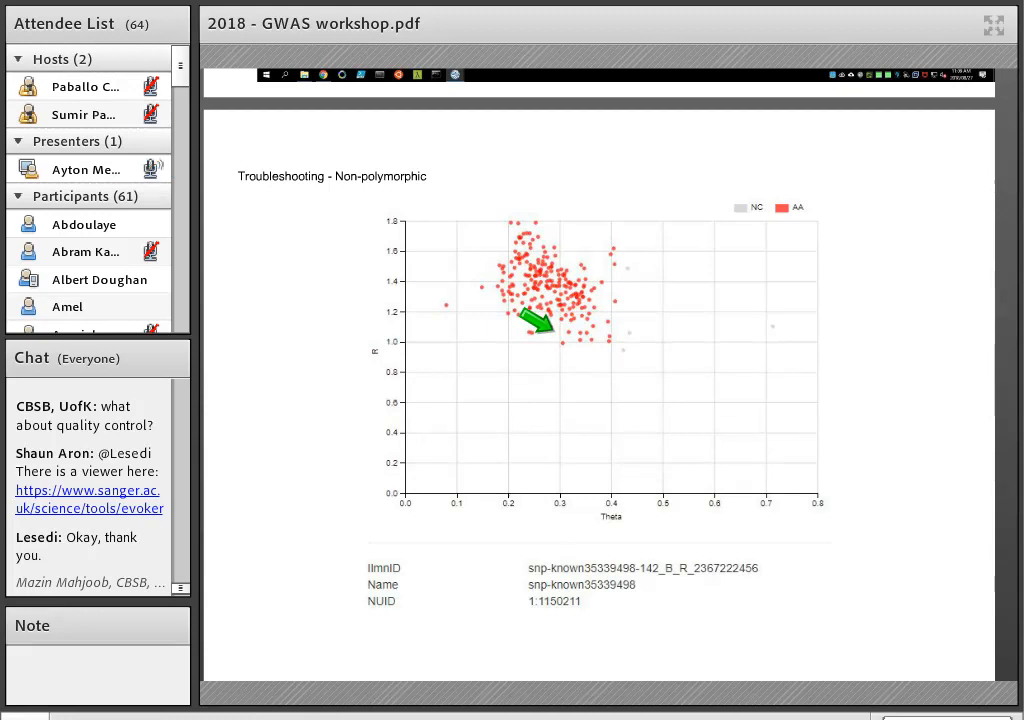
pyautogui.moveTo(515, 335)
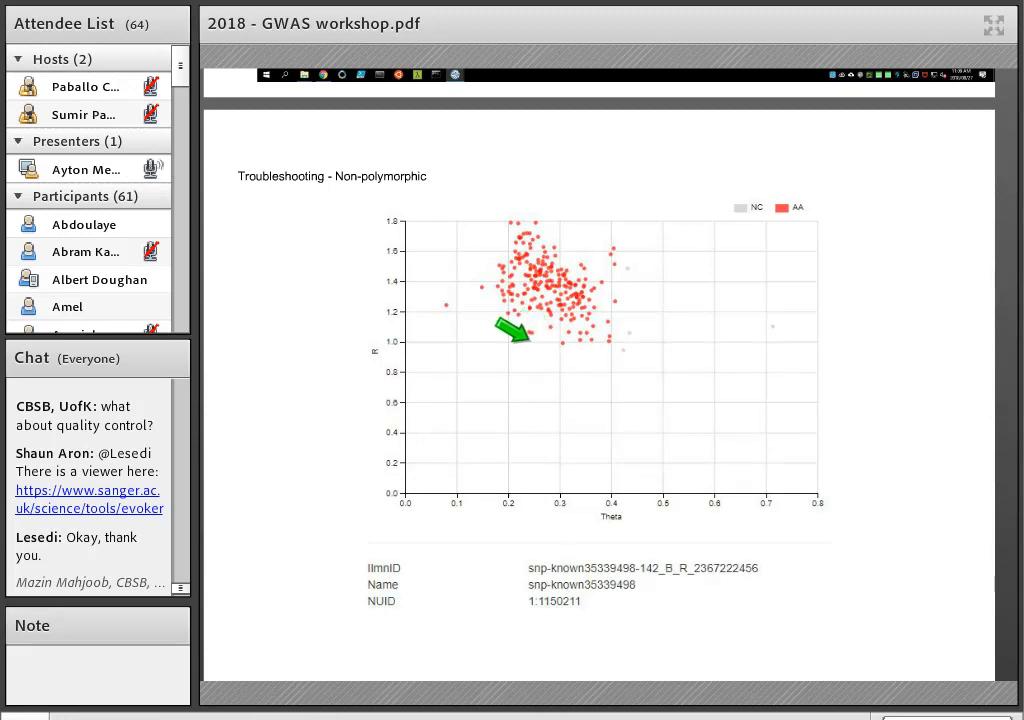
pyautogui.moveTo(535, 262)
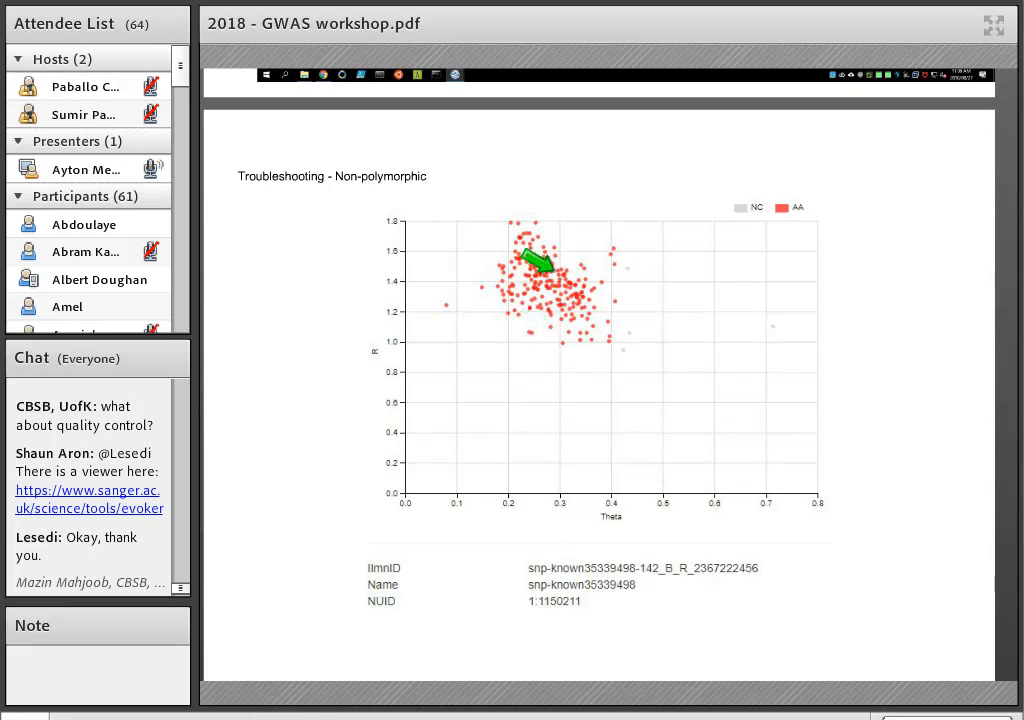
pyautogui.moveTo(565, 235)
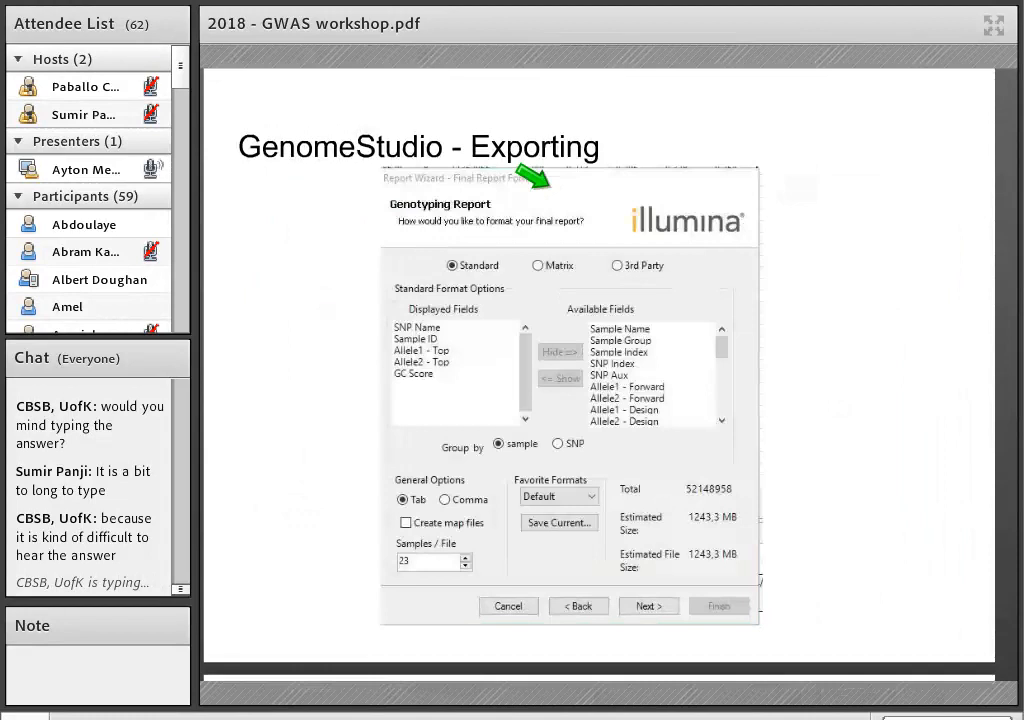
# Go back to the 'Concepts - SNP, alleles, genotypes, probes' slide showing probe orientation
pyautogui.click(649, 605)
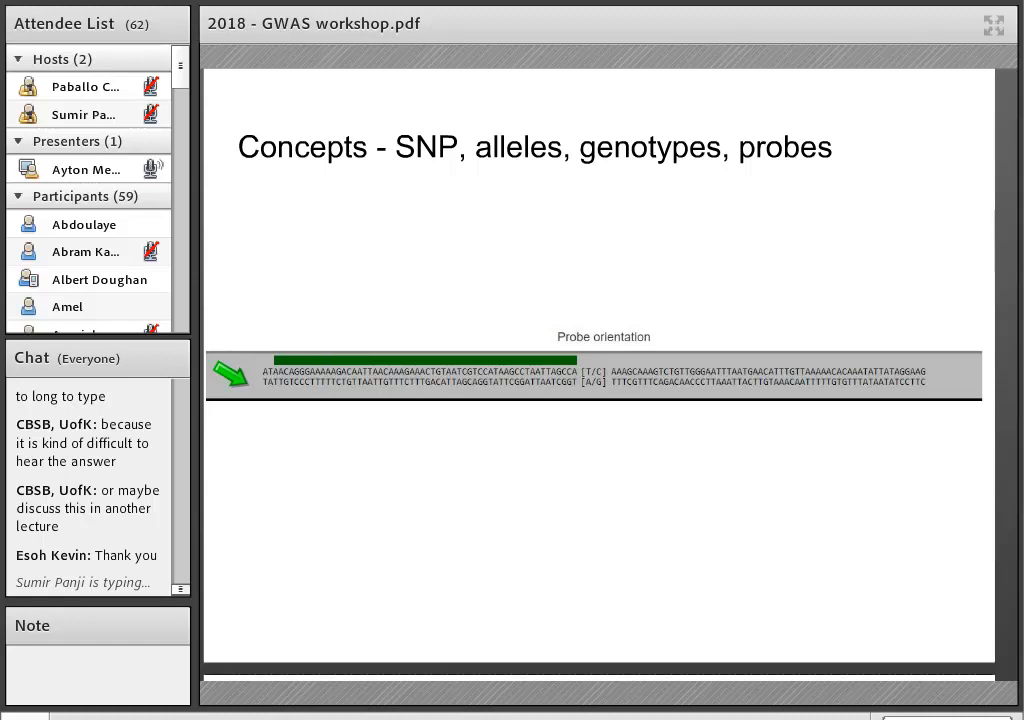
# Jump ahead to the Resources composite probe view slide showing probe intensities
pyautogui.scroll(-3)
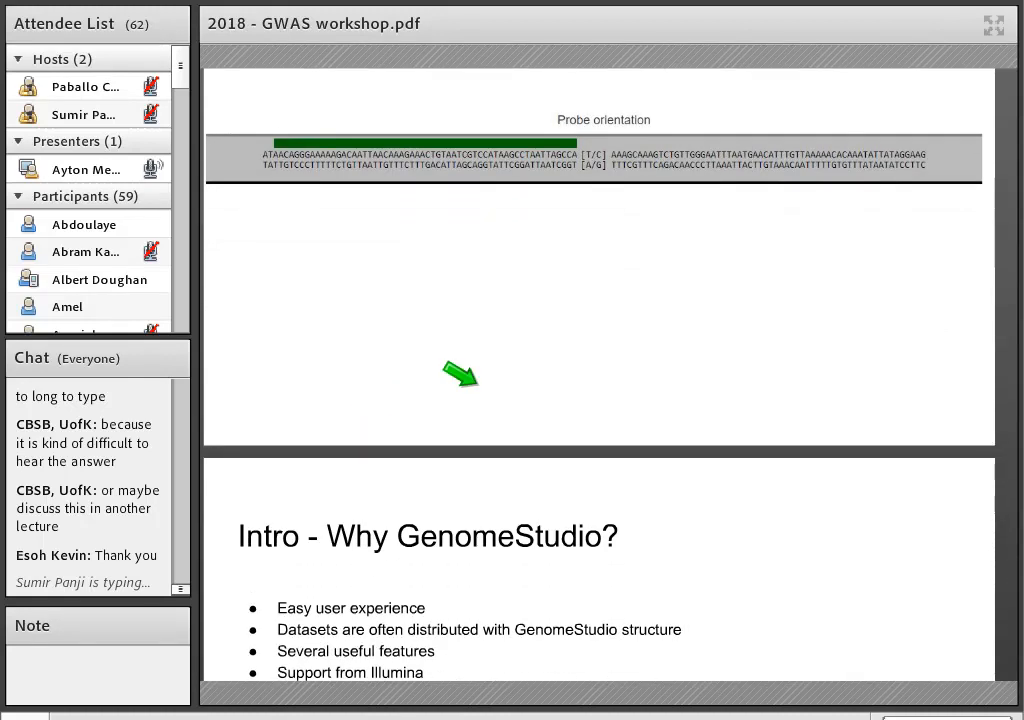
pyautogui.scroll(-3)
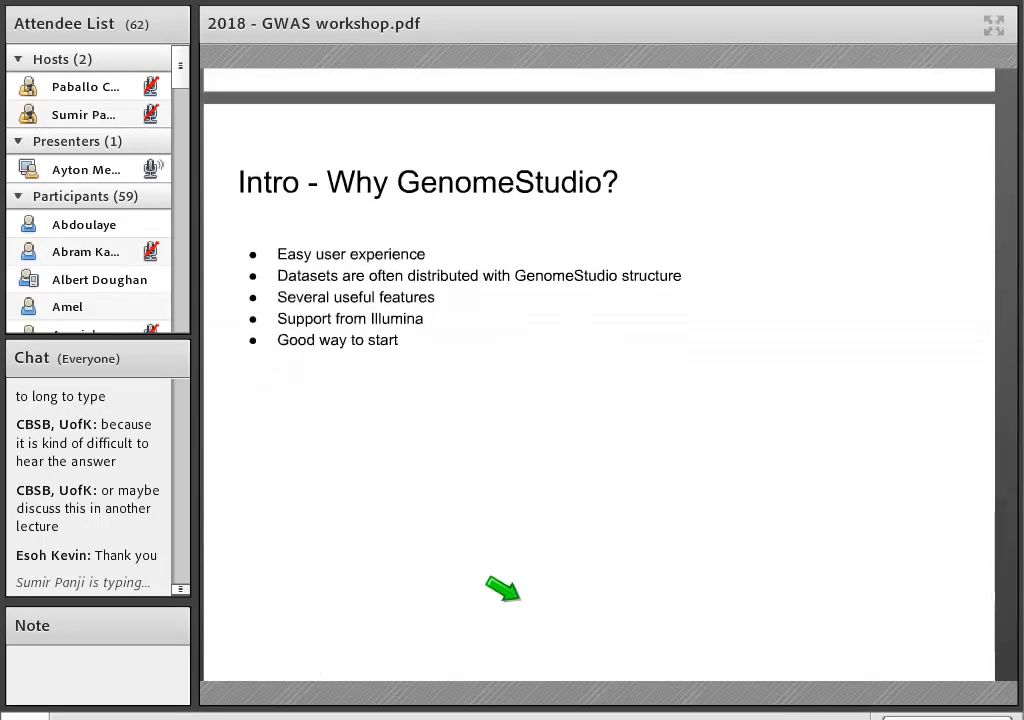
pyautogui.scroll(-3)
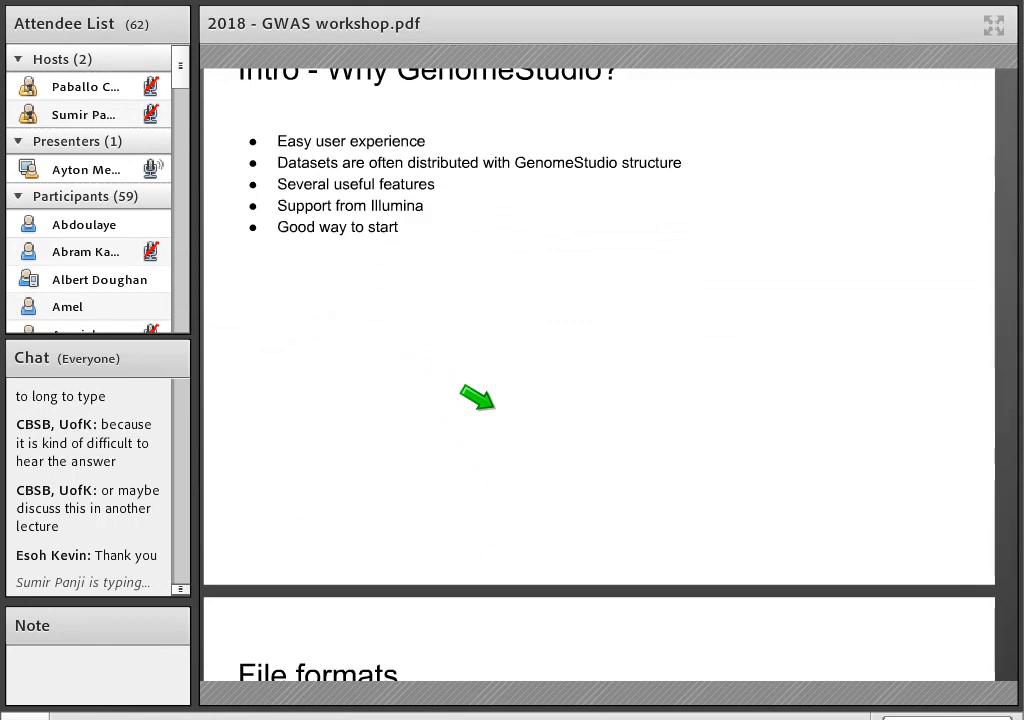
pyautogui.scroll(-3)
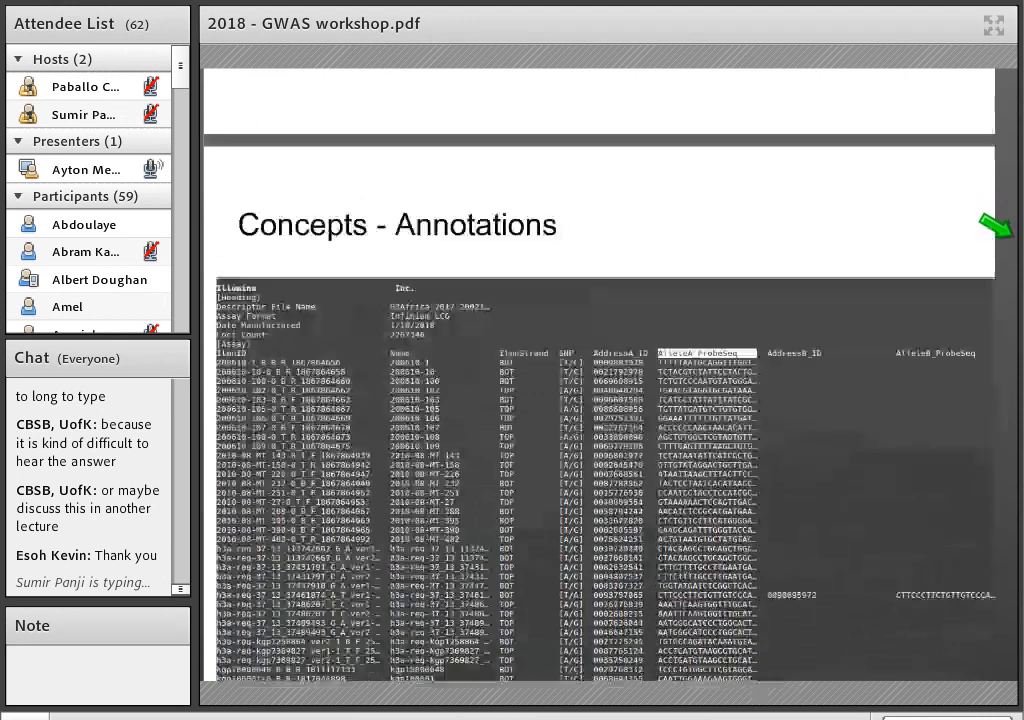
pyautogui.scroll(-3)
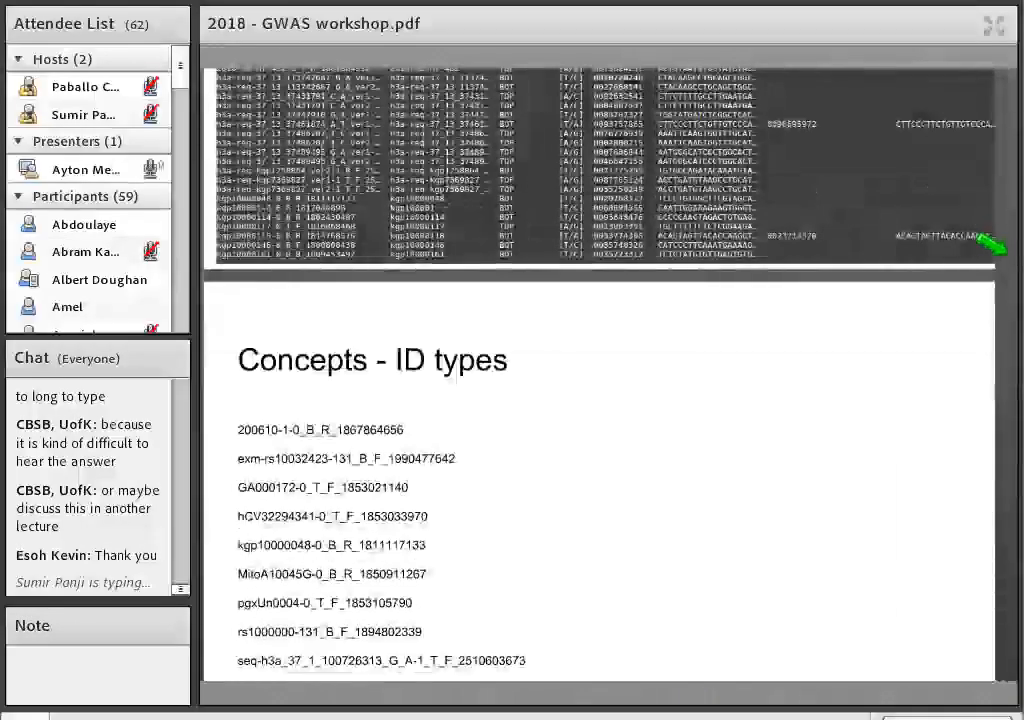
pyautogui.scroll(-3)
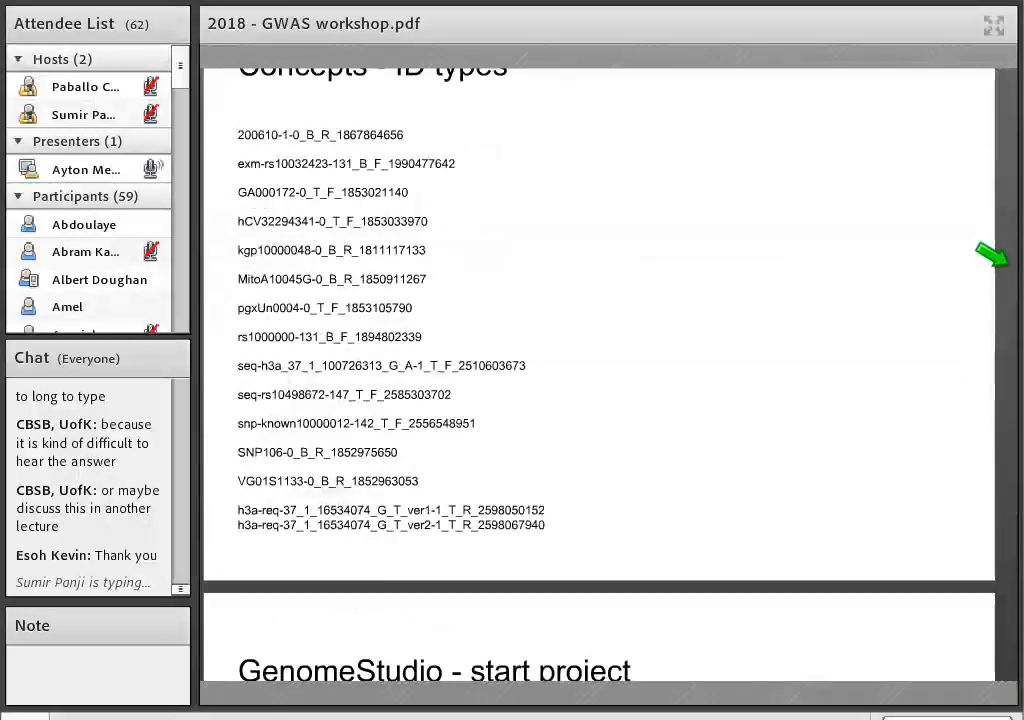
pyautogui.scroll(-3)
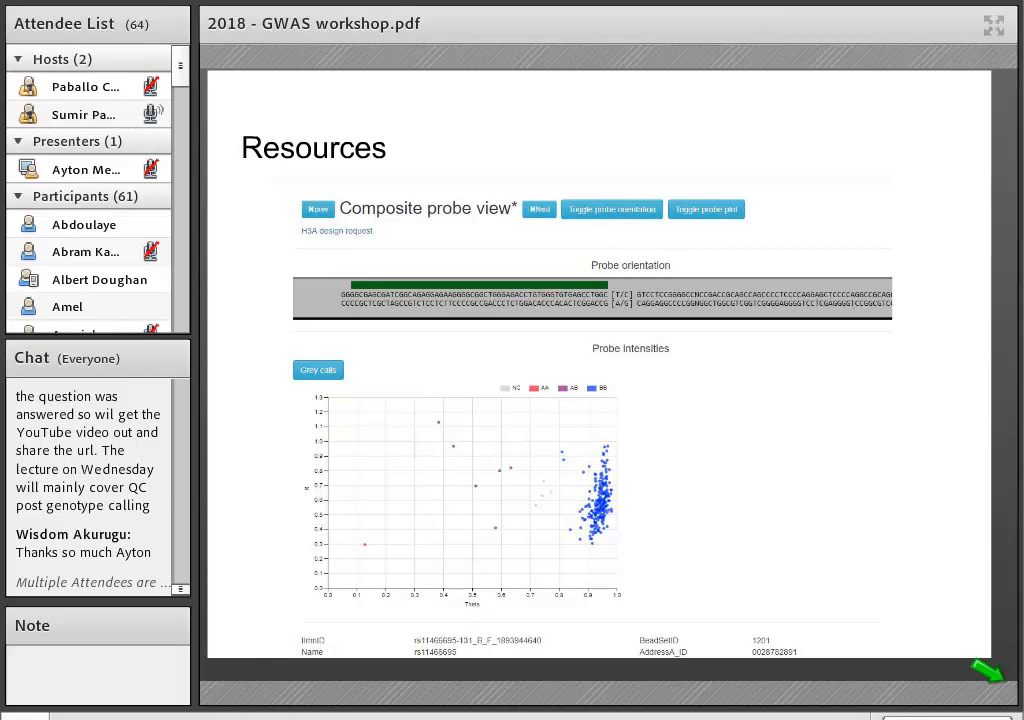
pyautogui.scroll(-3)
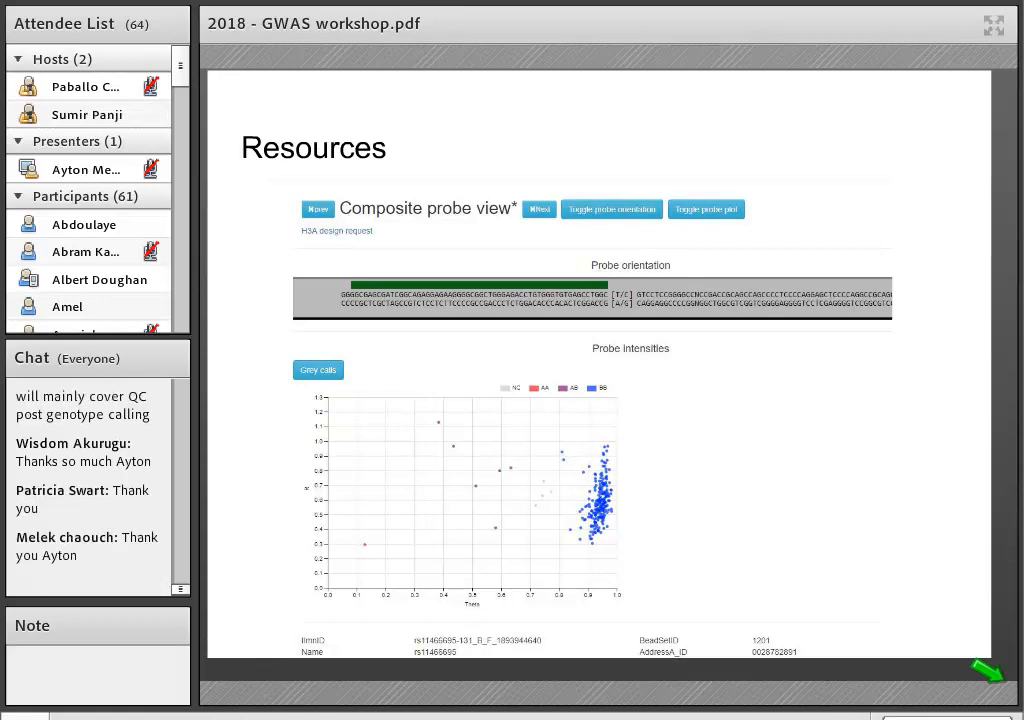